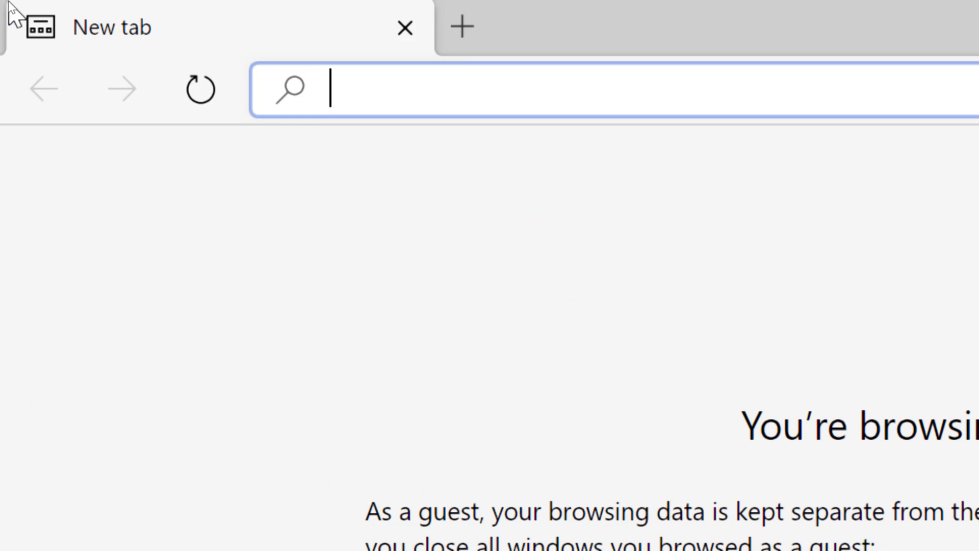
- Go to office.com and sign in to the account with its password
type("https://www.office.com")
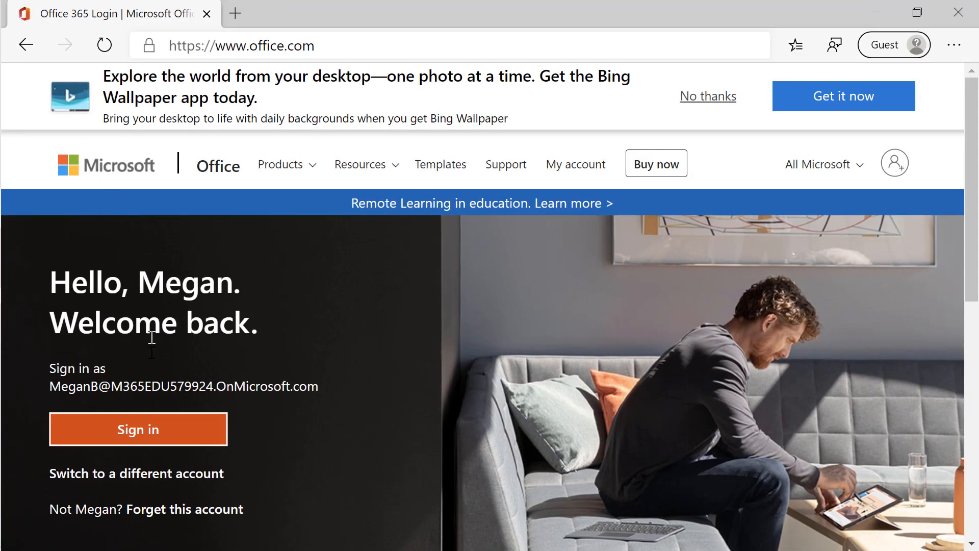
left_click(138, 429)
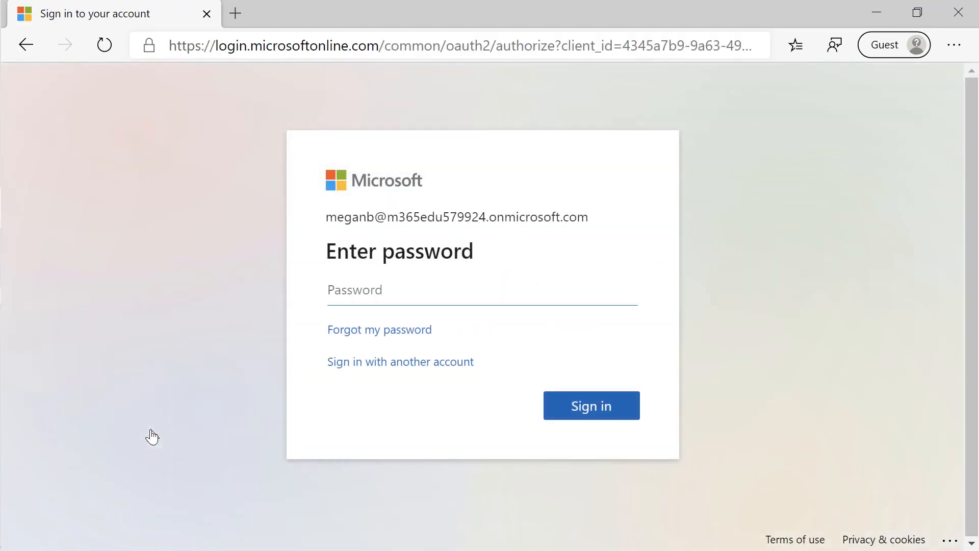
left_click(406, 290)
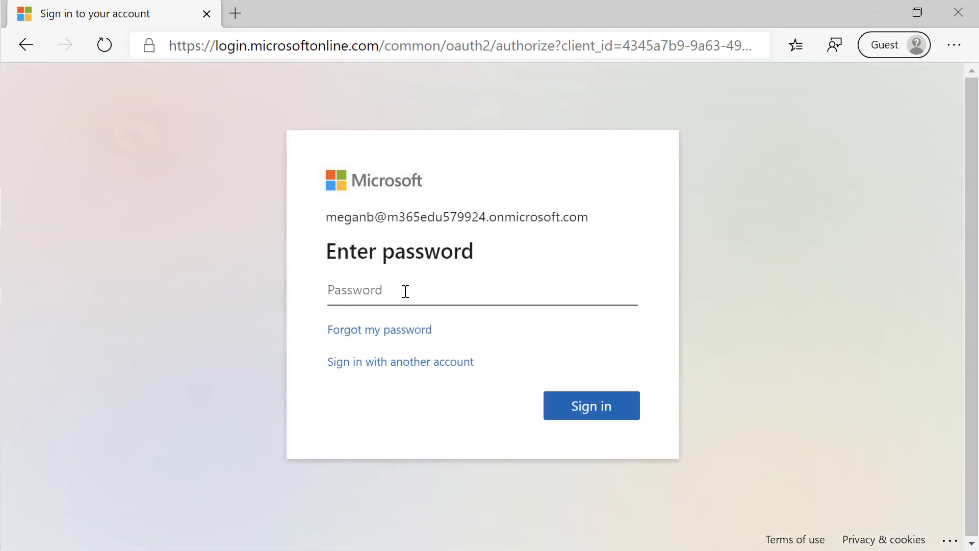
left_click(590, 404)
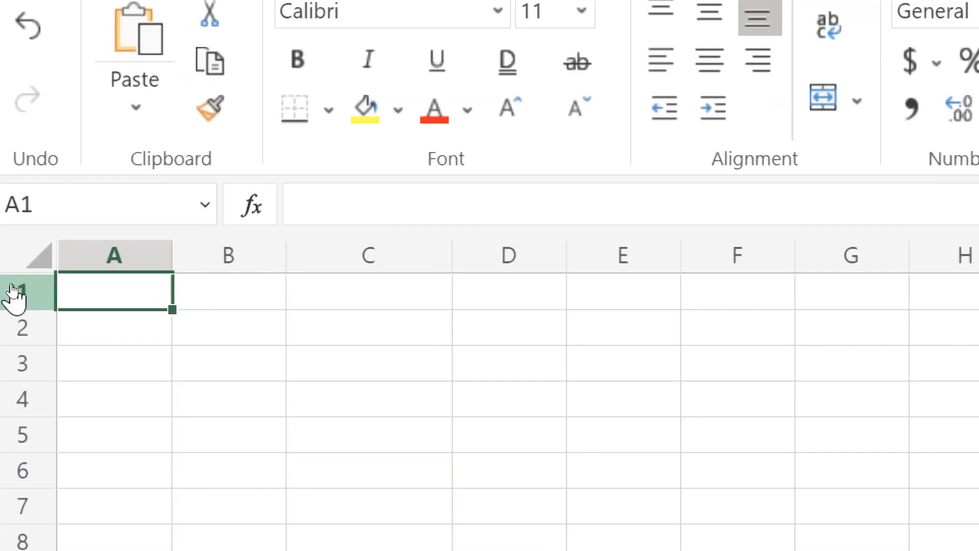
- Enter Title, Author, ISBN and Cover[image] in A1:D1 and widen column D to fit
type("Tt")
left_click(229, 291)
type("A")
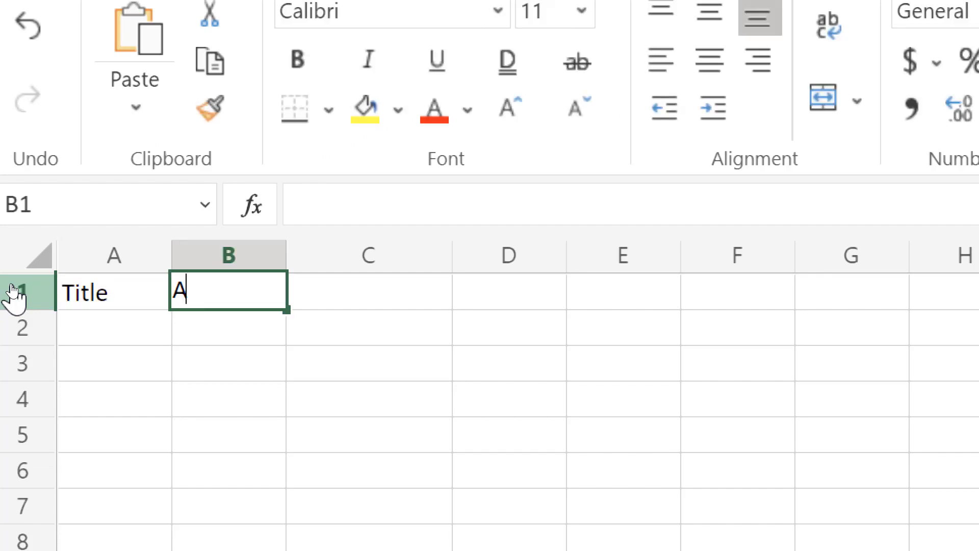
type("uthor")
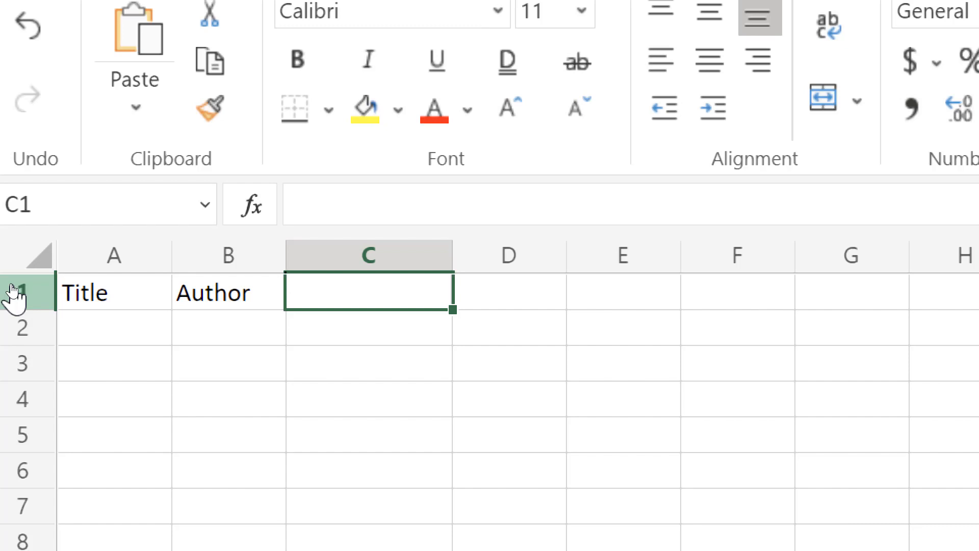
type("ISBN")
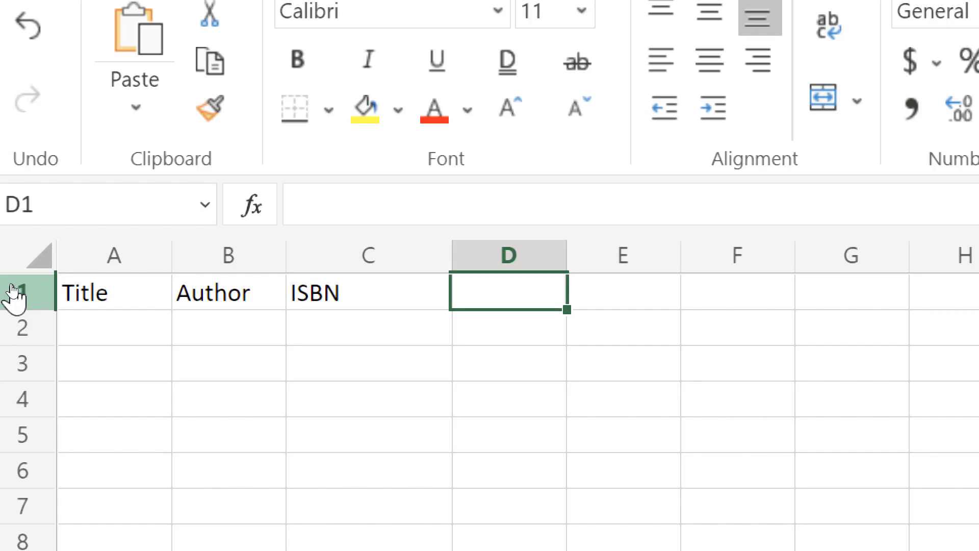
type("Cov")
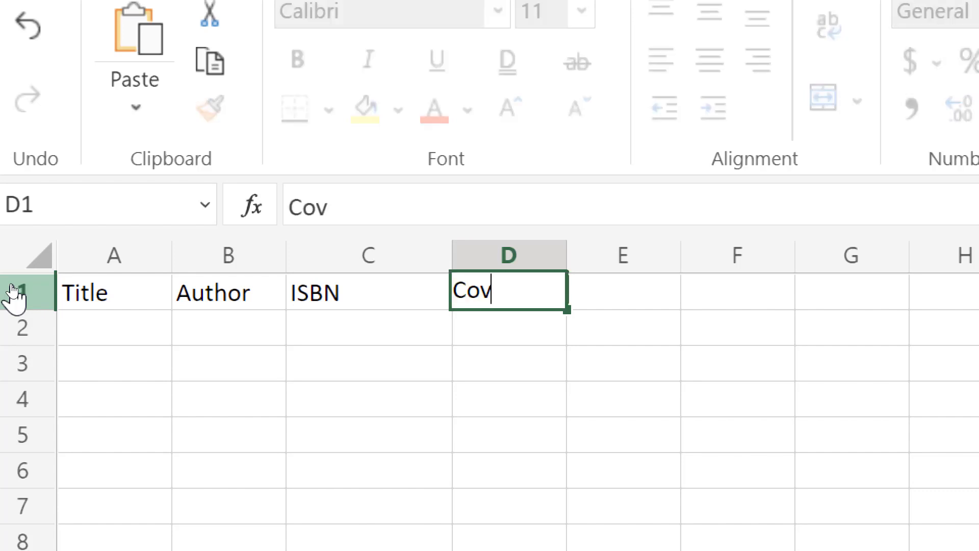
type("er[")
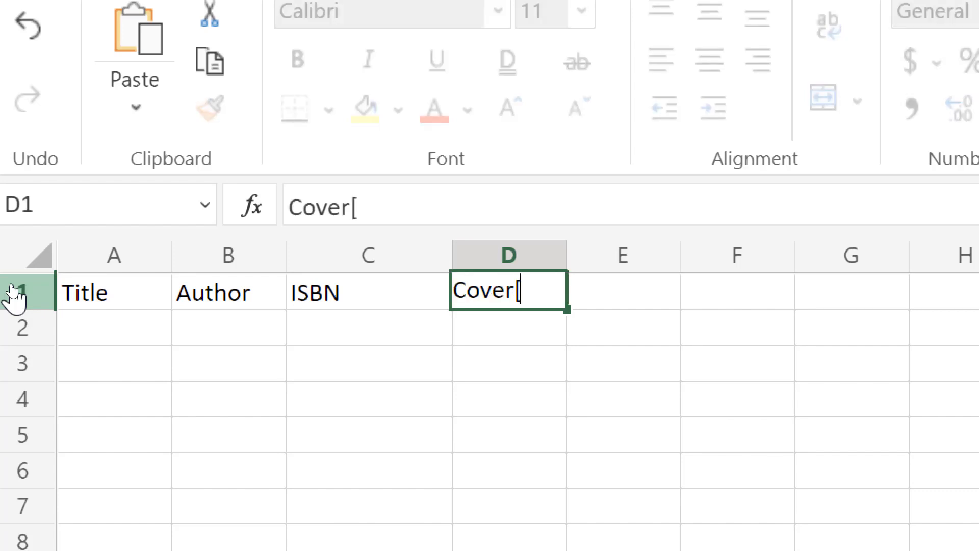
type("image]")
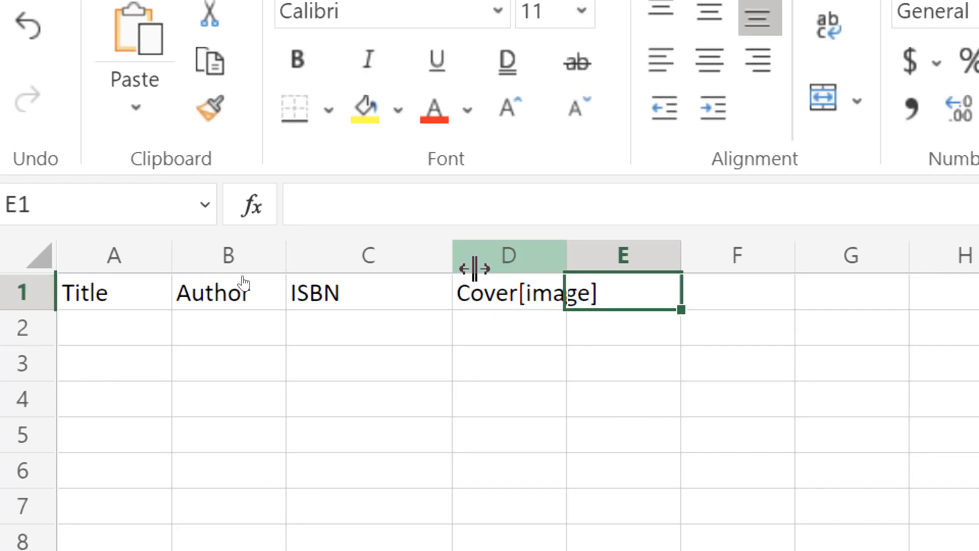
left_click_drag(475, 255, 562, 255)
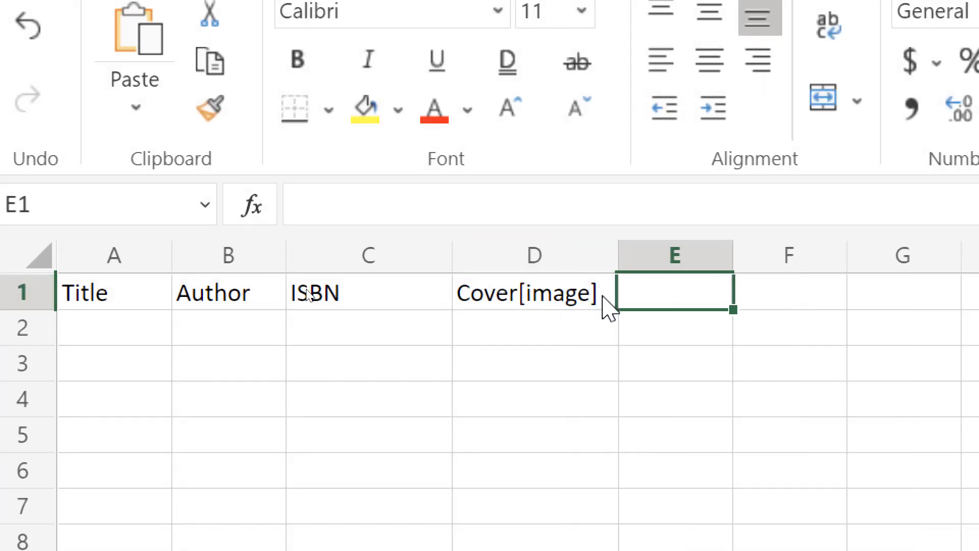
left_click(535, 292)
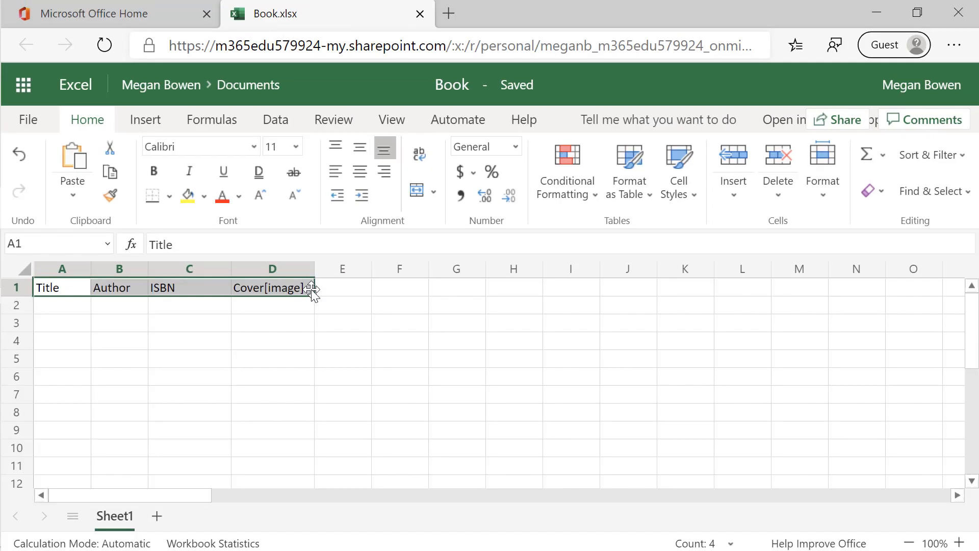
mouse_move(106, 143)
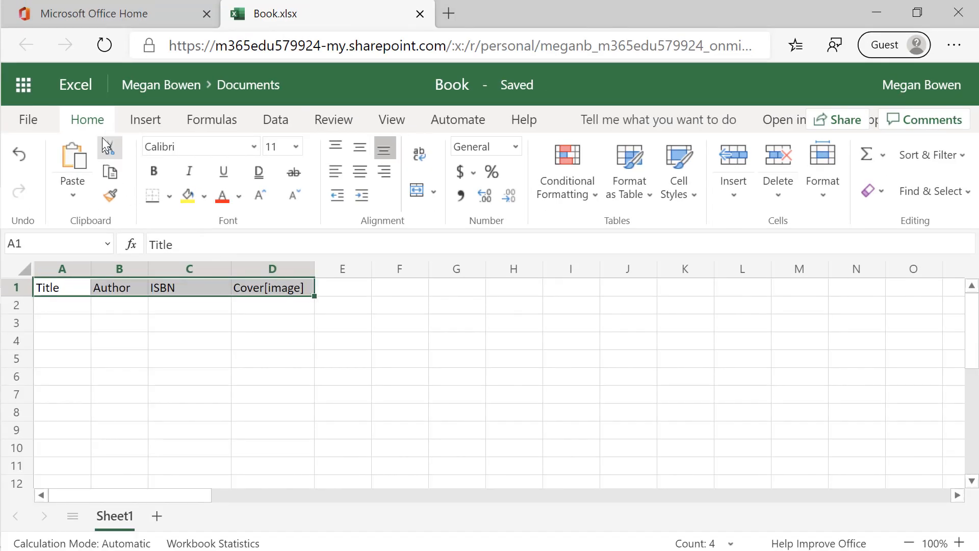
mouse_move(567, 168)
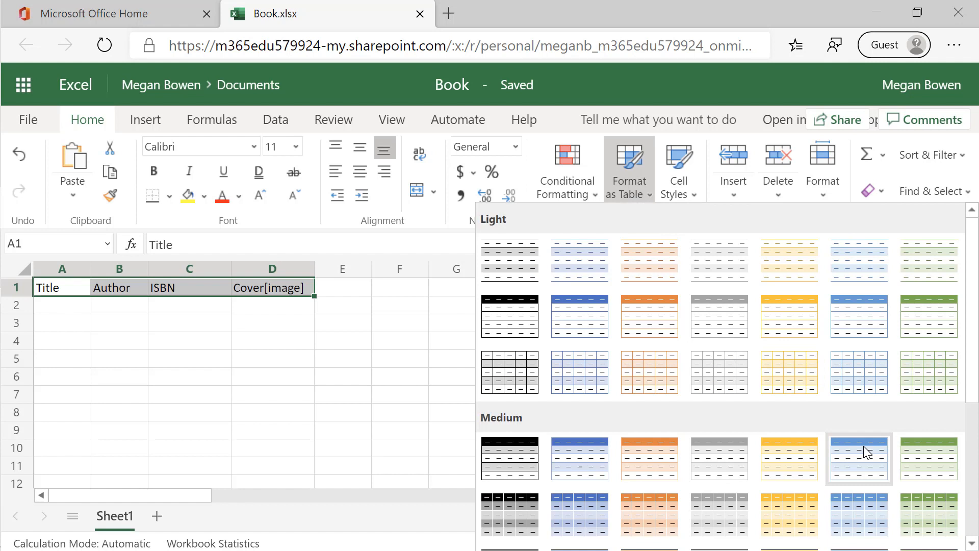
- Format the header row as a Medium blue table with 'My table has headers' ticked
left_click(859, 458)
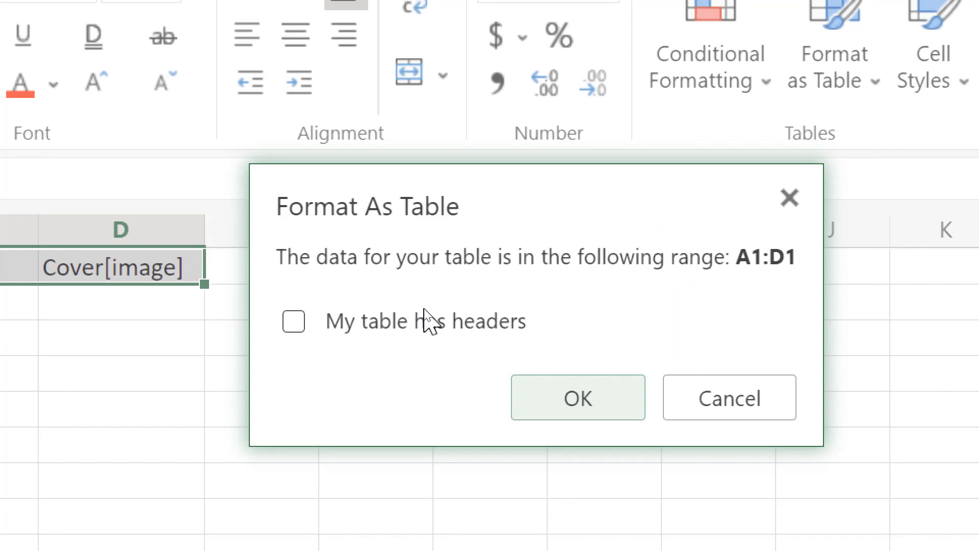
mouse_move(430, 331)
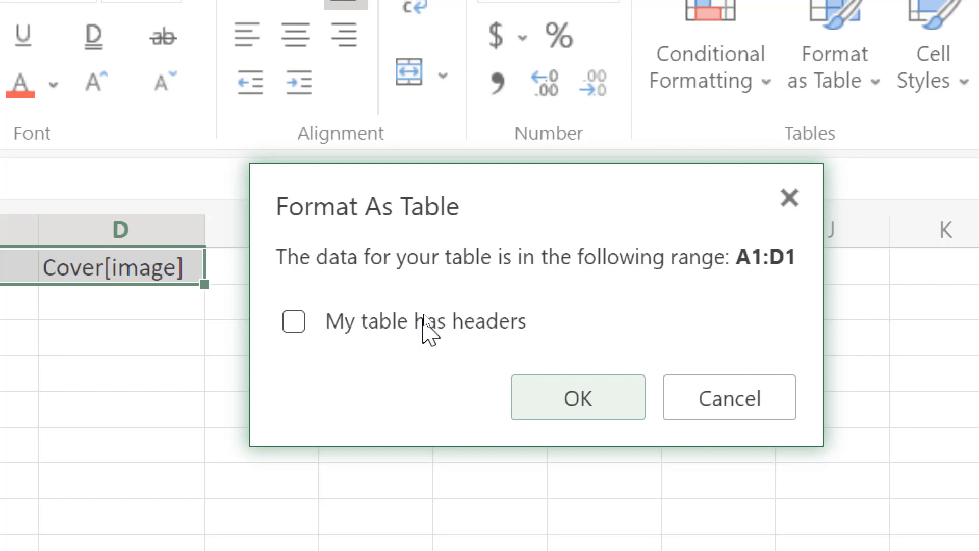
left_click(292, 320)
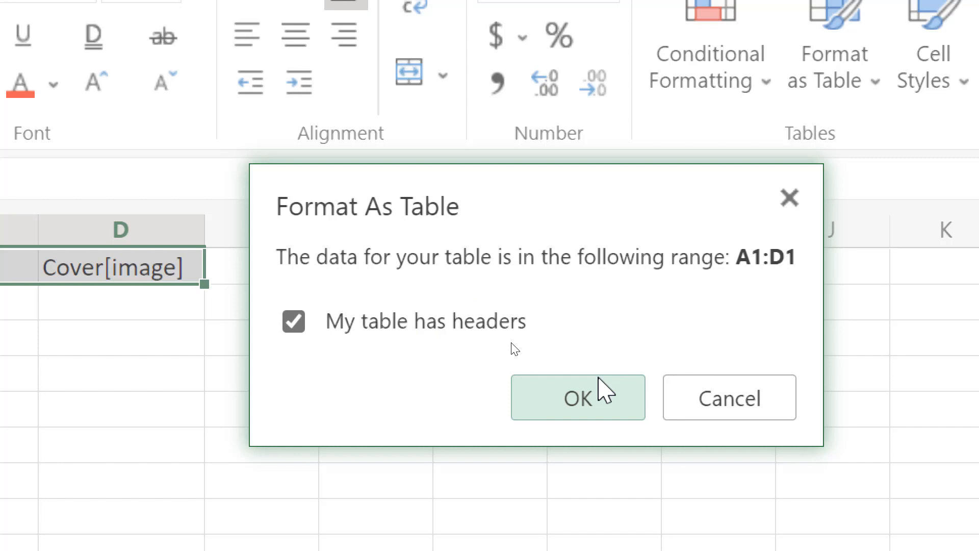
left_click(577, 397)
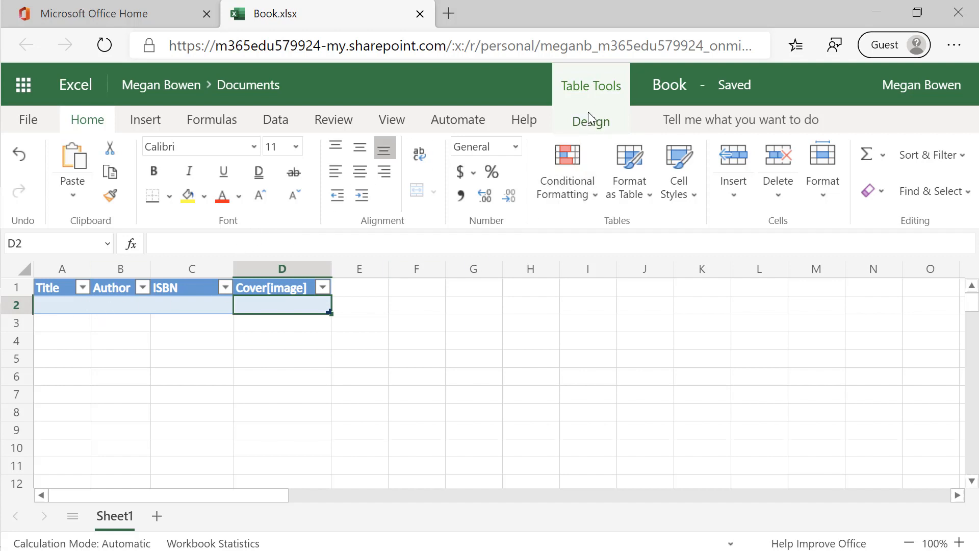
mouse_move(590, 106)
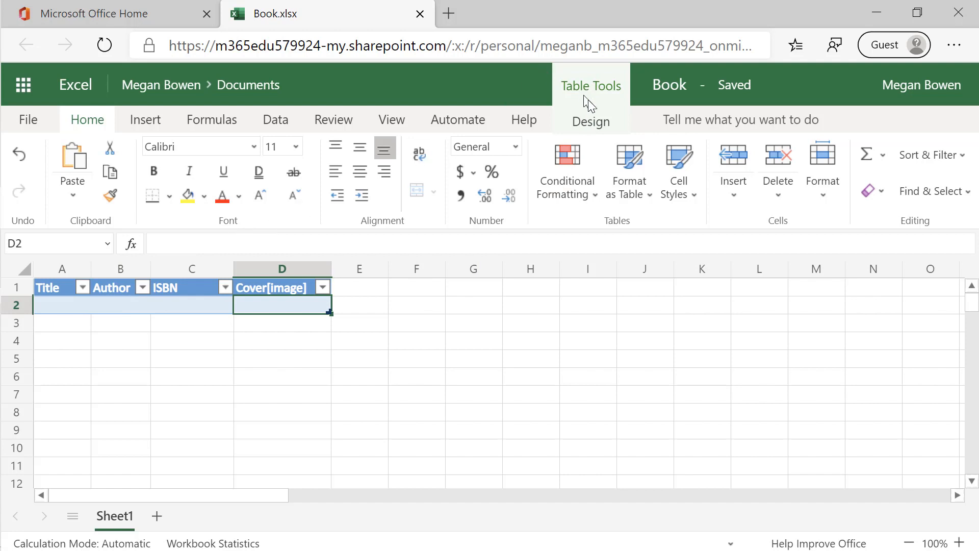
mouse_move(594, 123)
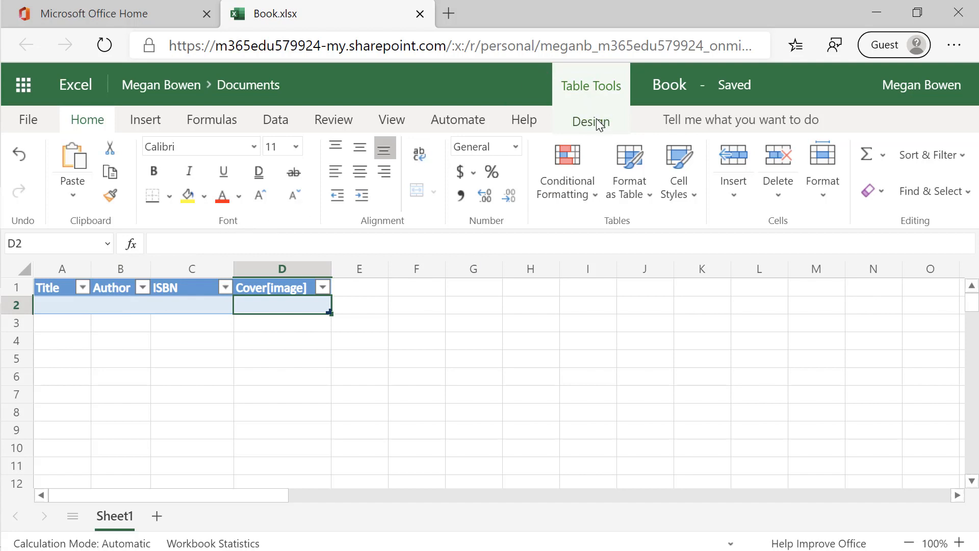
- Rename the table in Table Design and title the workbook Books app
left_click(589, 122)
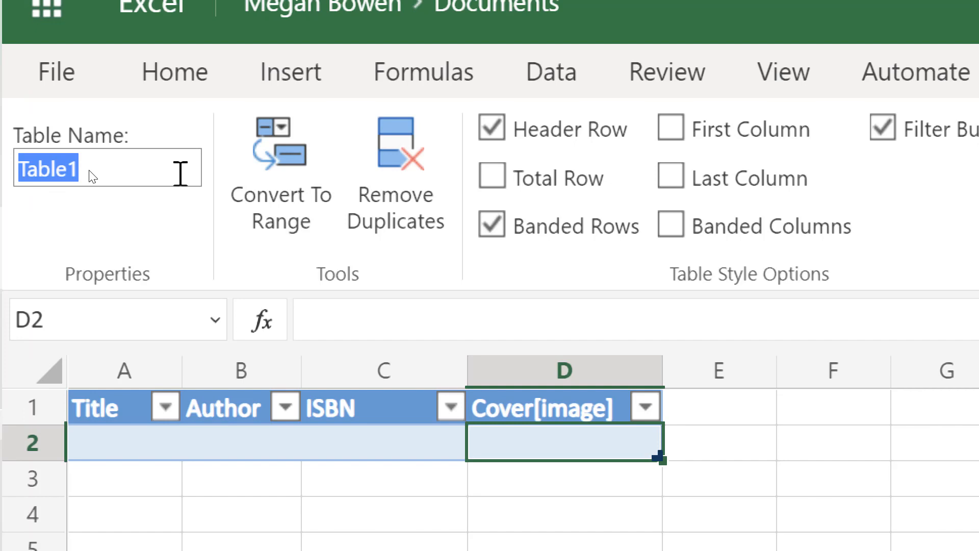
type("Bo")
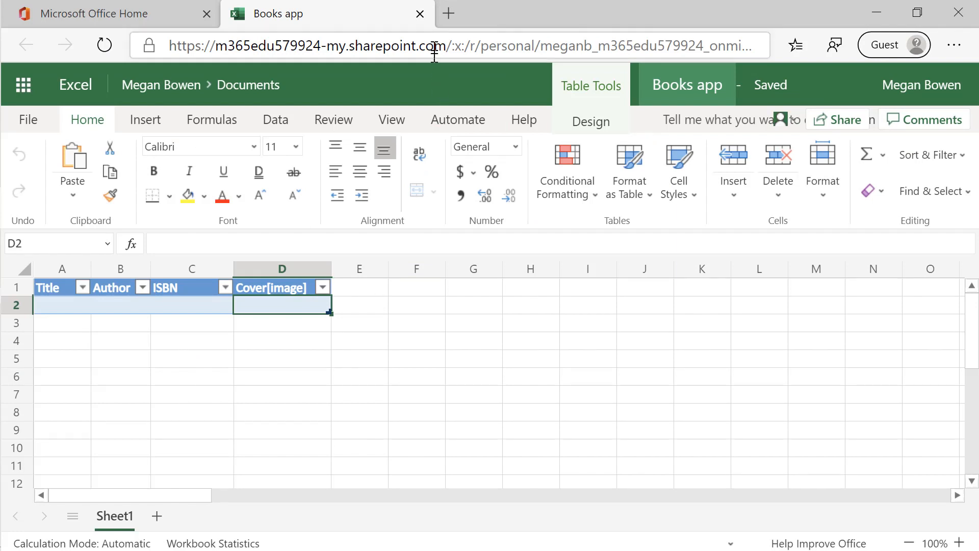
mouse_move(420, 14)
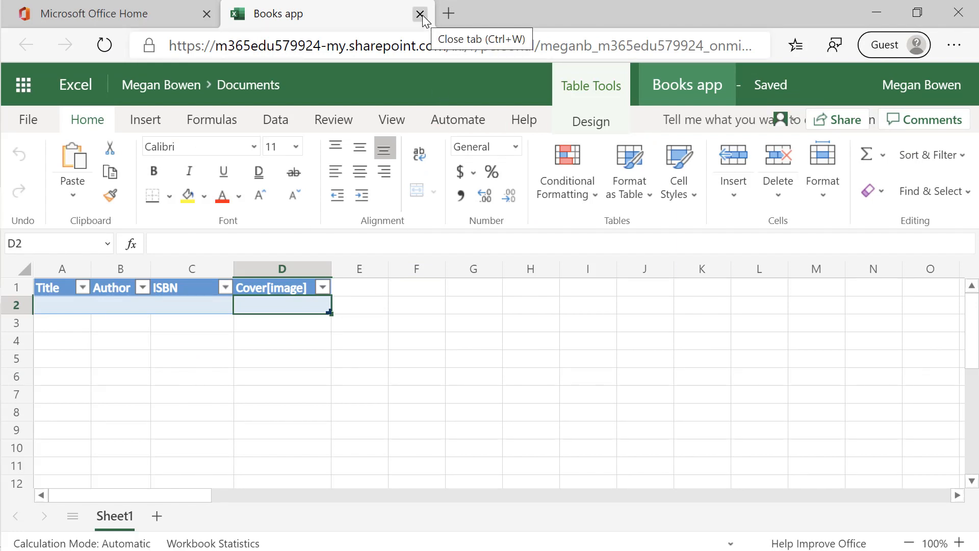
- Close the Books app workbook, search the Office apps for 'power' and launch Power Apps
left_click(420, 13)
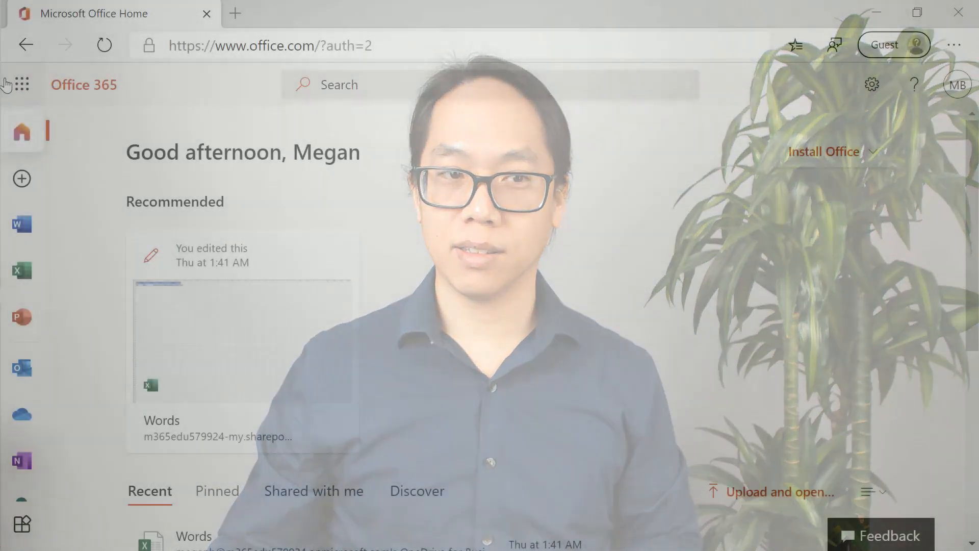
left_click(22, 84)
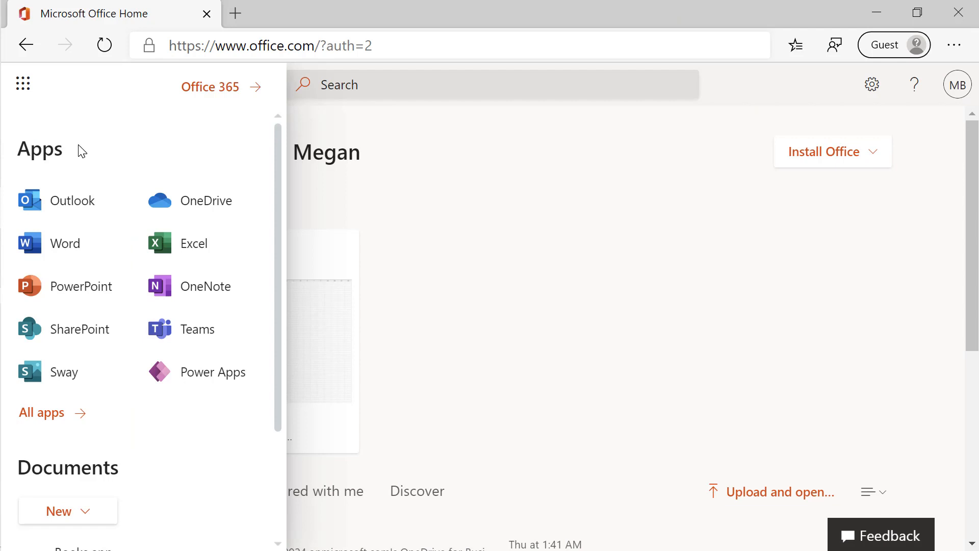
mouse_move(118, 182)
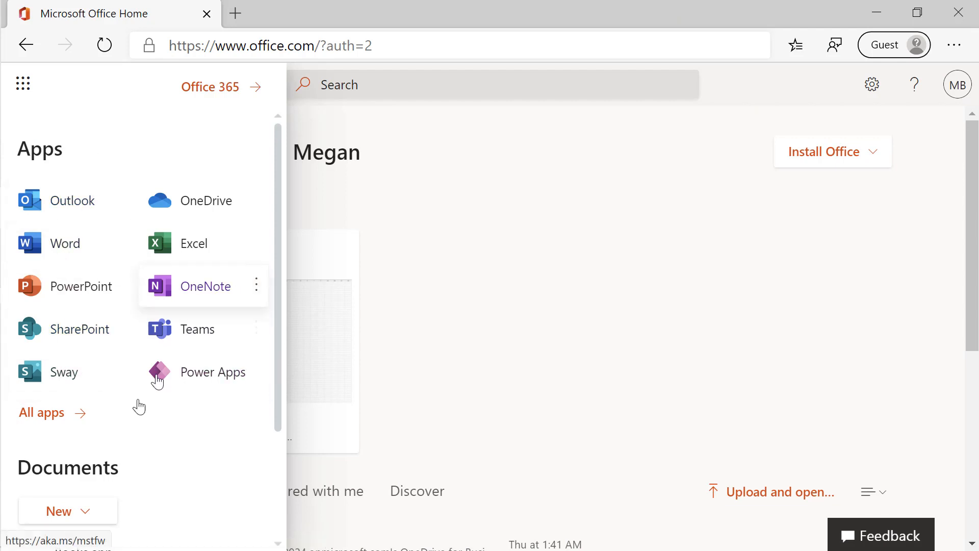
left_click(42, 412)
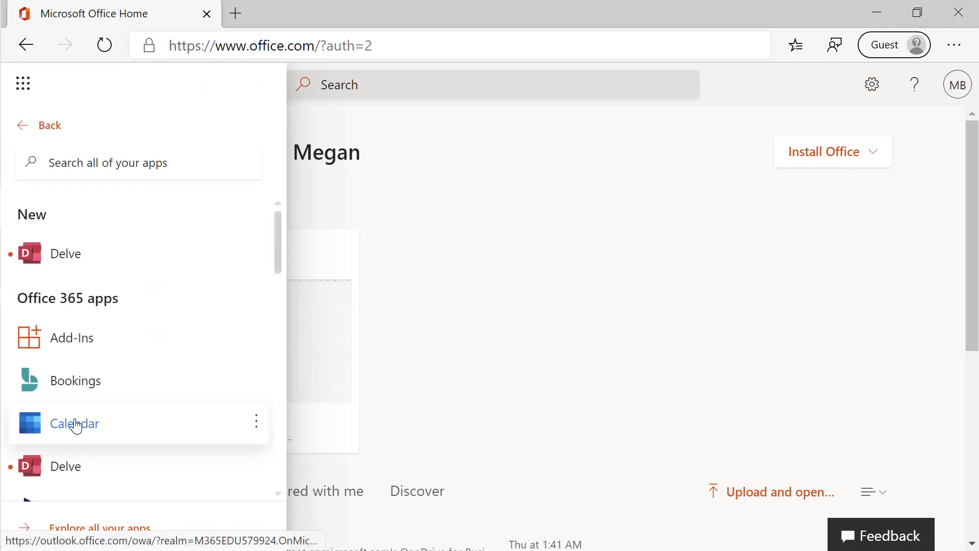
mouse_move(128, 169)
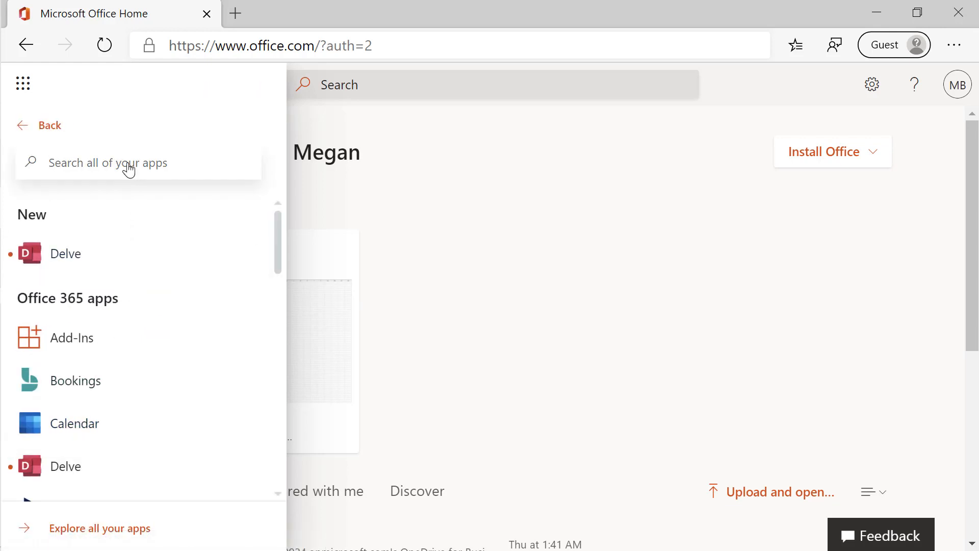
type("power")
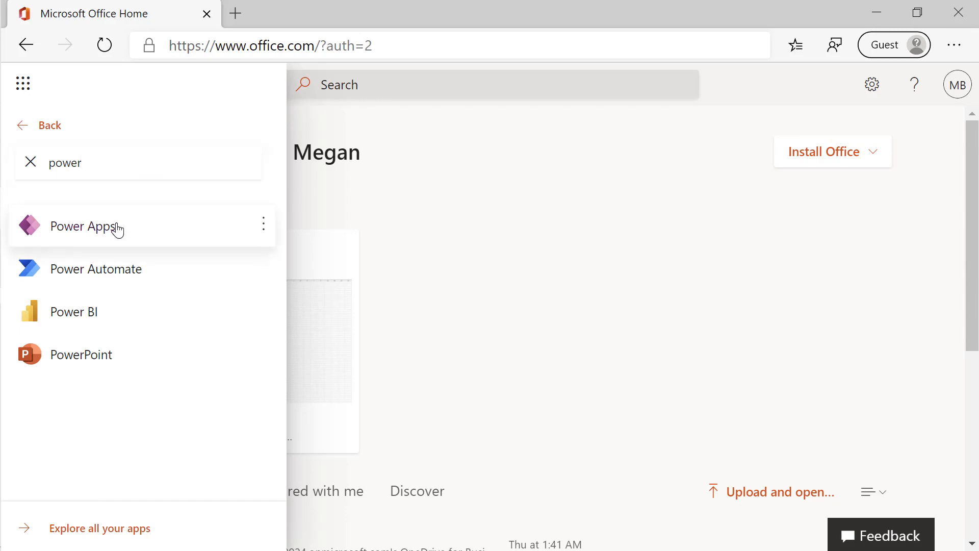
left_click(83, 226)
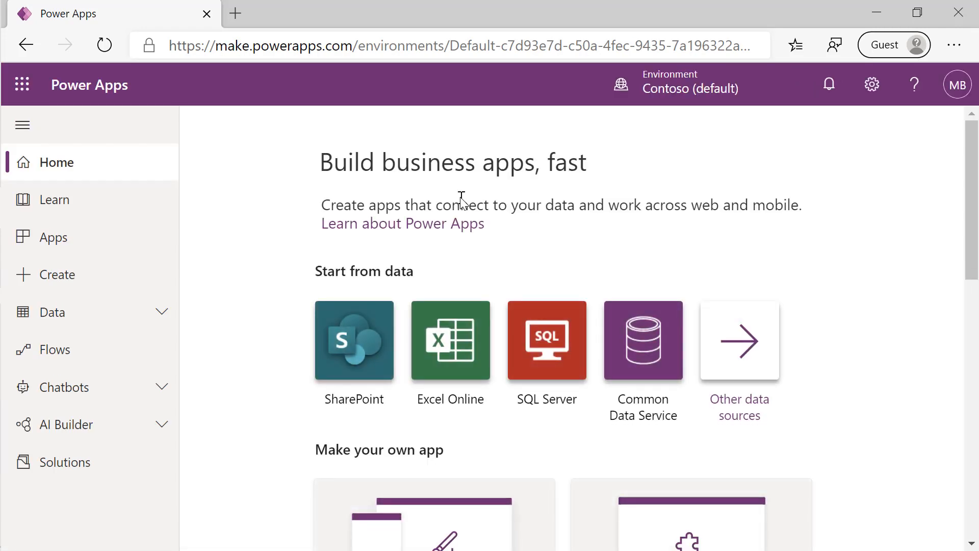
mouse_move(539, 255)
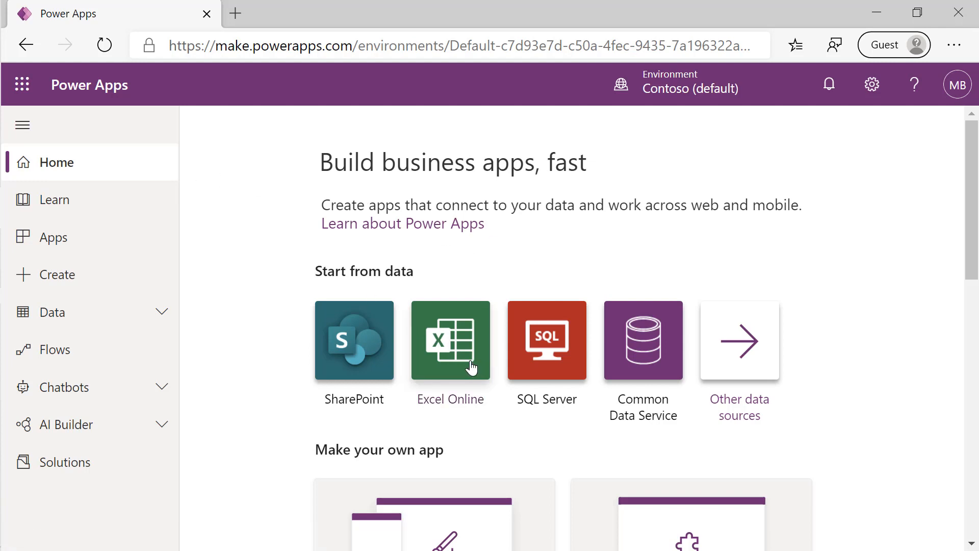
mouse_move(468, 347)
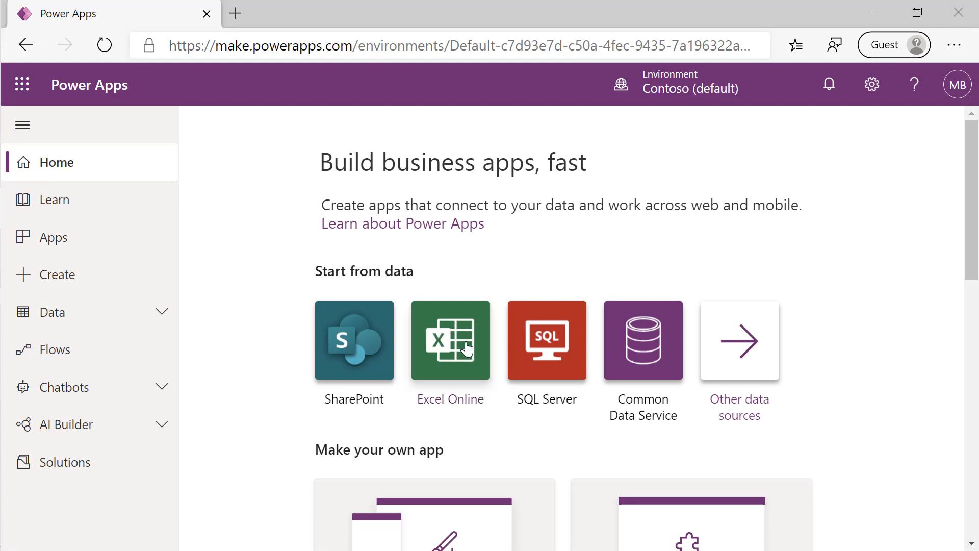
- Choose the Excel Online tile under Start from data
left_click(450, 340)
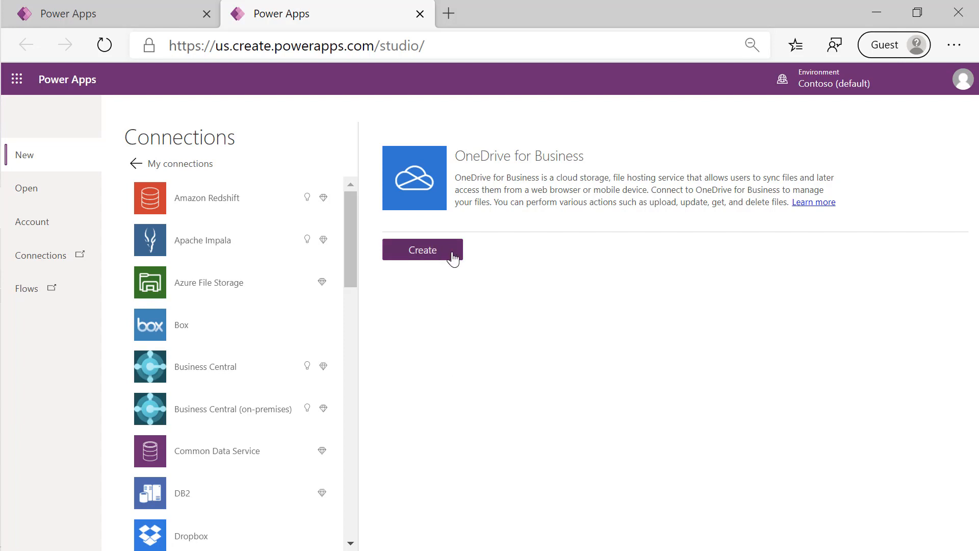
- Create the OneDrive for Business connection and connect to BooksList in Books app.xlsx
left_click(423, 249)
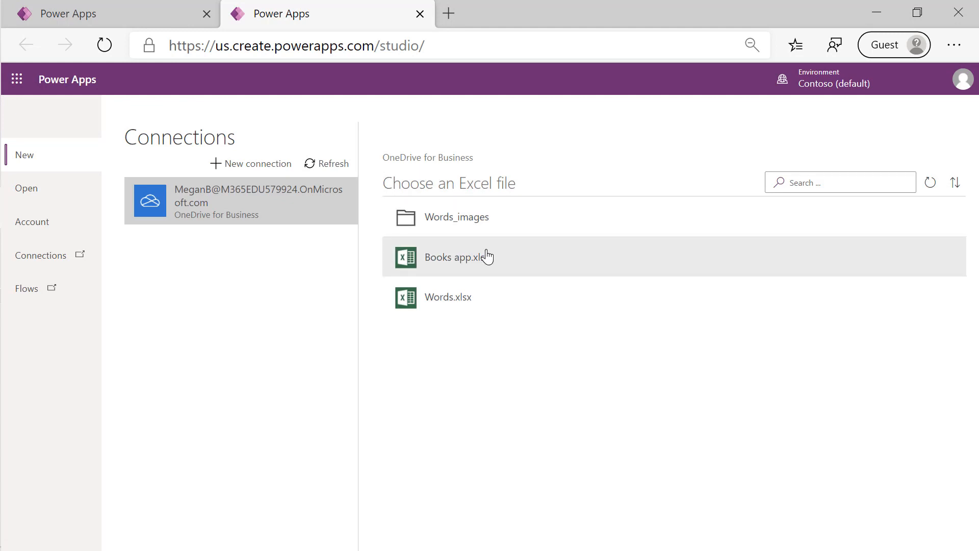
mouse_move(325, 215)
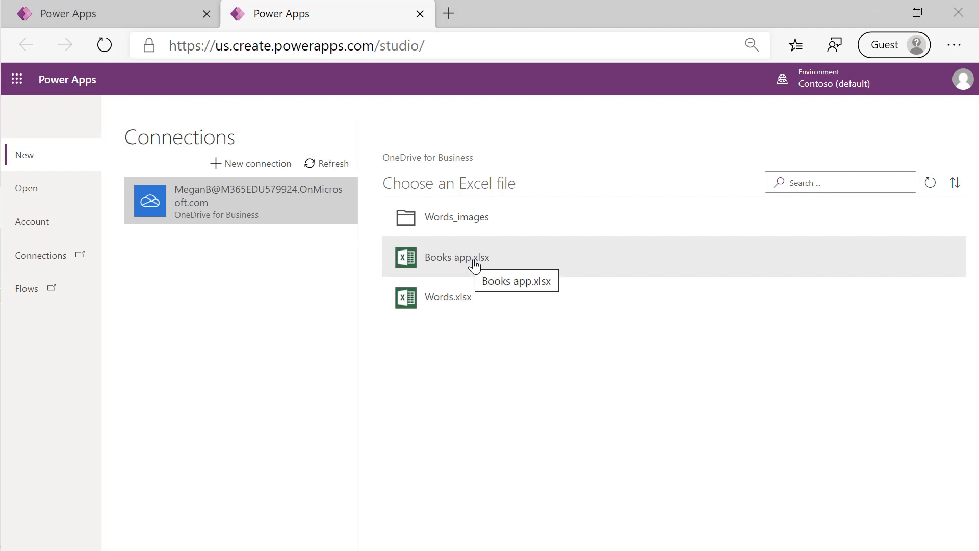
left_click(456, 257)
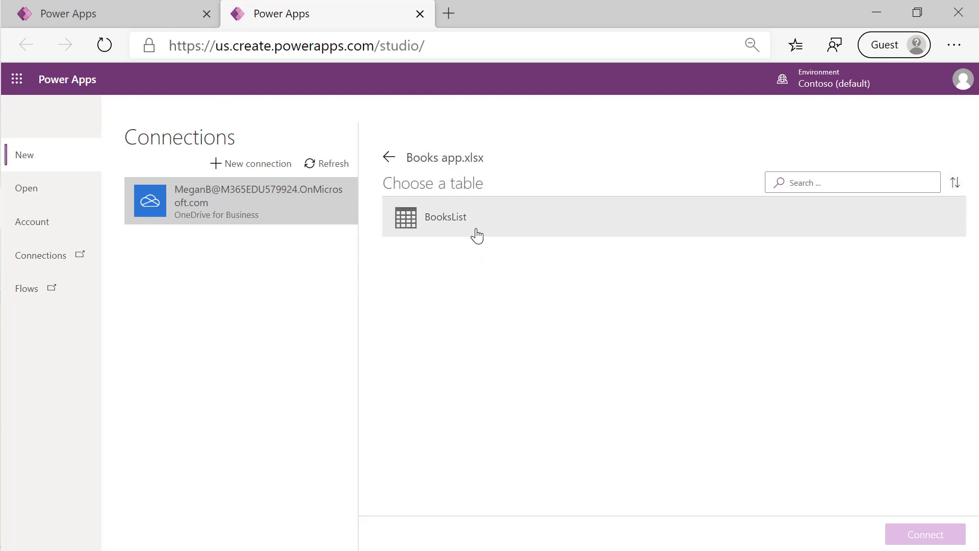
left_click(445, 216)
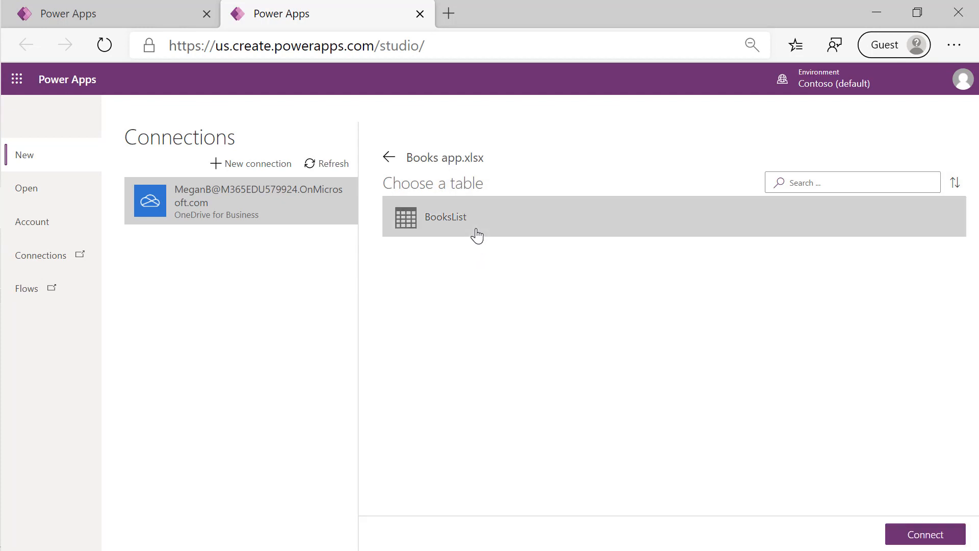
left_click(925, 534)
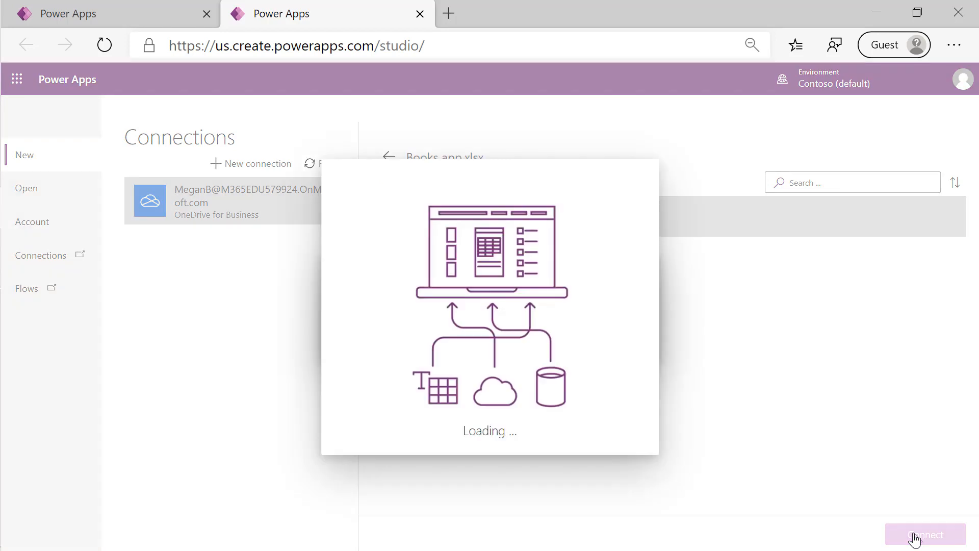
- Tick 'Don't show me this again' and skip the Power Apps Studio welcome dialog
left_click(925, 534)
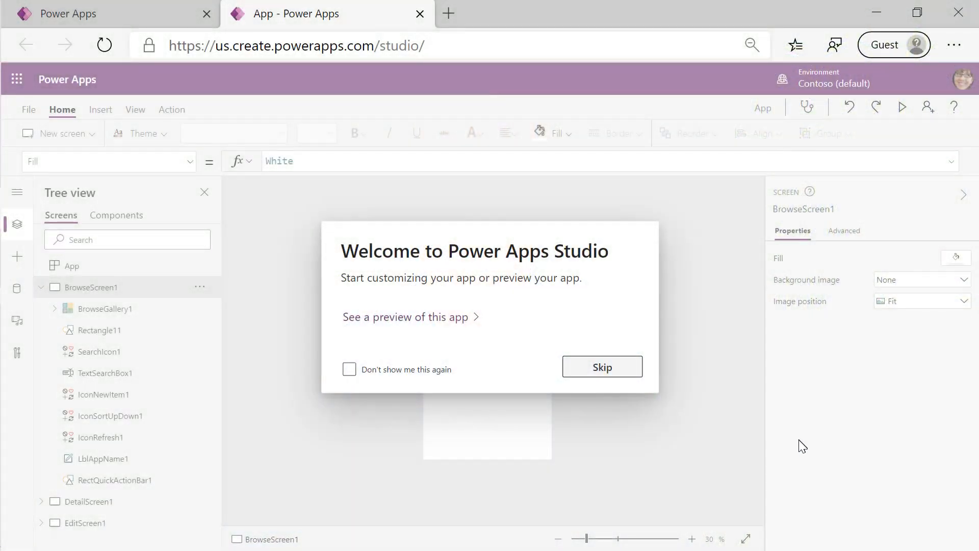
left_click(349, 369)
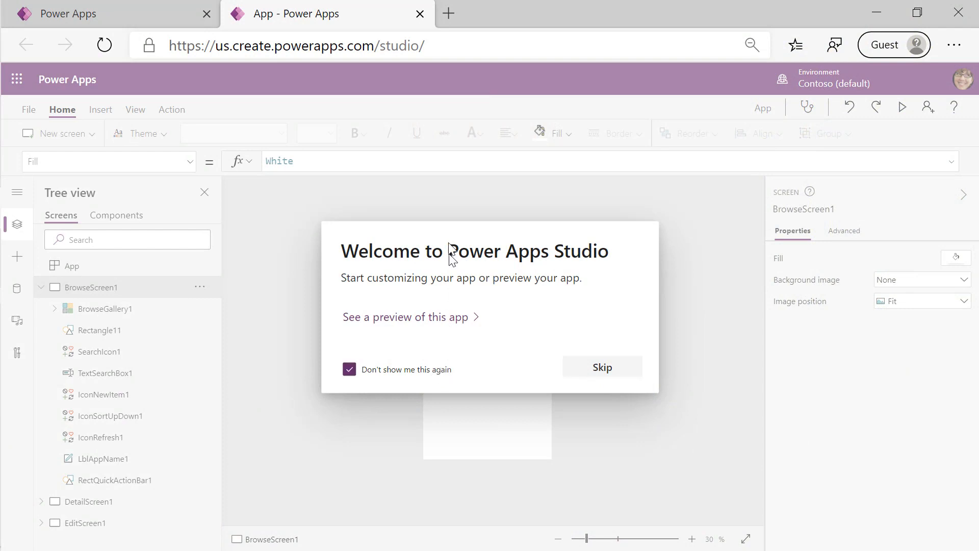
left_click(601, 366)
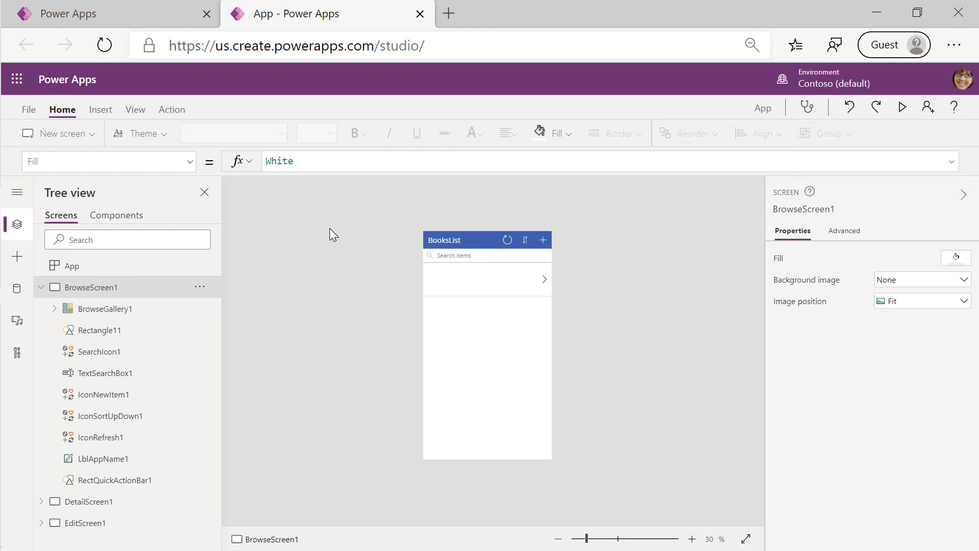
mouse_move(148, 133)
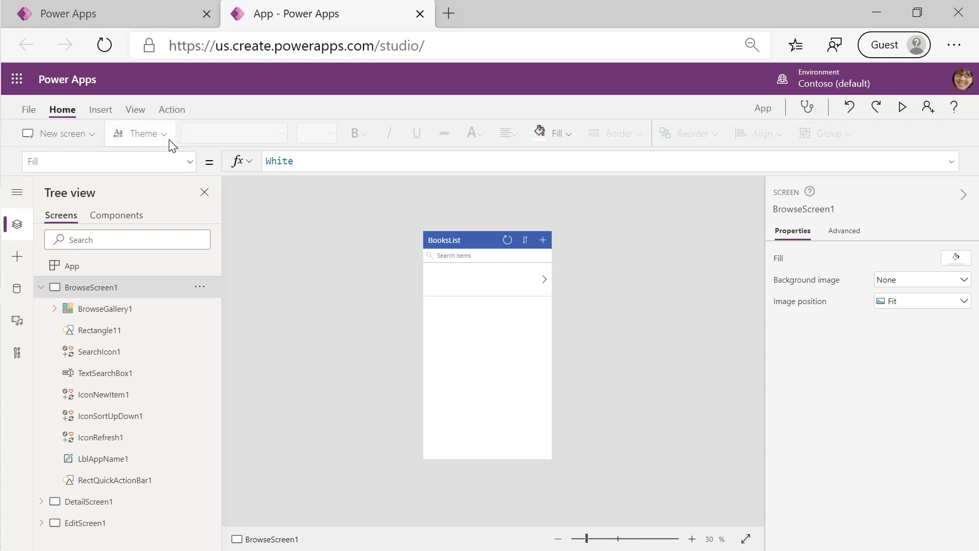
mouse_move(144, 133)
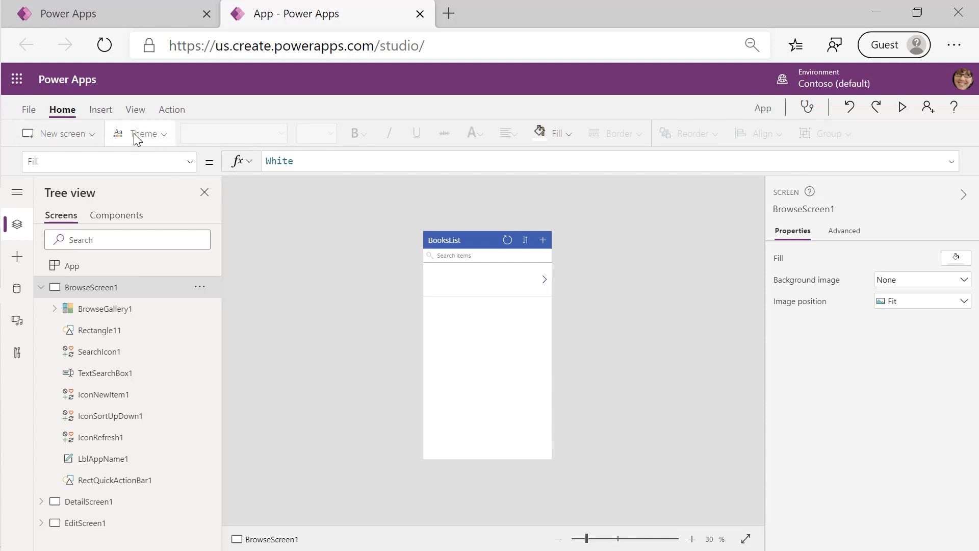
- Open the Theme gallery on the Home tab
left_click(142, 133)
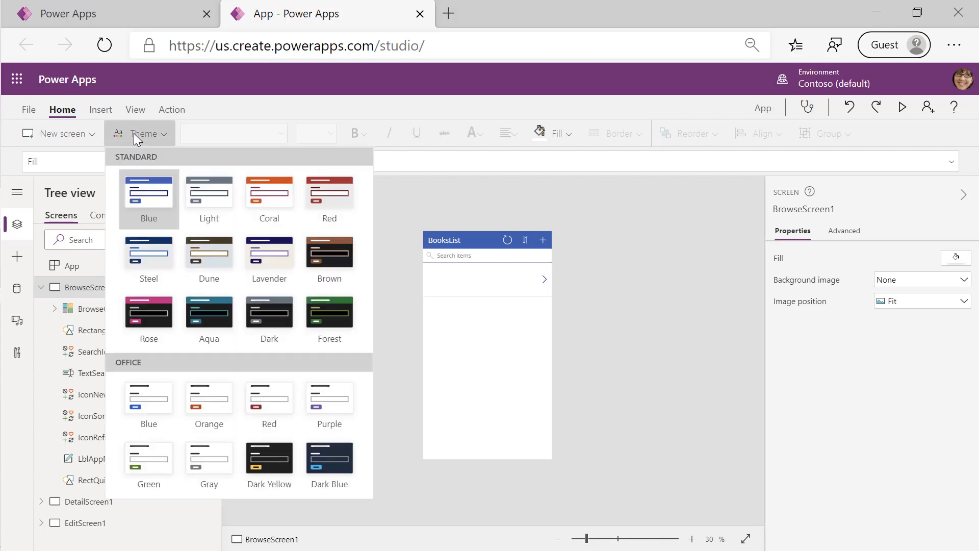
mouse_move(149, 397)
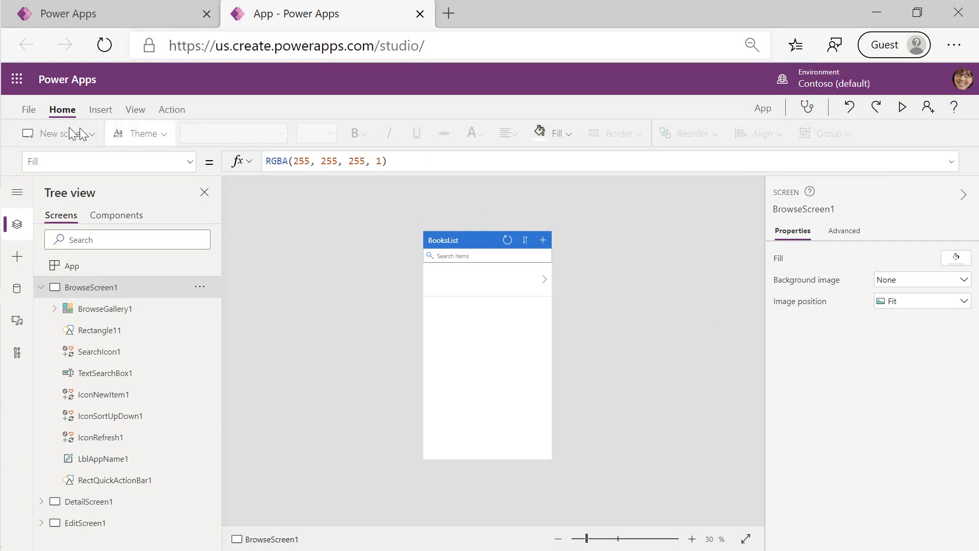
- In File > Settings, rename the app to My Books
left_click(28, 110)
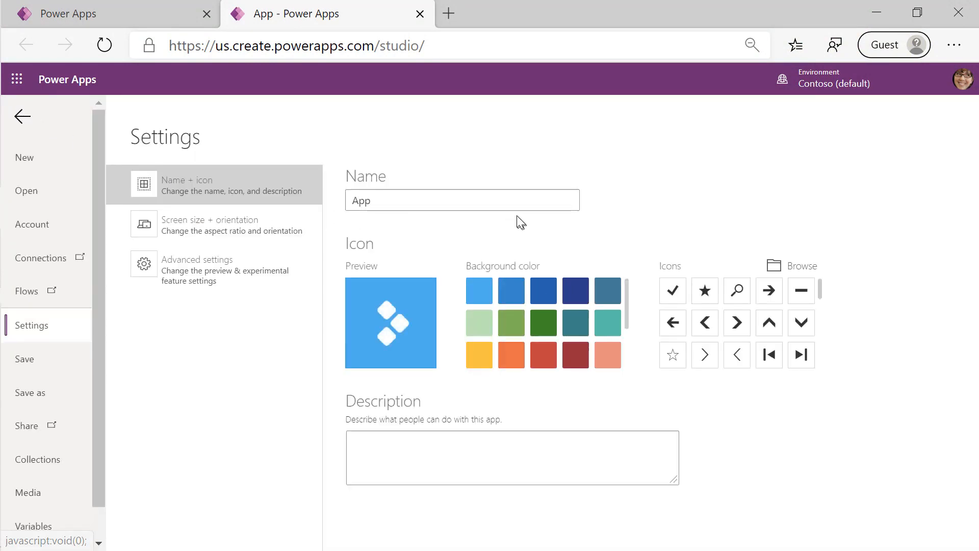
left_click(462, 200)
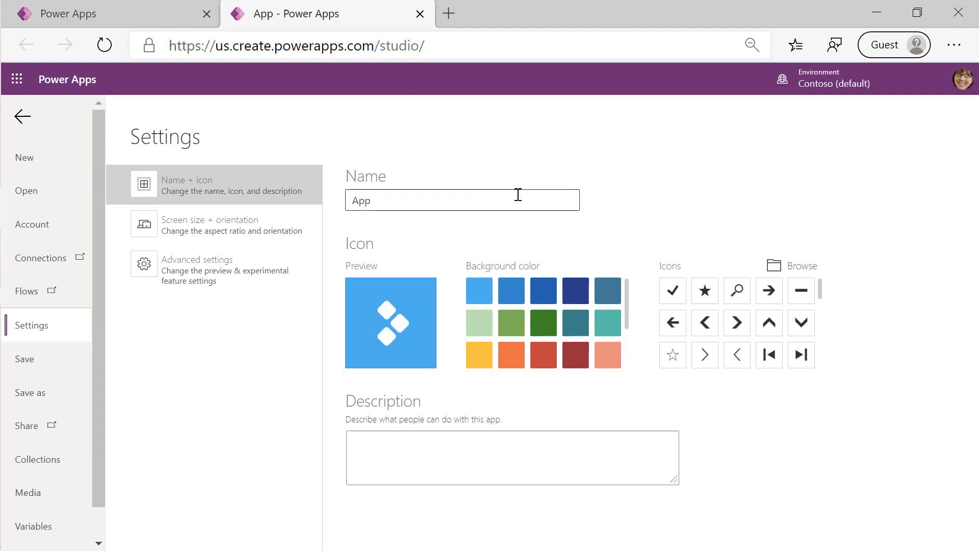
left_click(462, 200)
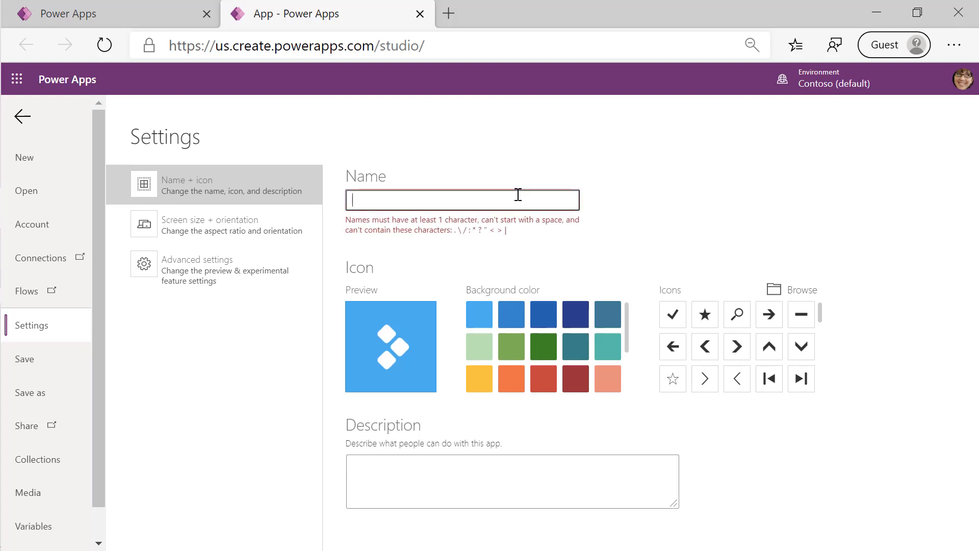
type("My Boo")
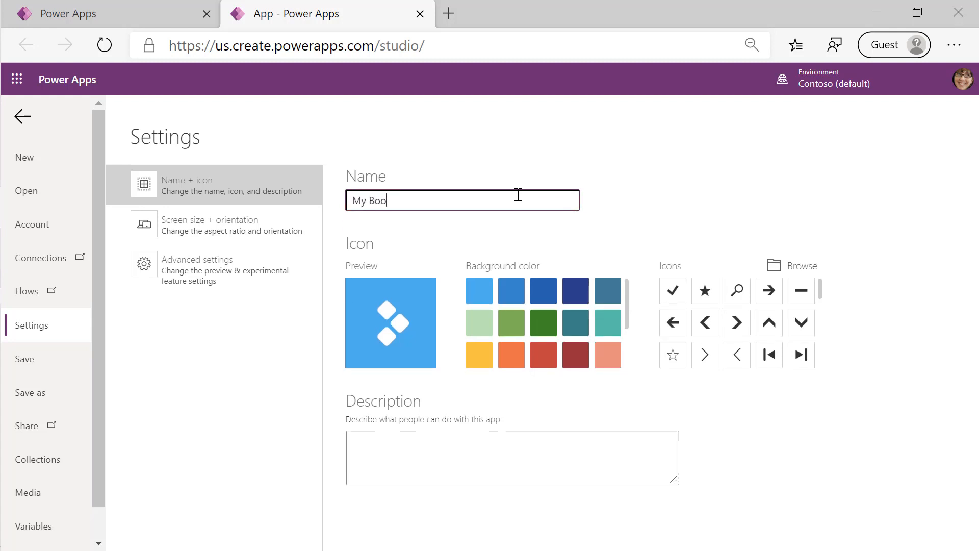
type("ks")
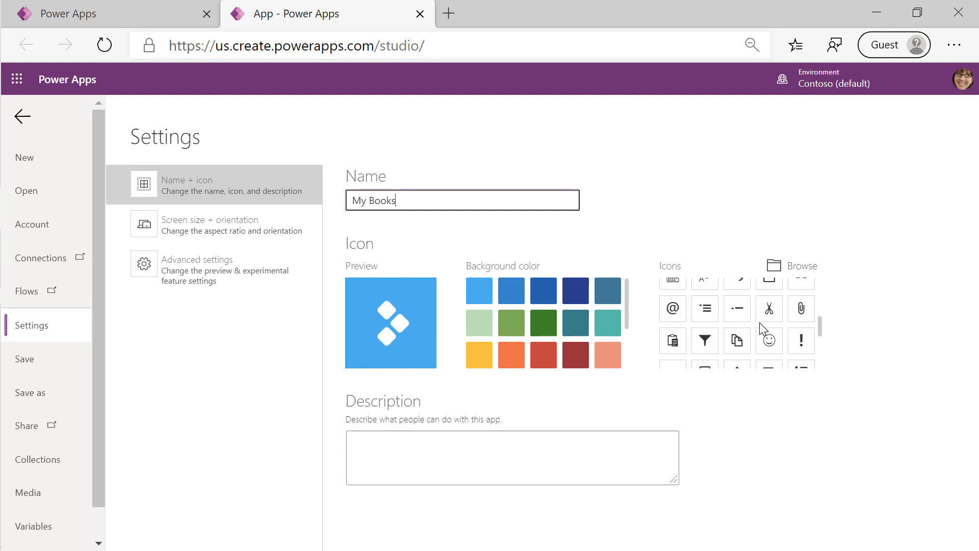
- Set the app icon to the bookshelf picture on a teal background
scroll("down", 3)
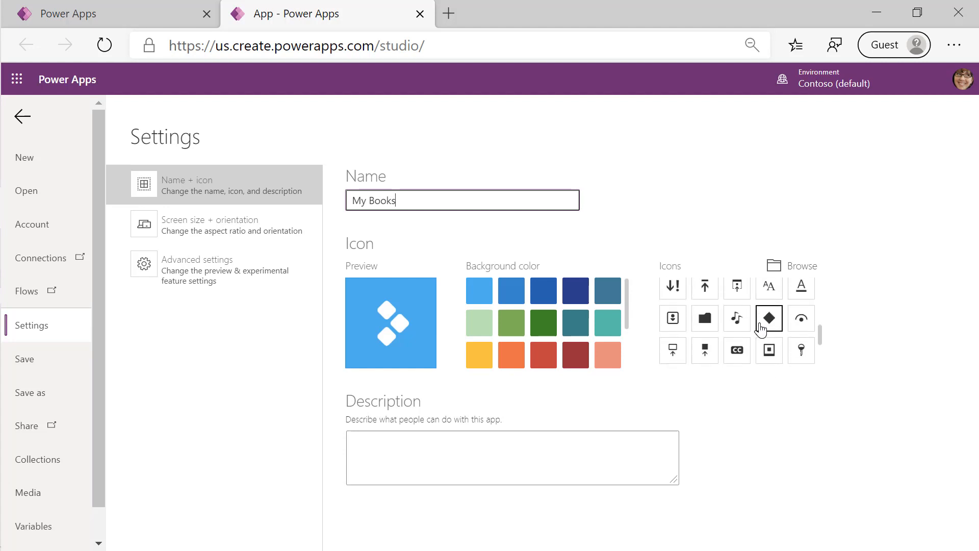
scroll("down", 3)
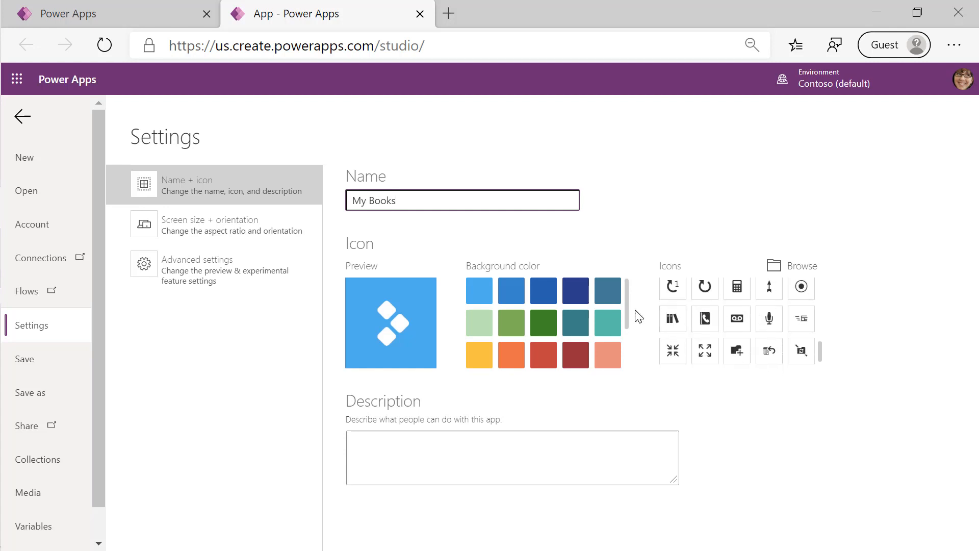
left_click(673, 318)
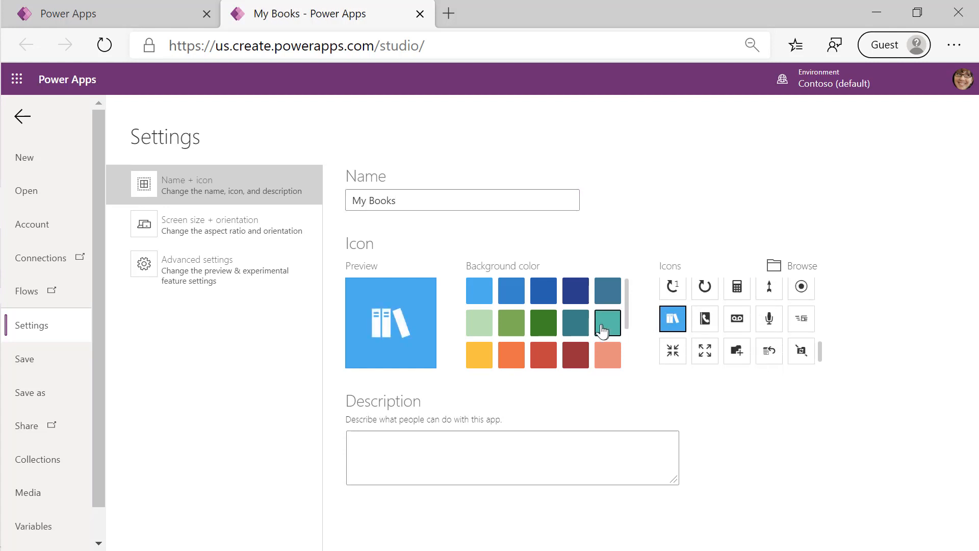
left_click(607, 323)
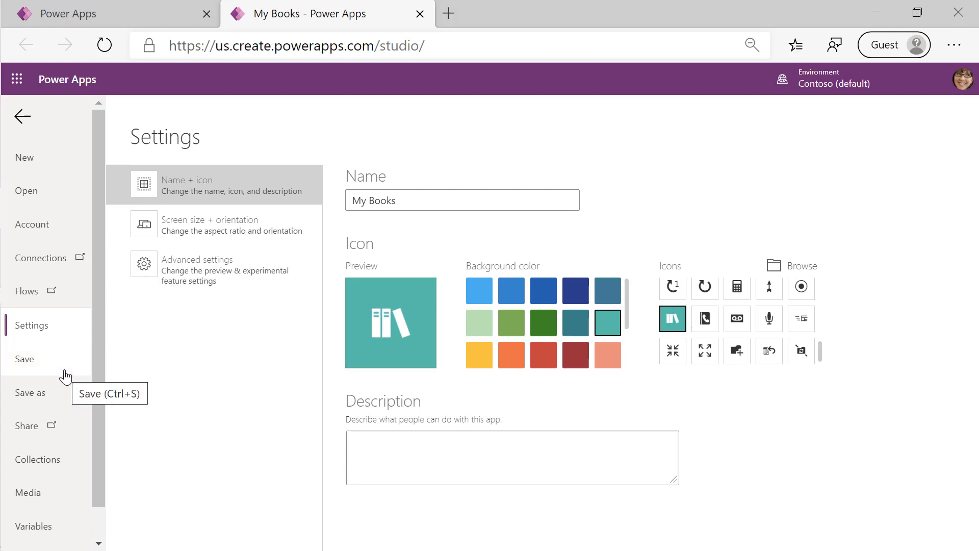
- Save the My Books app to the cloud from the File menu
left_click(30, 392)
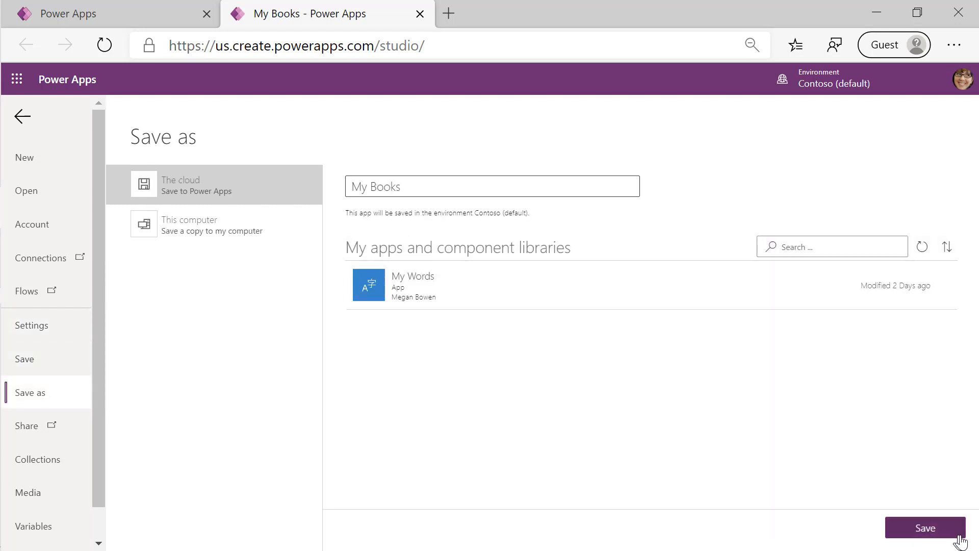
left_click(925, 528)
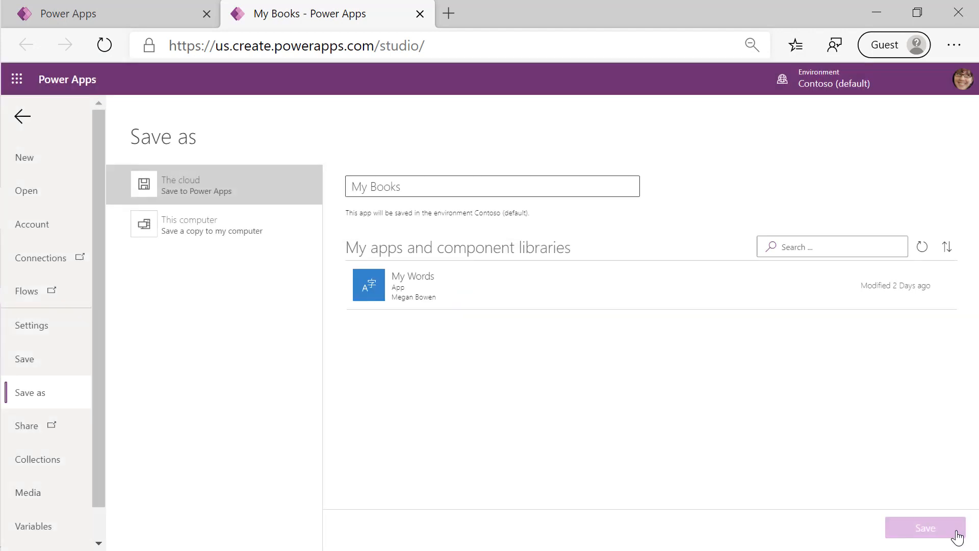
left_click(925, 528)
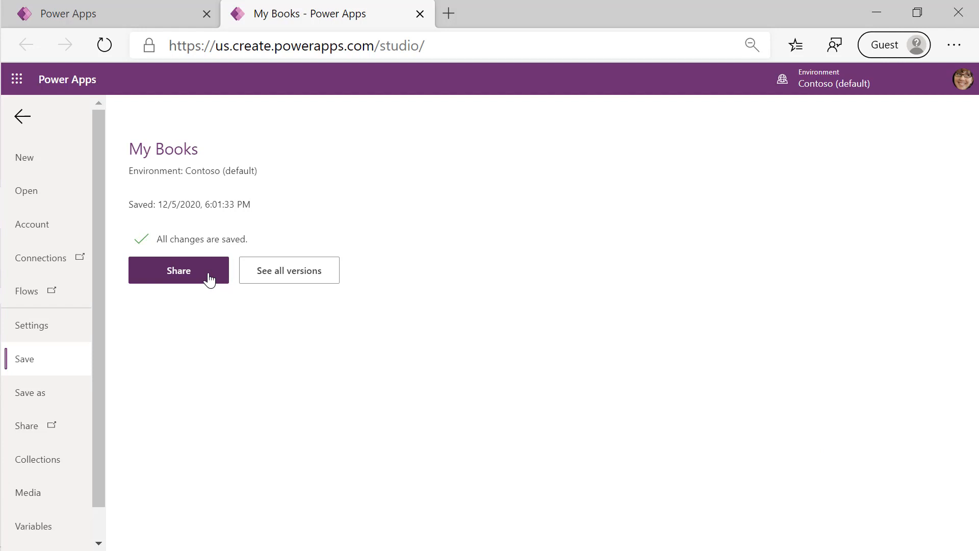
mouse_move(35, 116)
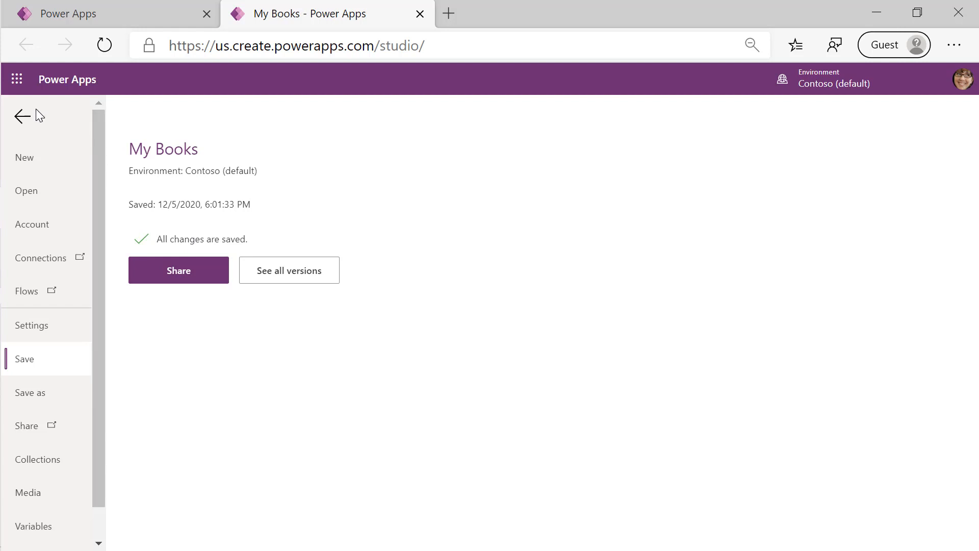
mouse_move(25, 125)
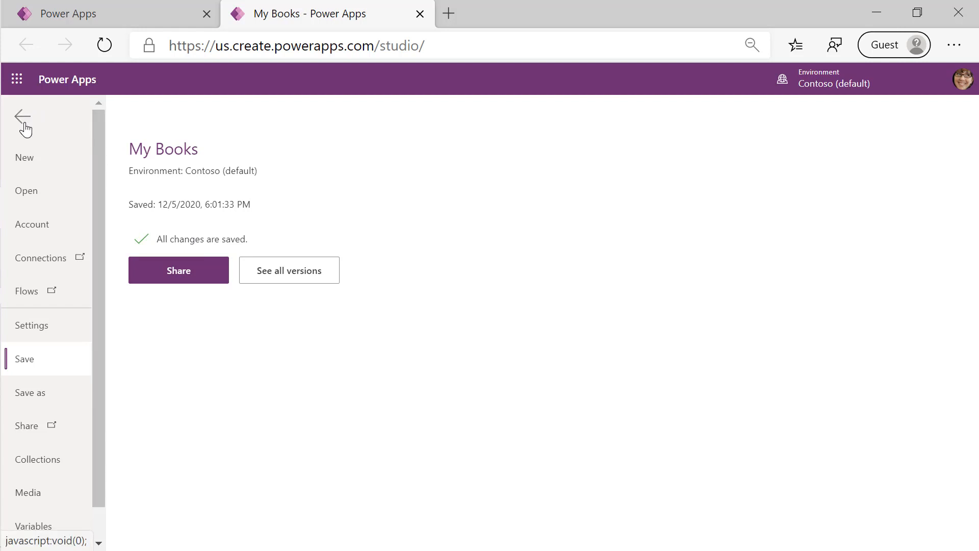
- Go back from the File pane to the studio editor showing the BooksList browse screen
left_click(24, 118)
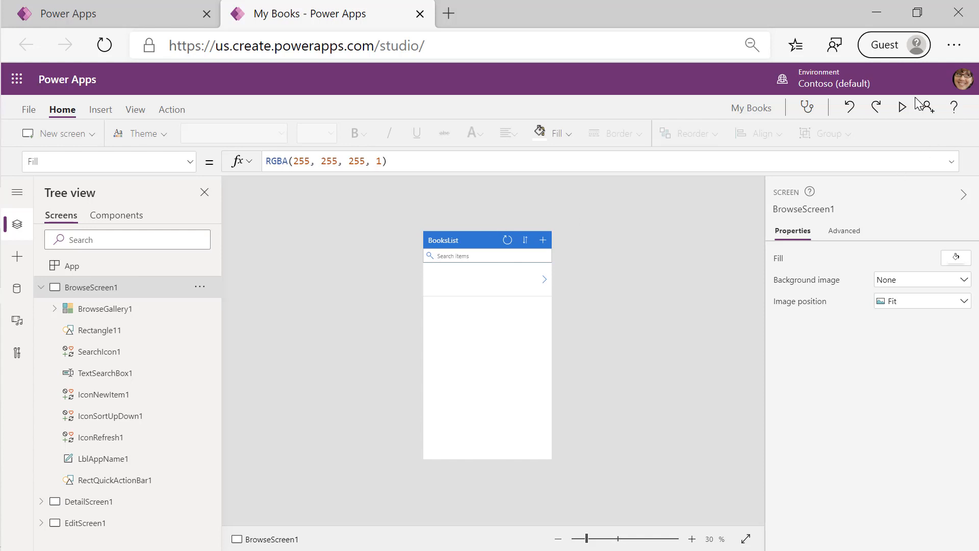
mouse_move(901, 106)
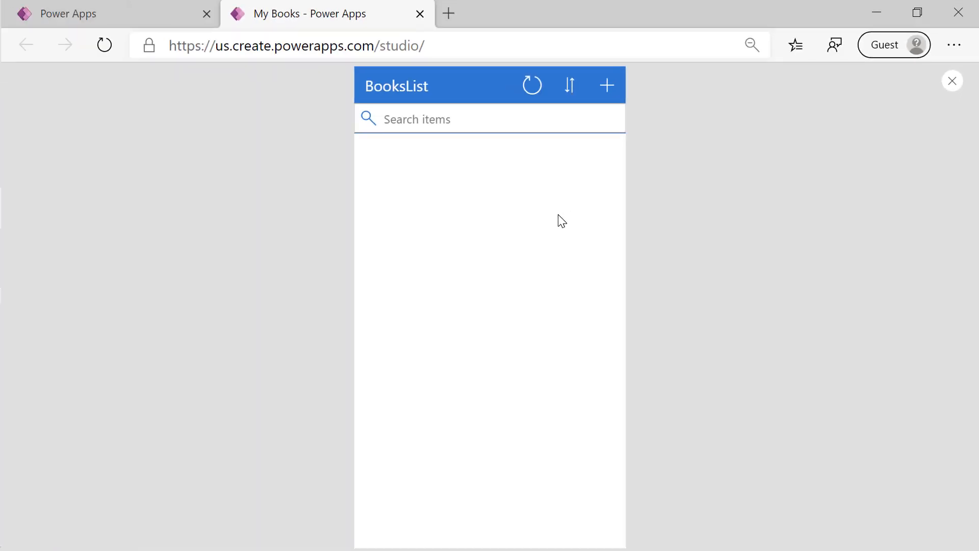
mouse_move(567, 211)
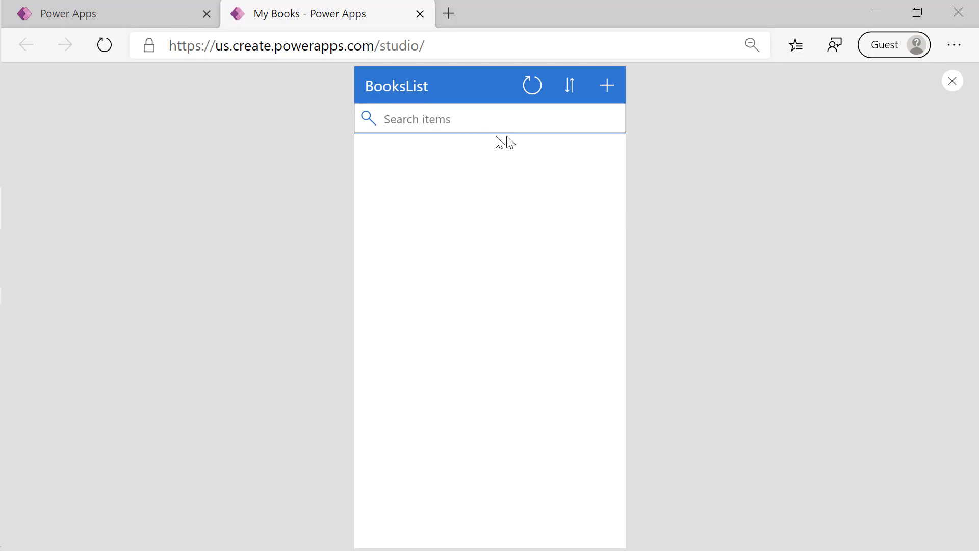
mouse_move(607, 86)
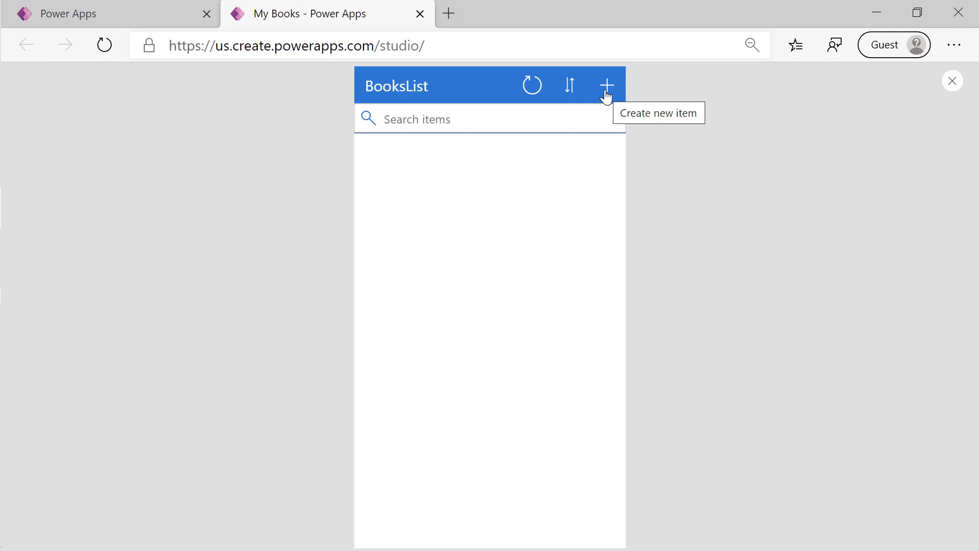
- In preview, open the new-book form, return to the list, then reopen a blank form
left_click(606, 86)
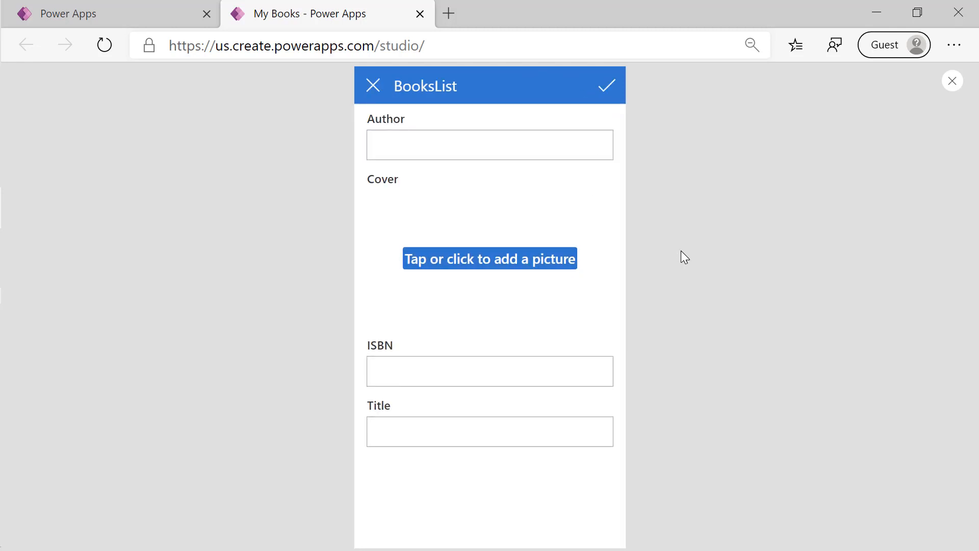
left_click(490, 145)
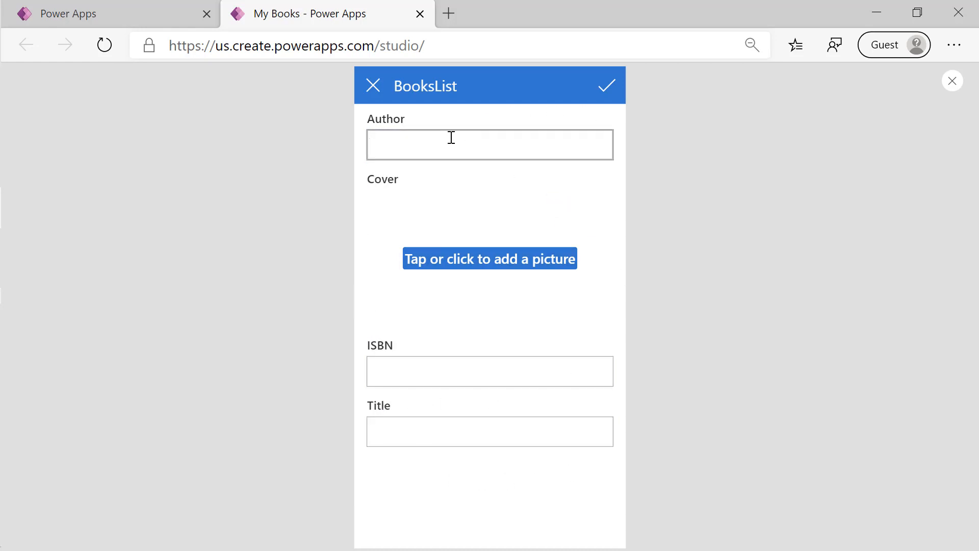
left_click(490, 145)
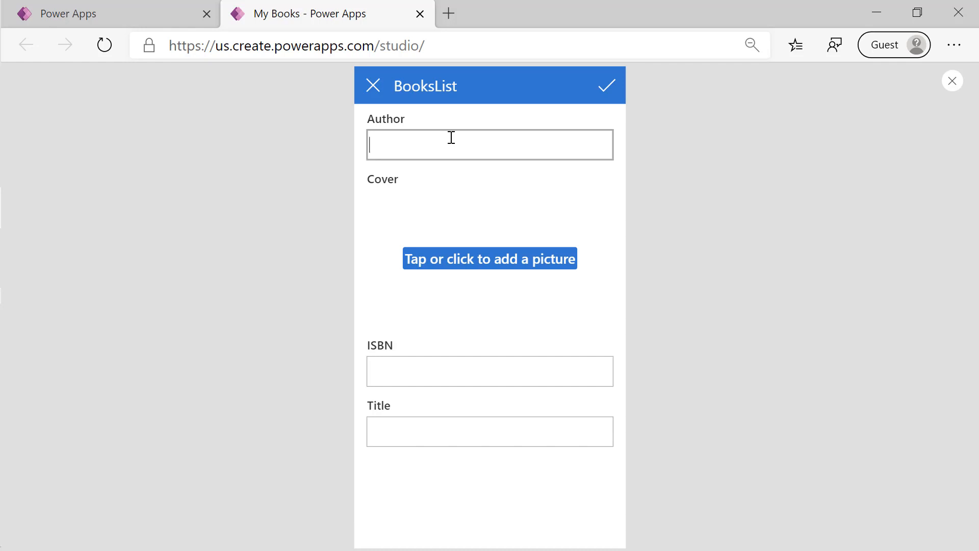
left_click(373, 85)
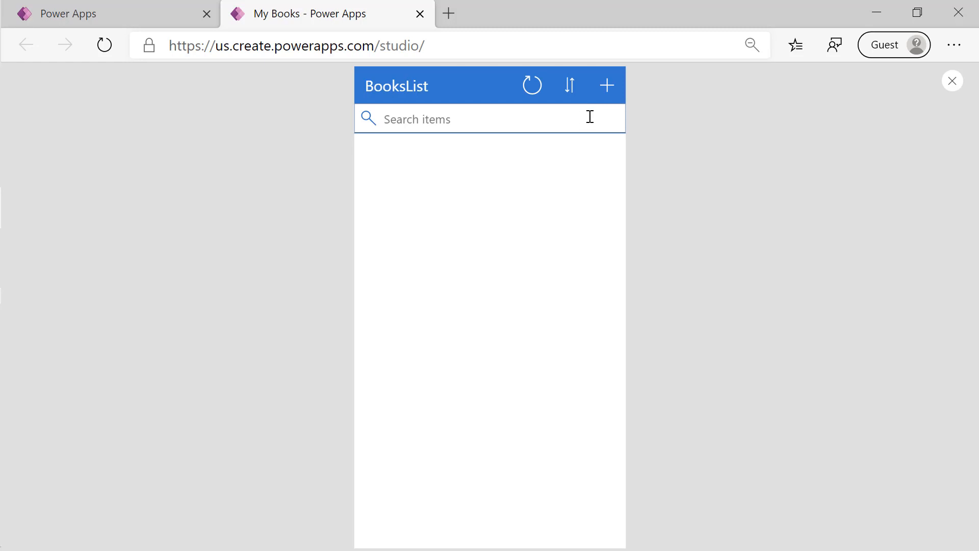
mouse_move(606, 85)
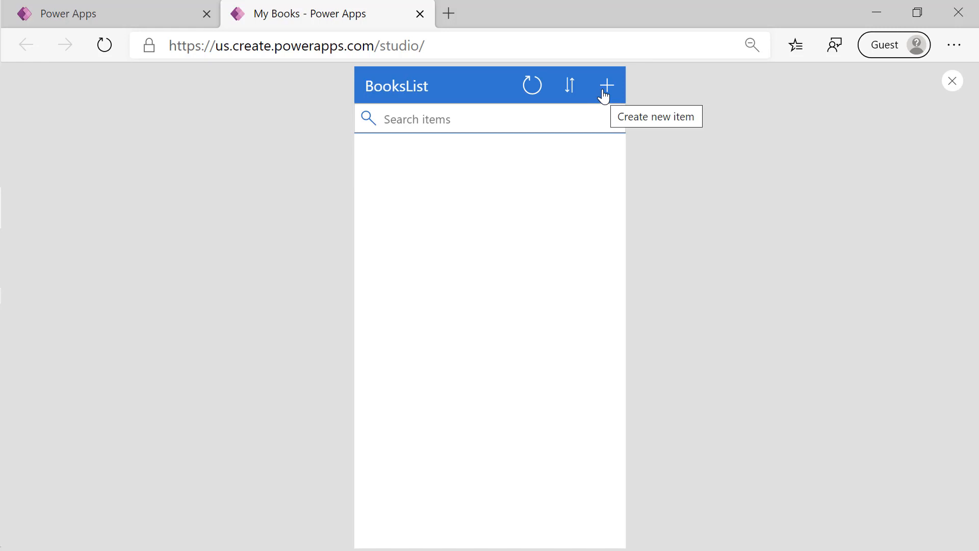
left_click(606, 86)
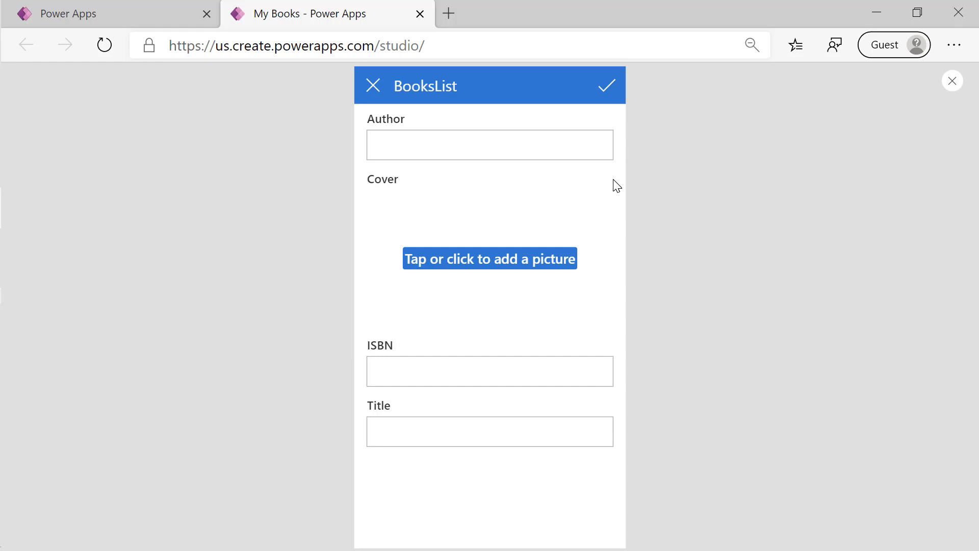
left_click(490, 145)
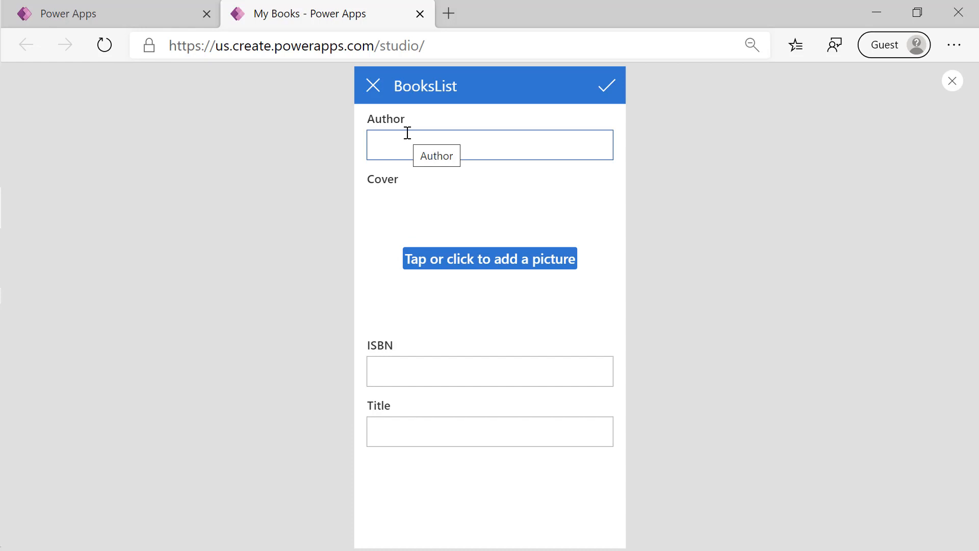
mouse_move(952, 81)
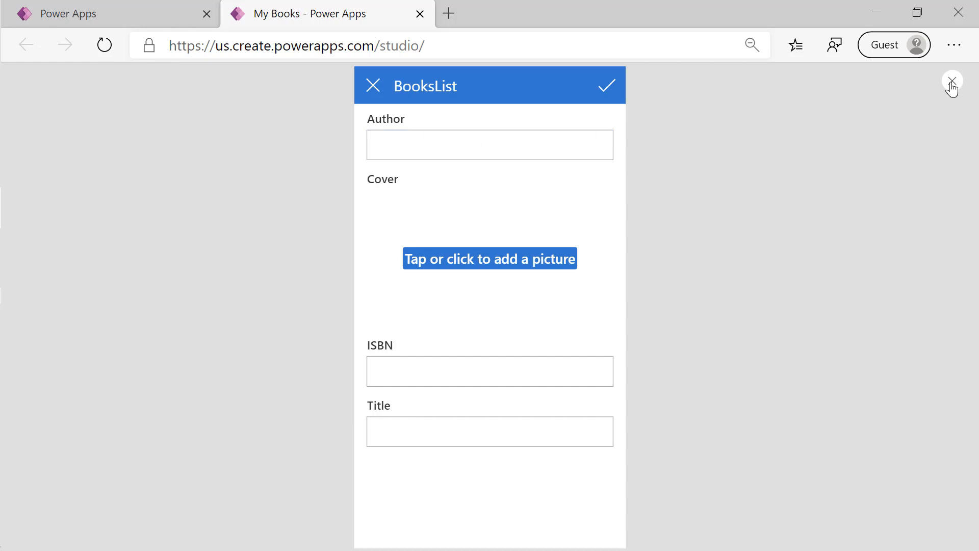
mouse_move(952, 81)
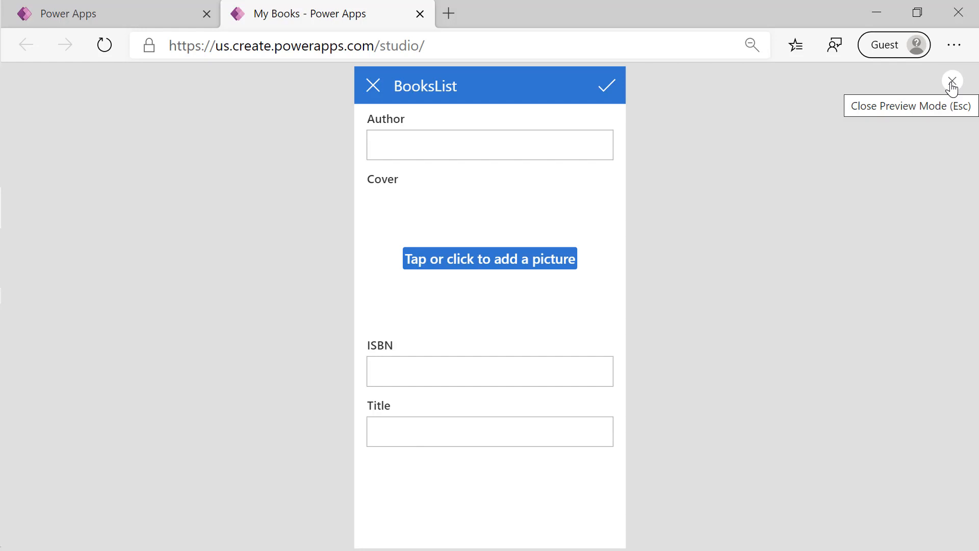
- Exit preview and permanently dismiss the 'Did you know?' testing tip
left_click(952, 81)
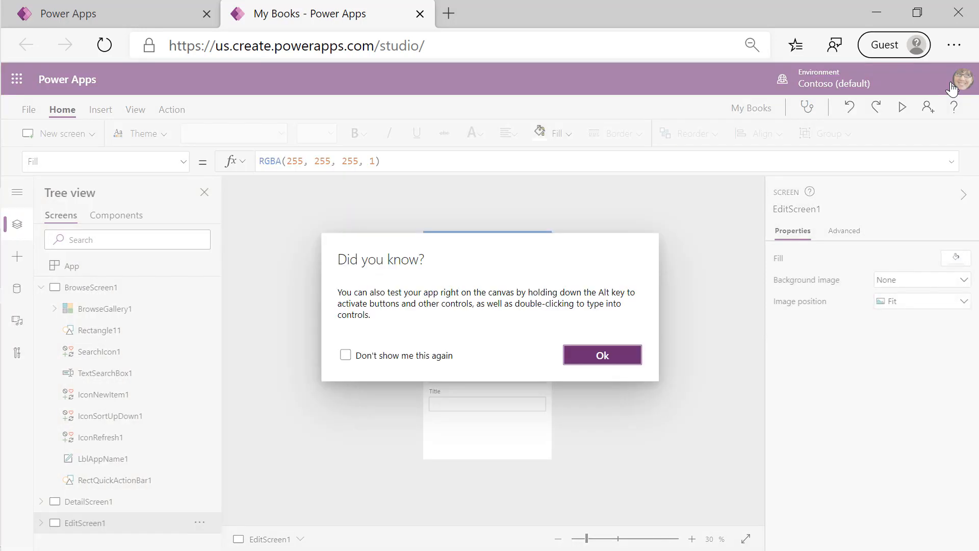
mouse_move(444, 360)
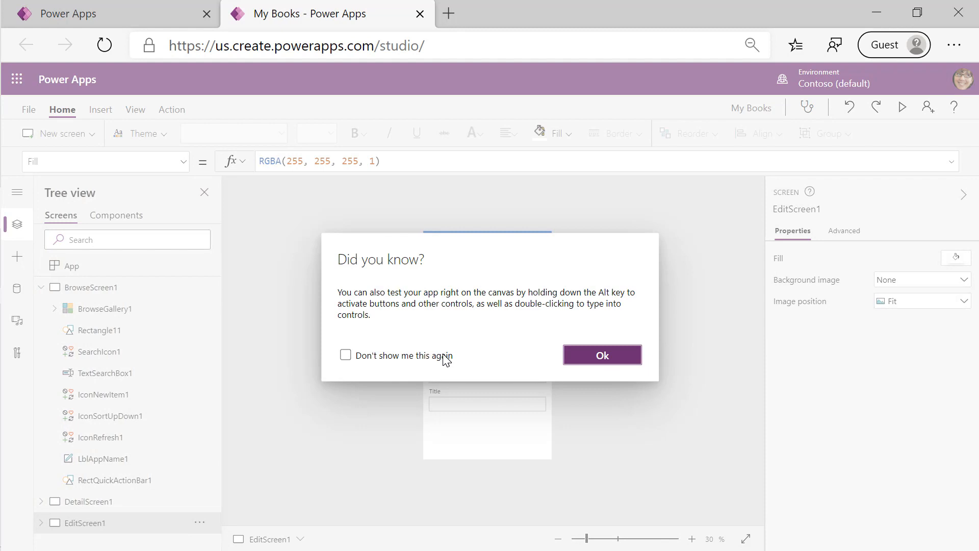
left_click(346, 355)
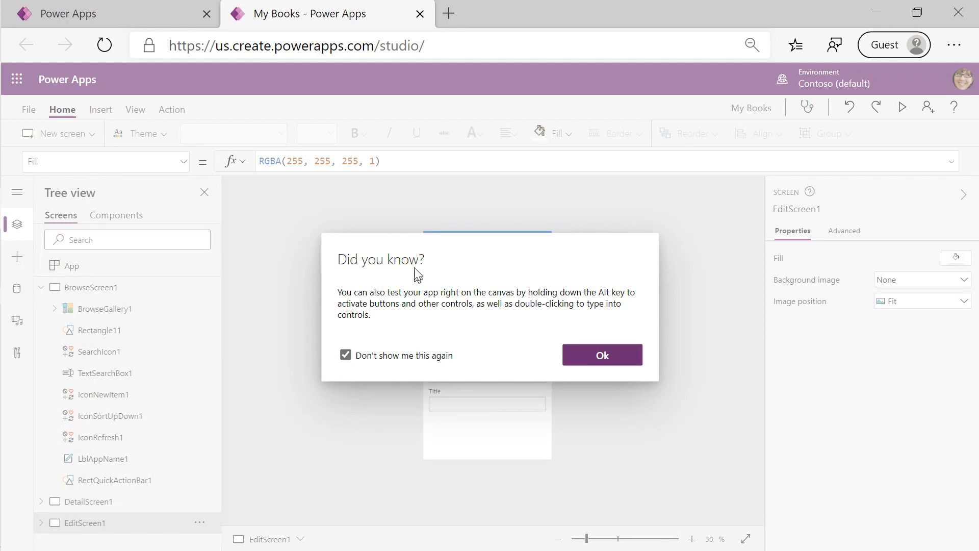
left_click(602, 355)
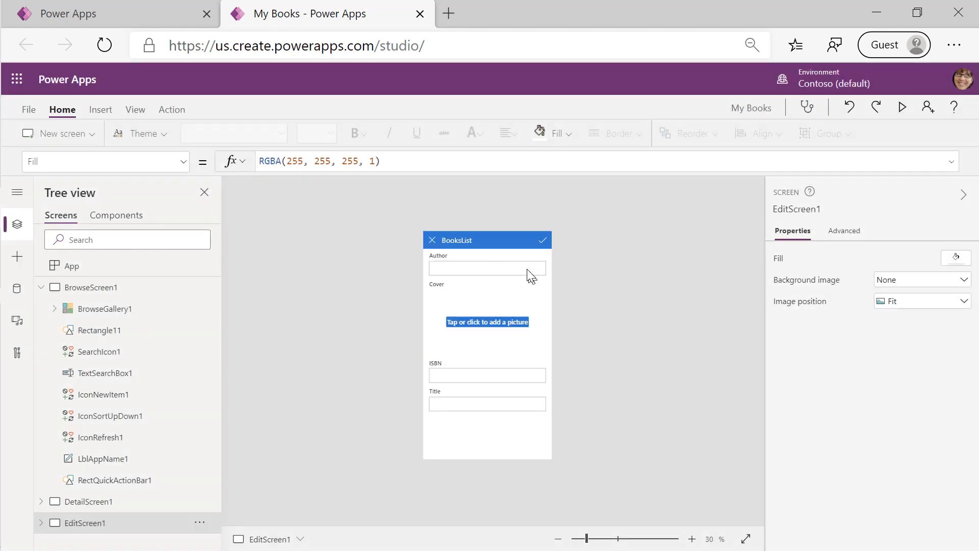
mouse_move(514, 315)
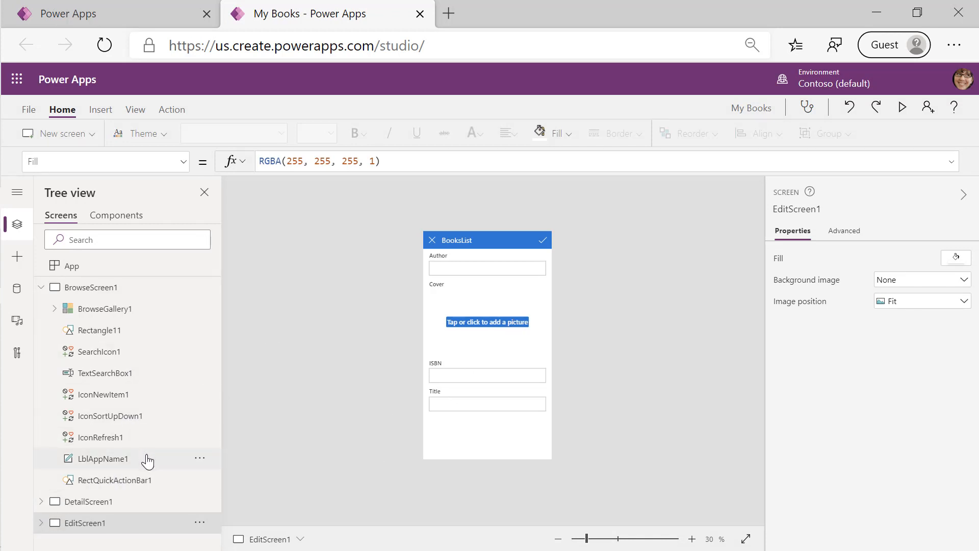
- Expand EditScreen1 in Tree view and select EditForm1 to show its properties
left_click(41, 523)
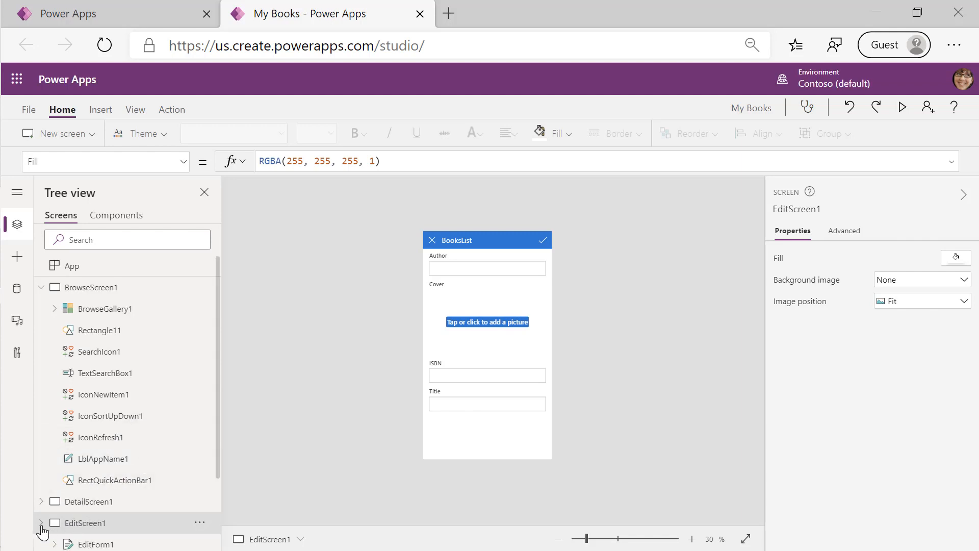
left_click(41, 523)
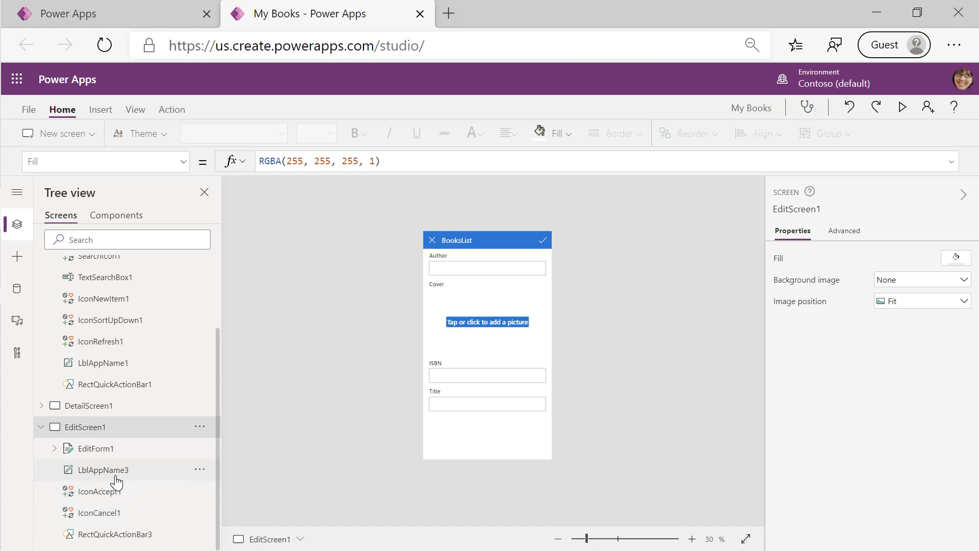
left_click(95, 447)
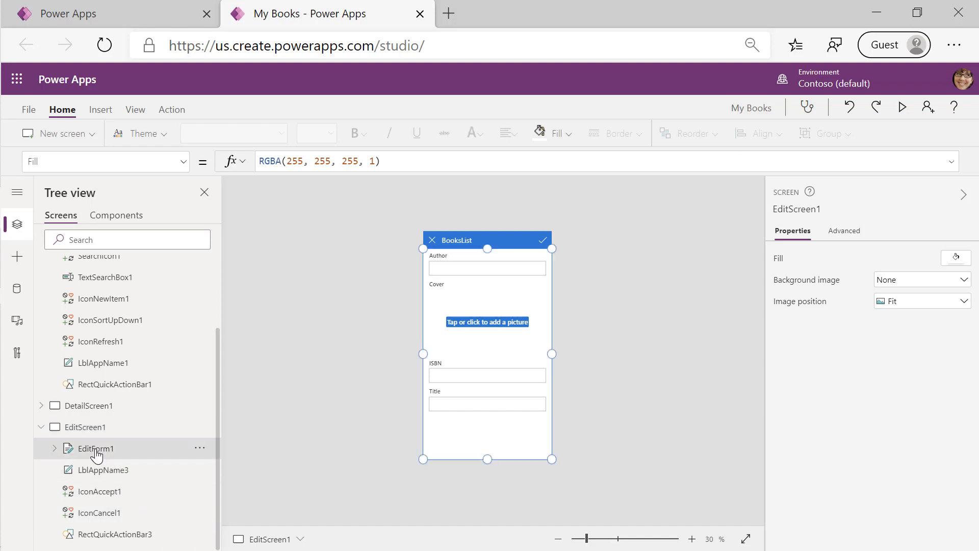
left_click(96, 448)
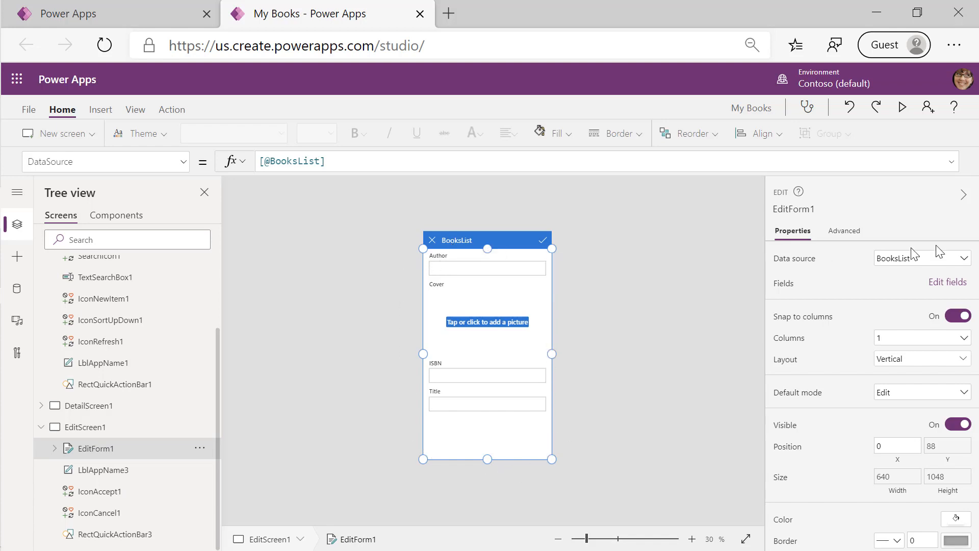
mouse_move(947, 283)
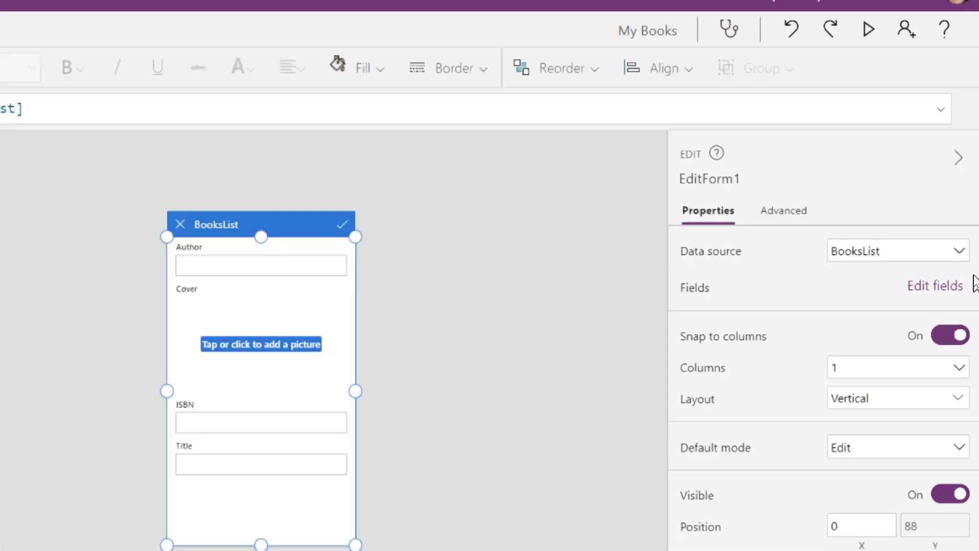
- Drag EditForm1's fields into the order Title, Author, ISBN, Cover
left_click(935, 286)
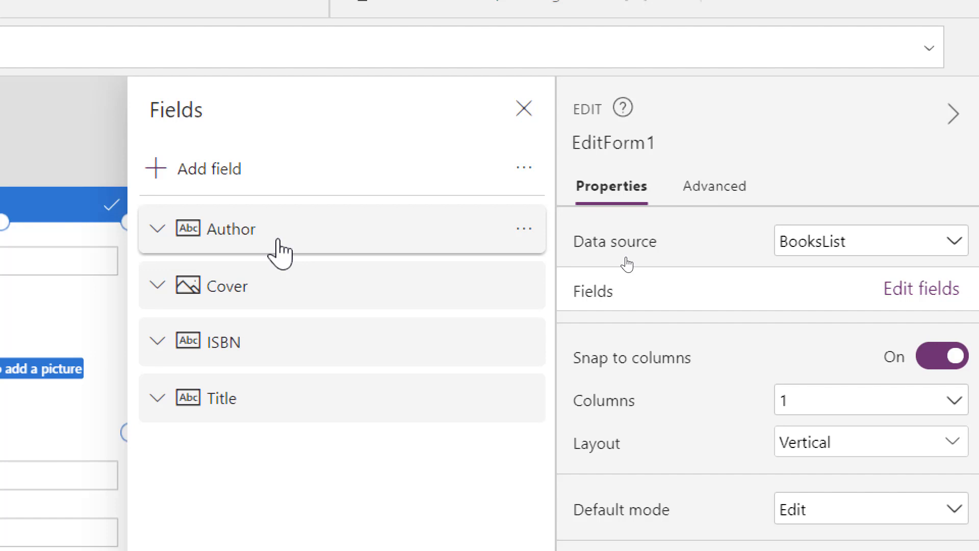
left_click_drag(223, 398, 328, 355)
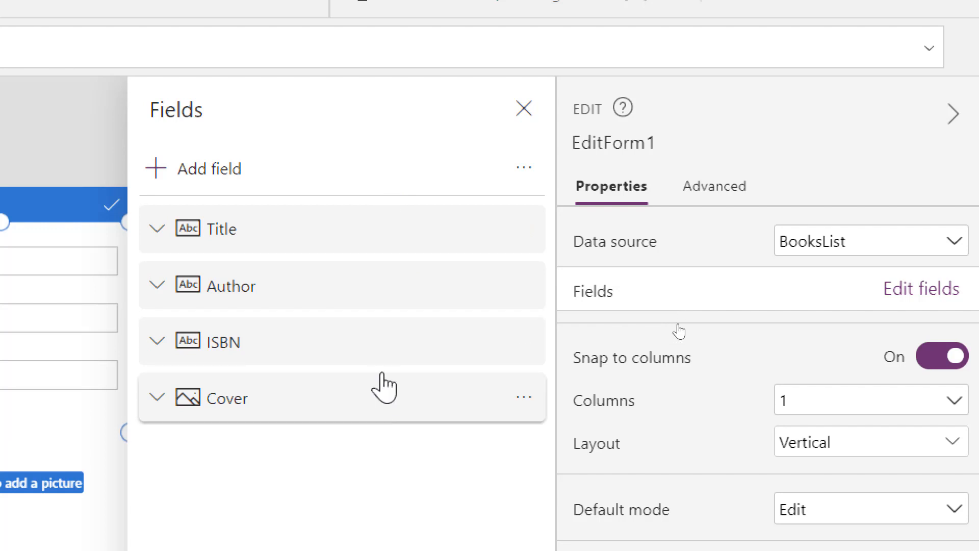
mouse_move(385, 365)
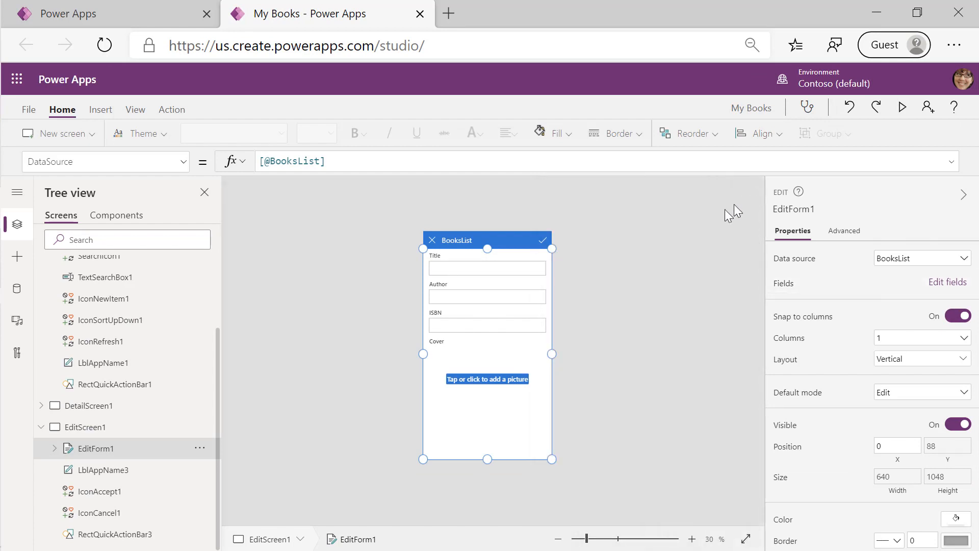
mouse_move(656, 259)
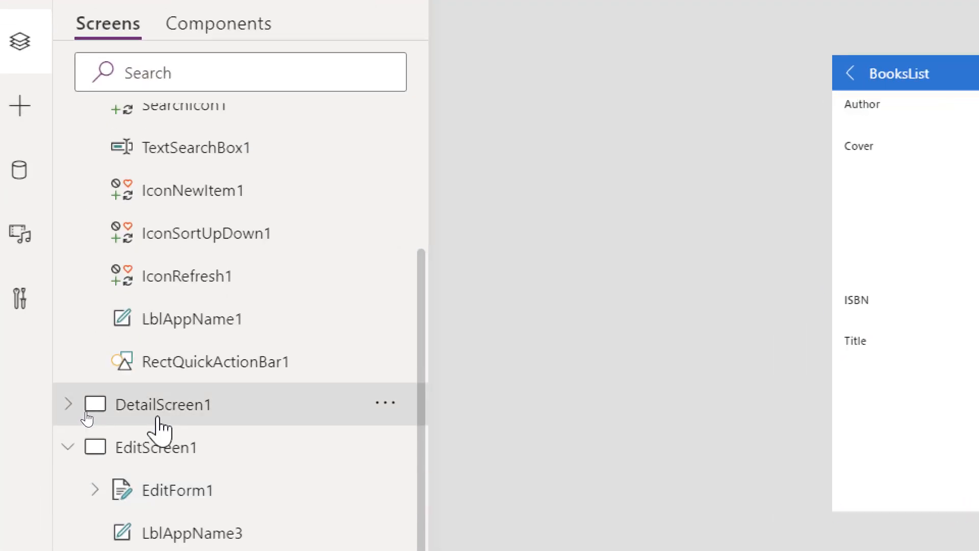
- Select DetailForm1 under DetailScreen1 in Tree view to see its properties
left_click(67, 404)
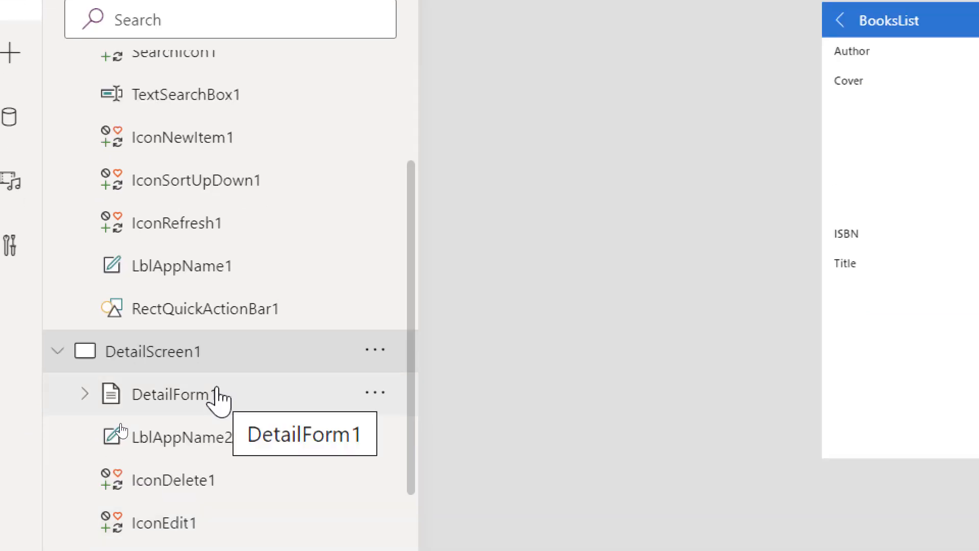
left_click(167, 393)
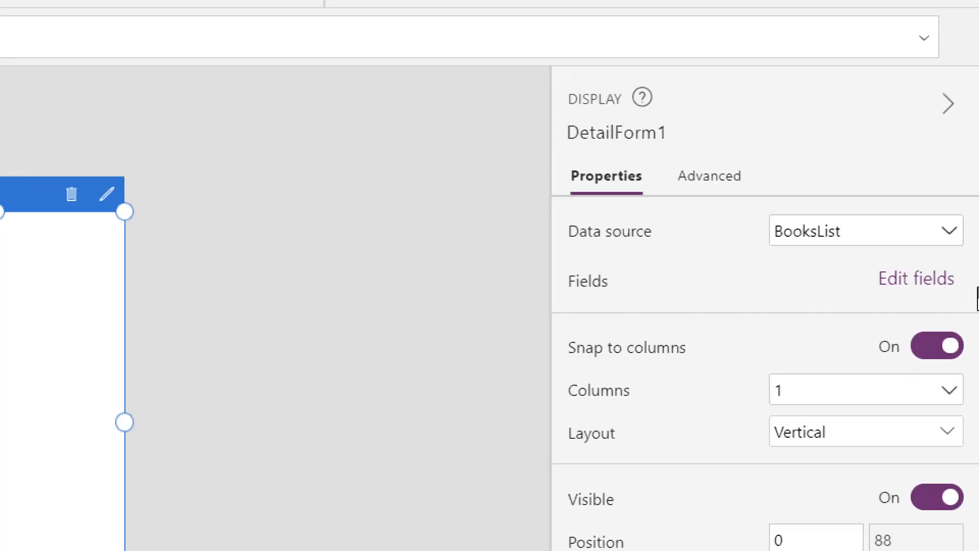
- Reorder DetailForm1's fields to Title, Author, ISBN, Cover and close the fields list
left_click(916, 278)
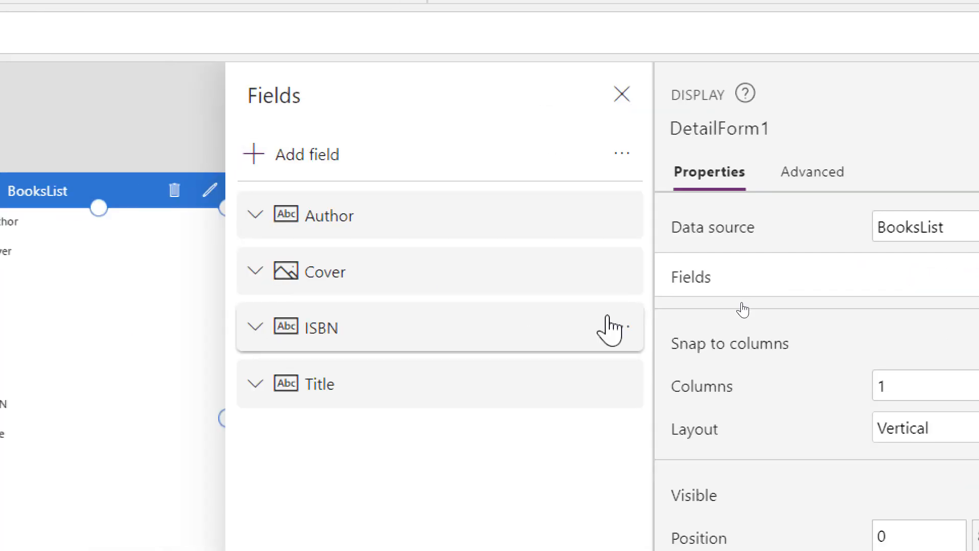
mouse_move(497, 412)
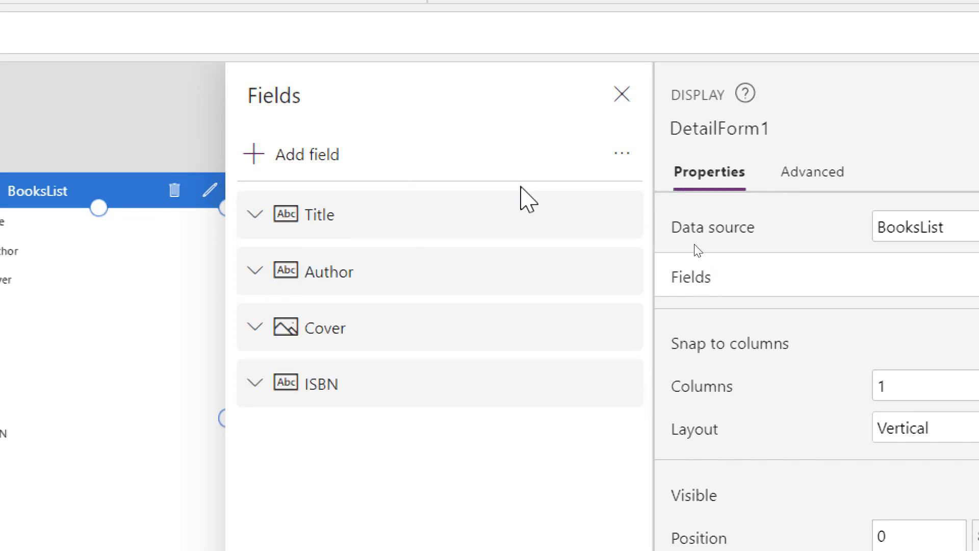
mouse_move(435, 350)
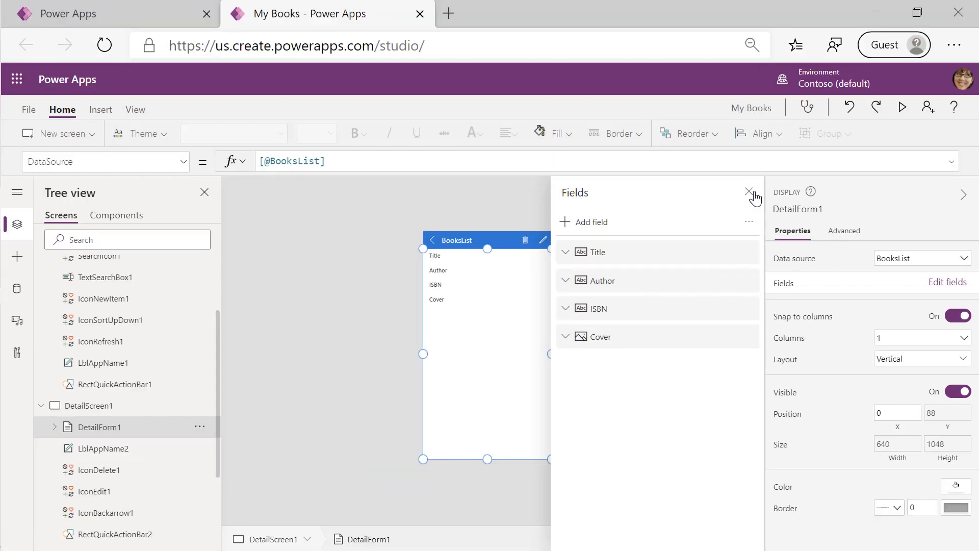
left_click(751, 192)
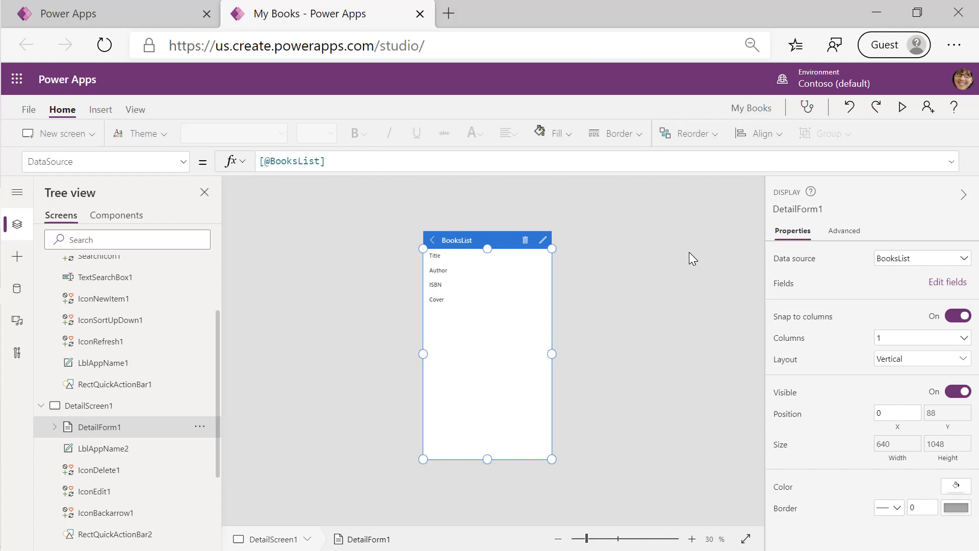
scroll("down", 3)
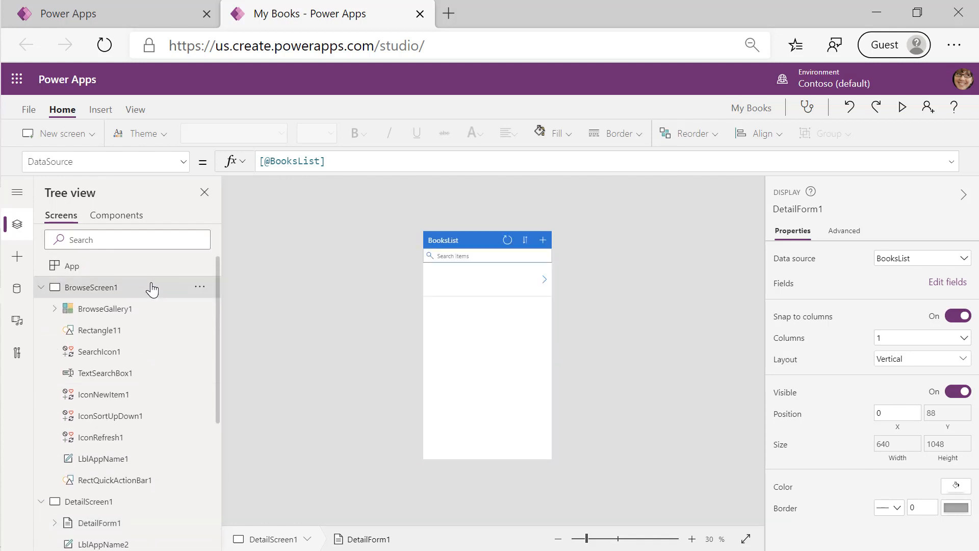
- Select BrowseScreen1 and start previewing the My Books app
left_click(94, 287)
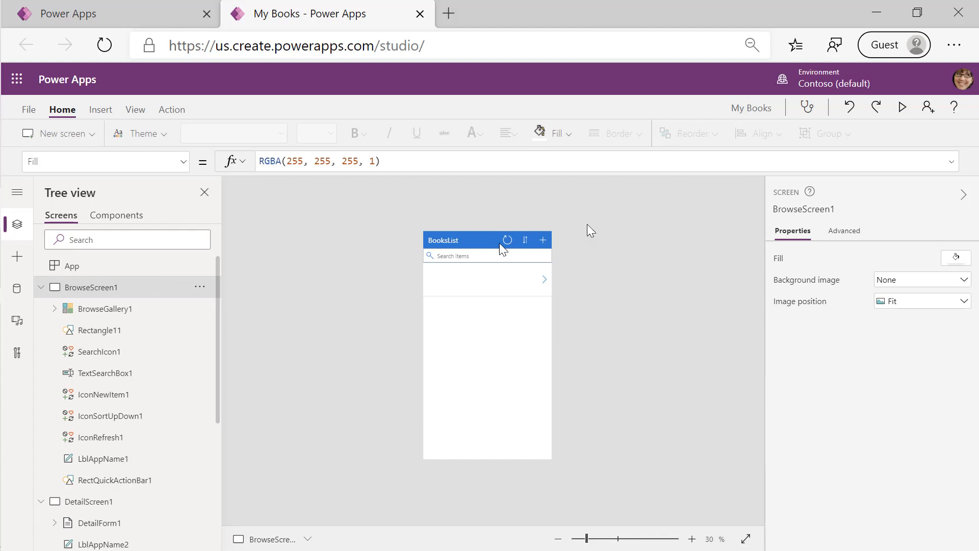
left_click(902, 107)
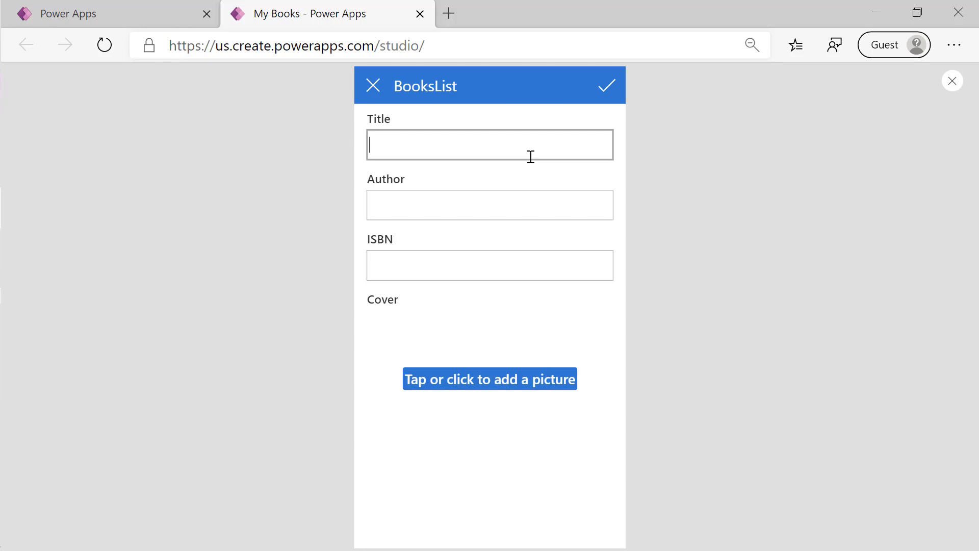
- Add 'The Imposter Syndrome Banishing Spell' by Dona Sarkar, submit it, and exit preview
type("The Imposter Syndrome Banishing")
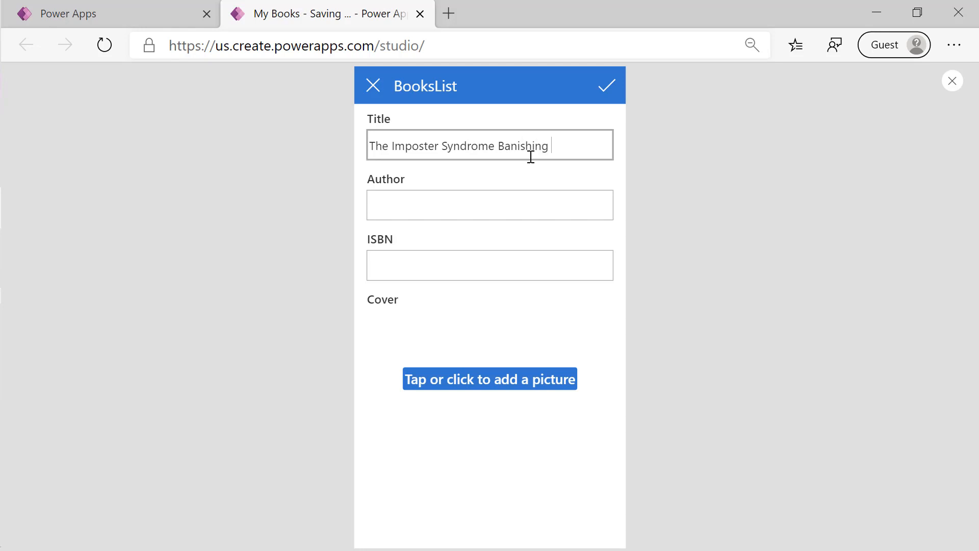
type("Dona")
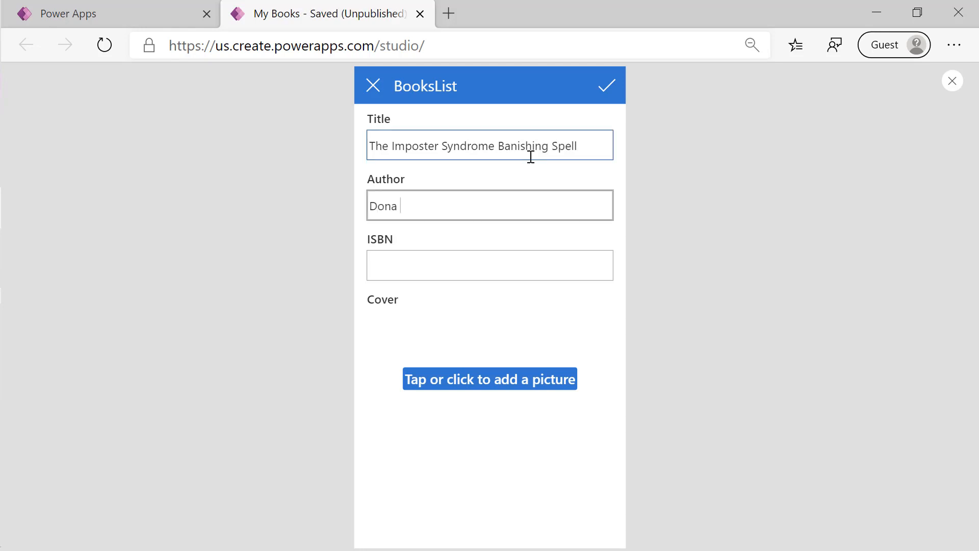
type("Sarkar")
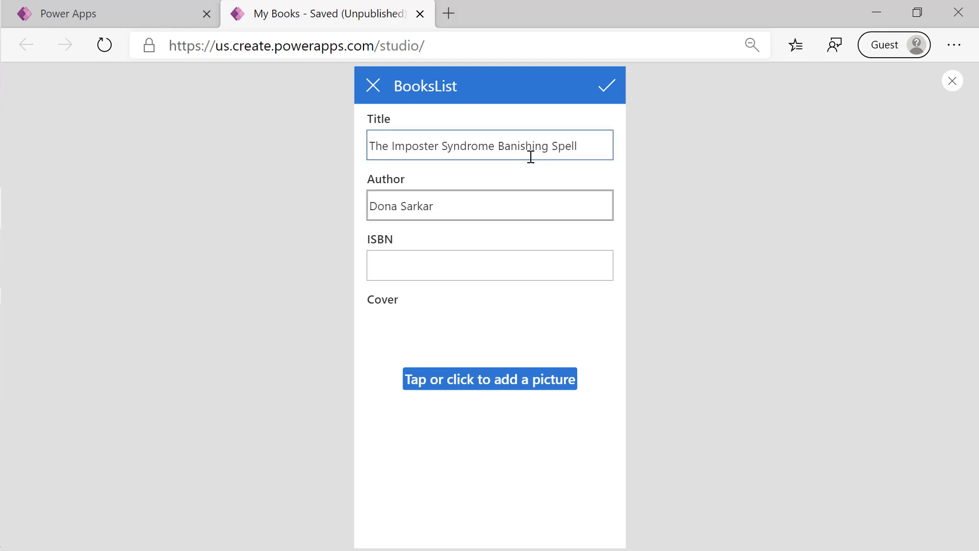
left_click(490, 265)
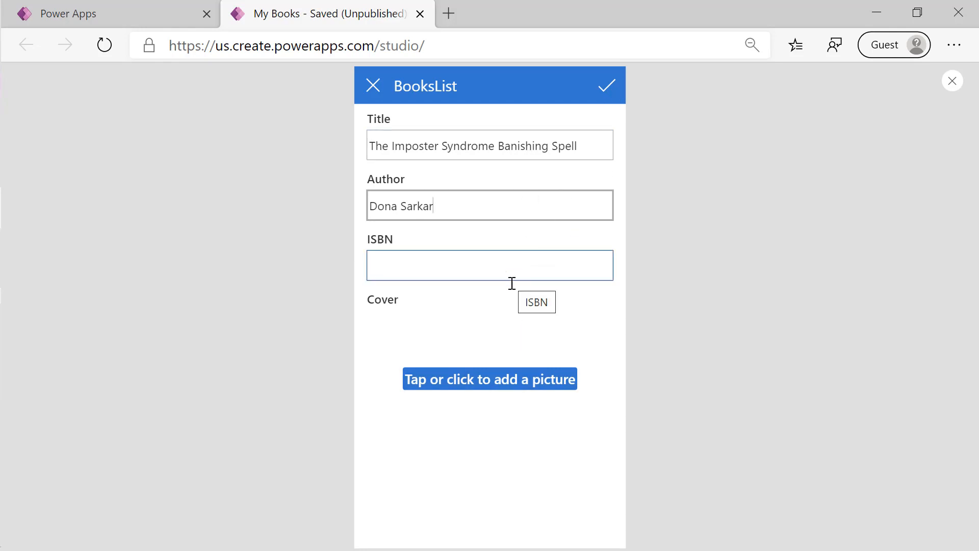
mouse_move(606, 86)
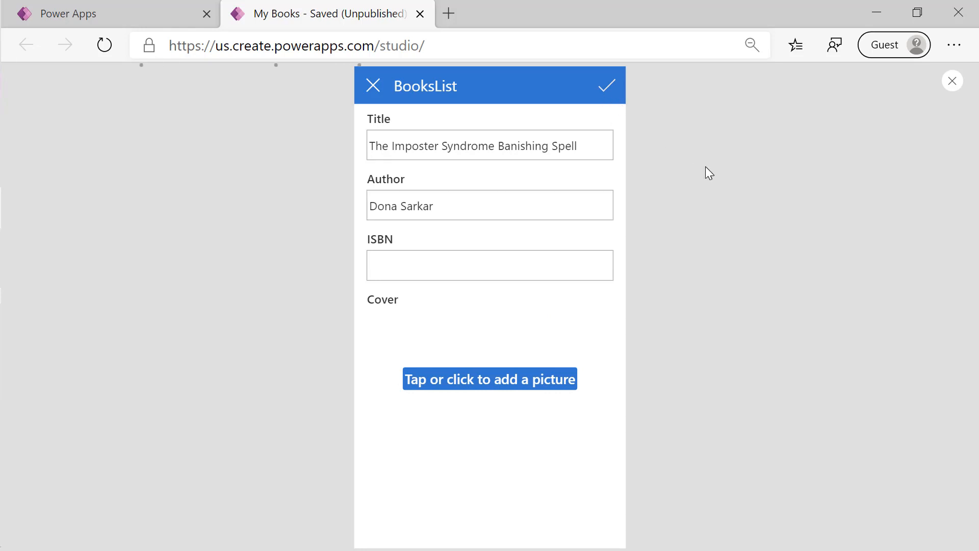
left_click(605, 86)
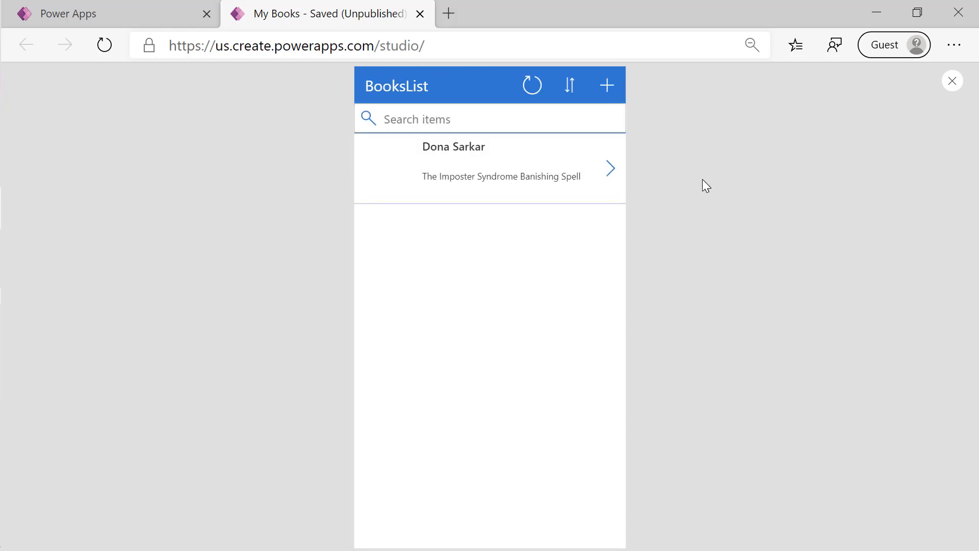
mouse_move(569, 177)
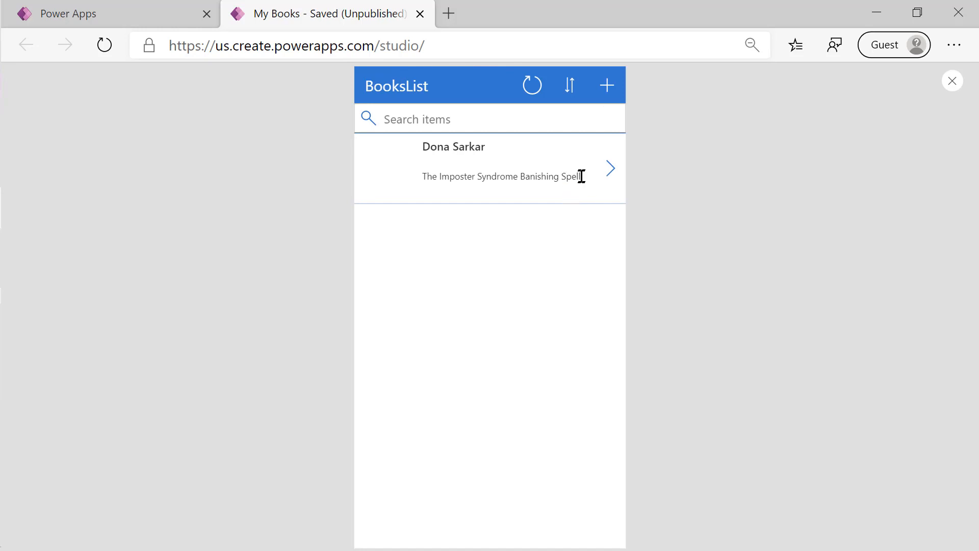
left_click(952, 80)
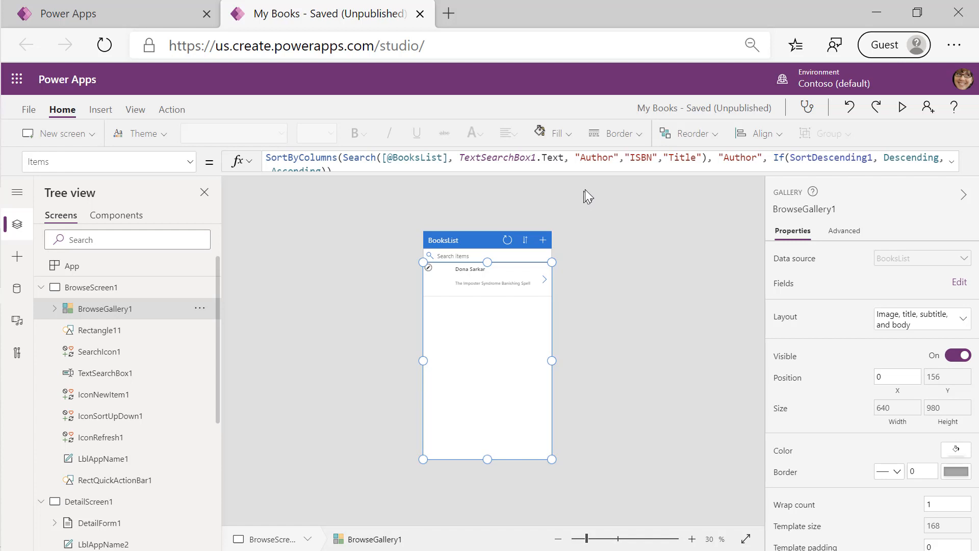
mouse_move(594, 190)
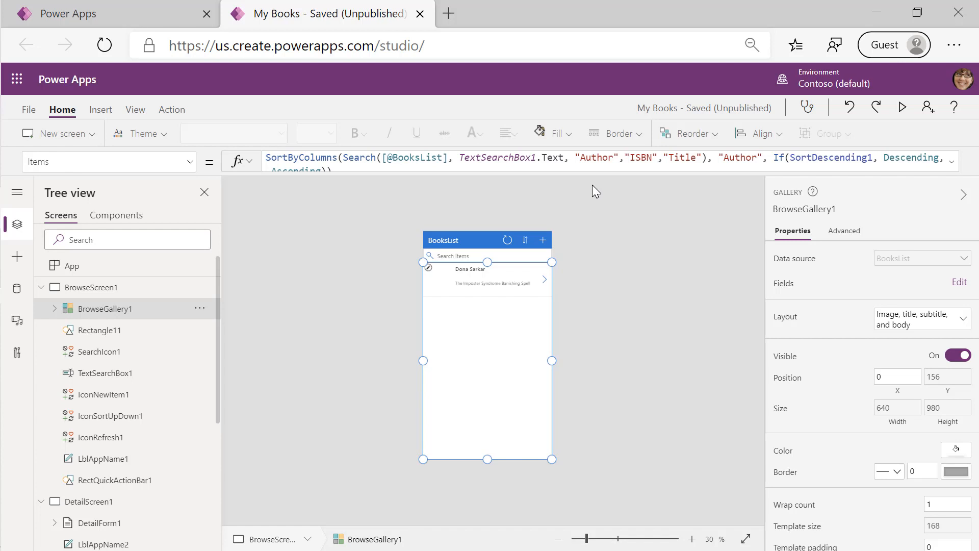
mouse_move(458, 261)
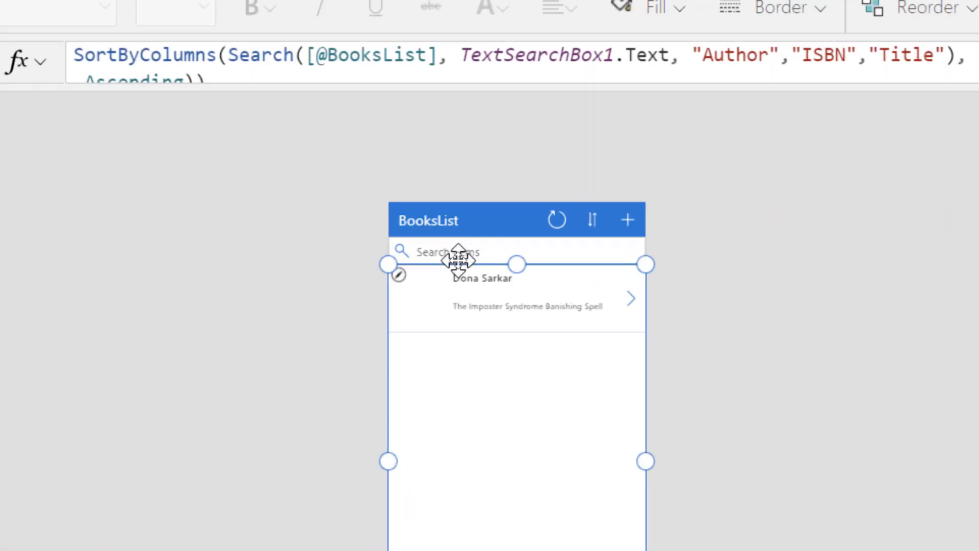
mouse_move(506, 256)
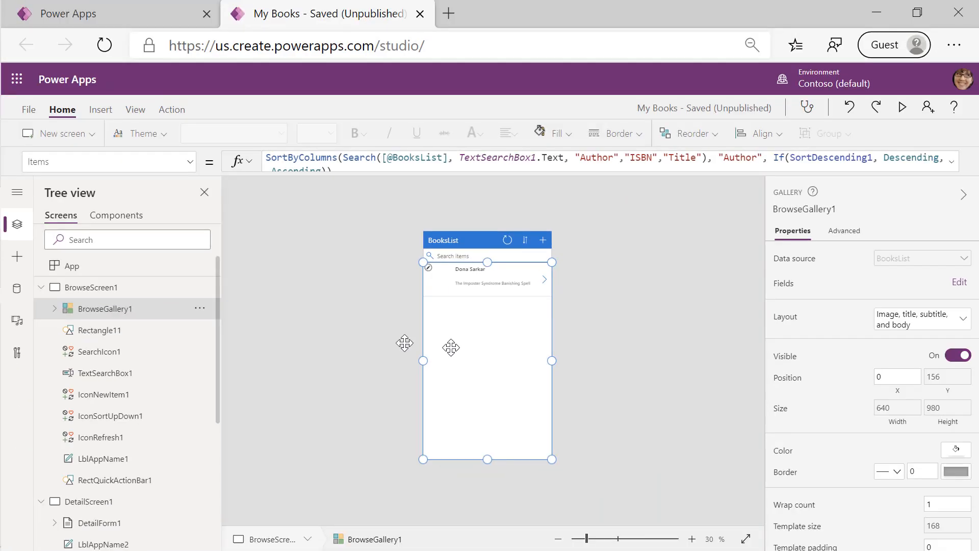
mouse_move(445, 358)
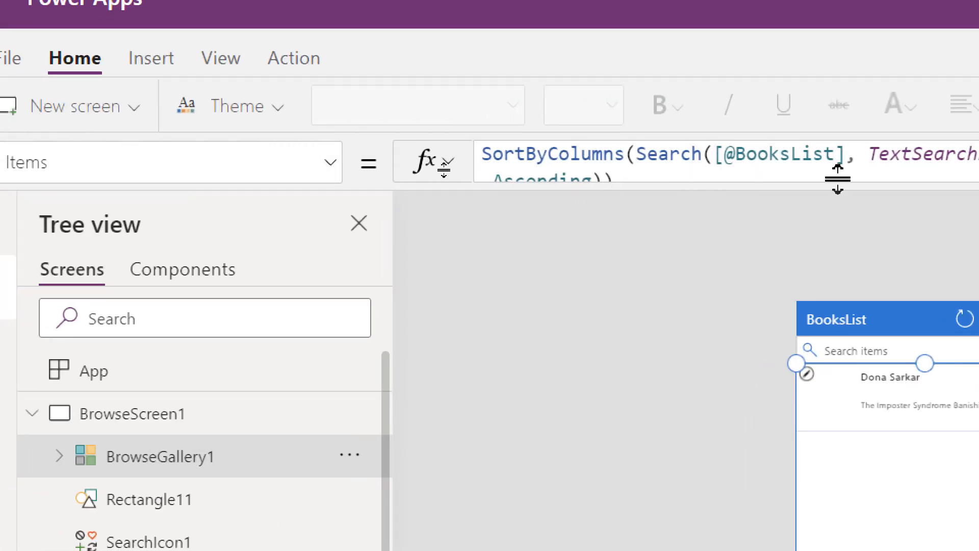
- Expand and format BrowseGallery1's Items formula, then highlight the Author column in Search
left_click(358, 223)
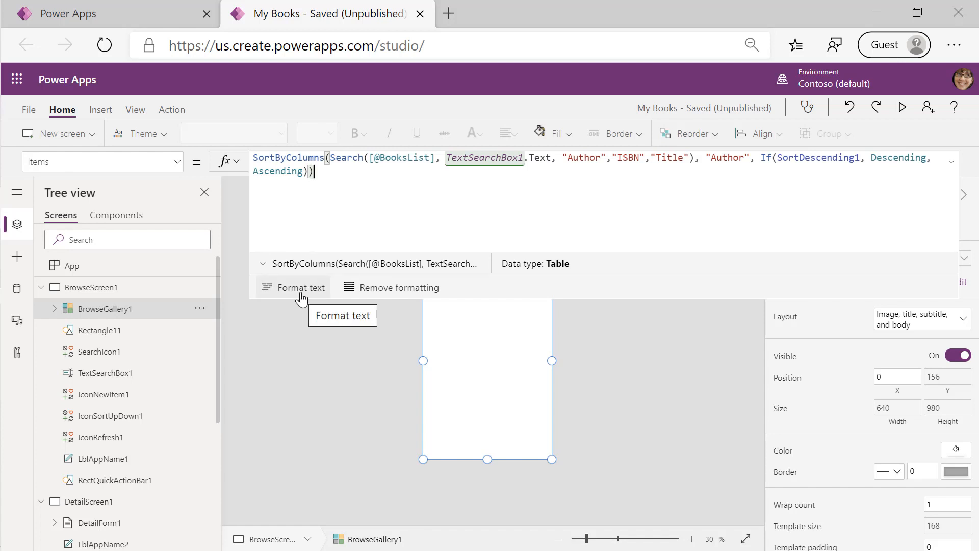
left_click(298, 287)
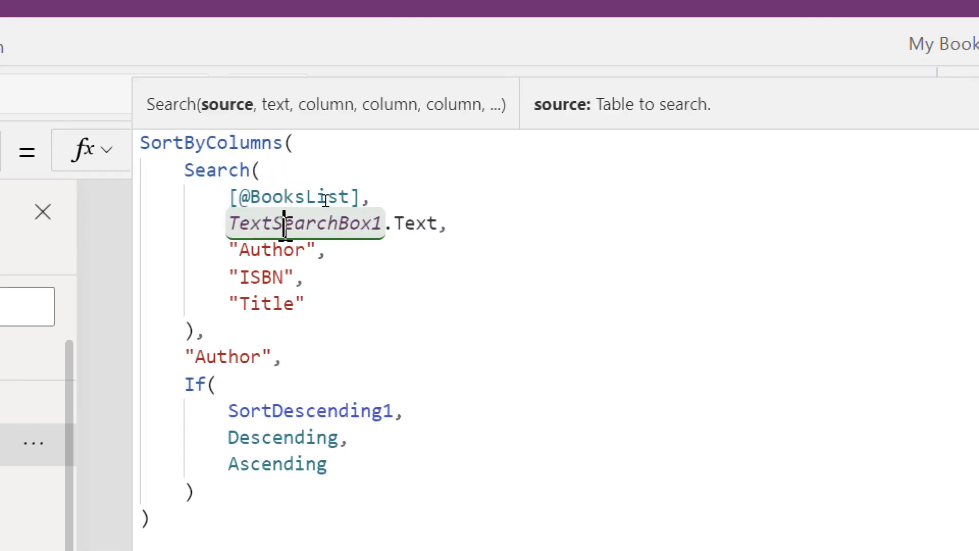
mouse_move(456, 263)
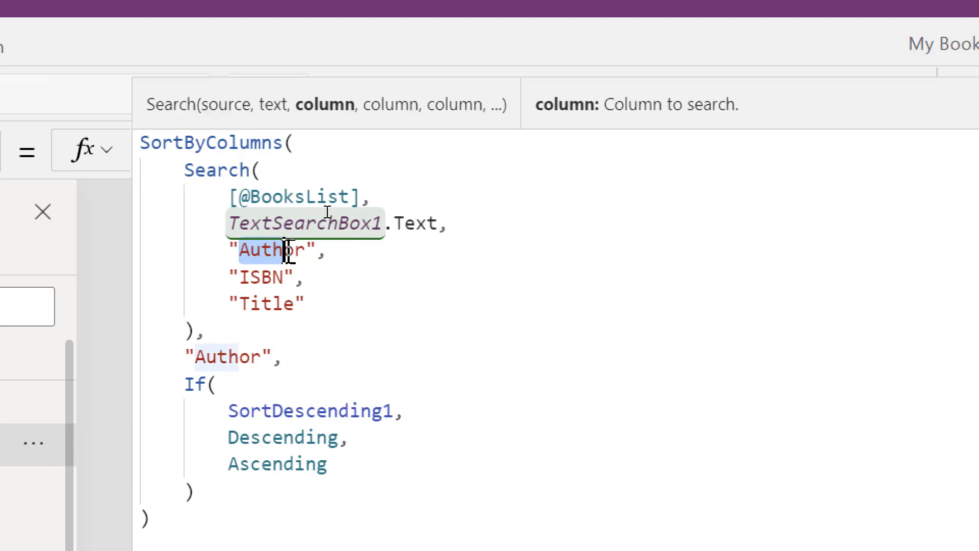
left_click_drag(287, 250, 319, 304)
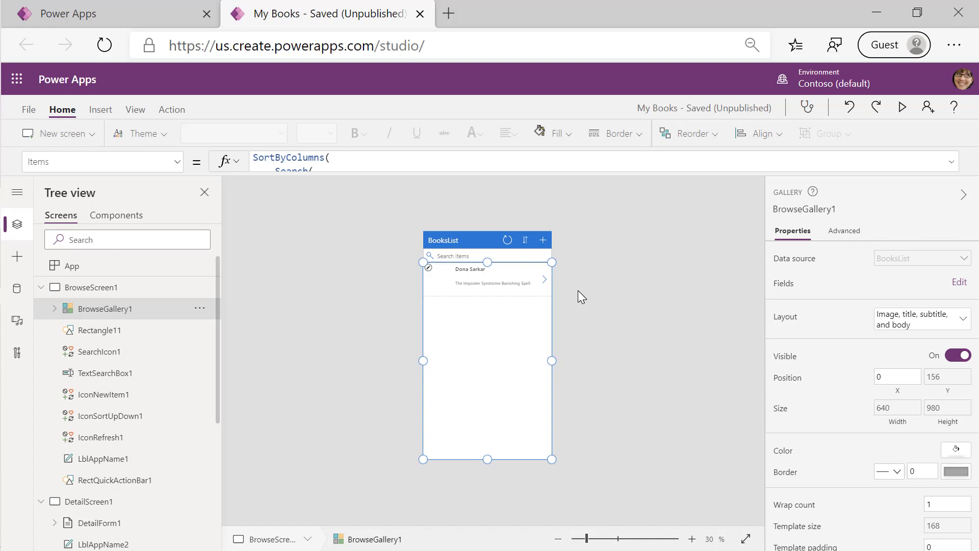
- Check the browse title 'My Books', then retitle EditScreen1's header from 'BooksList' to 'Book form'
left_click(691, 539)
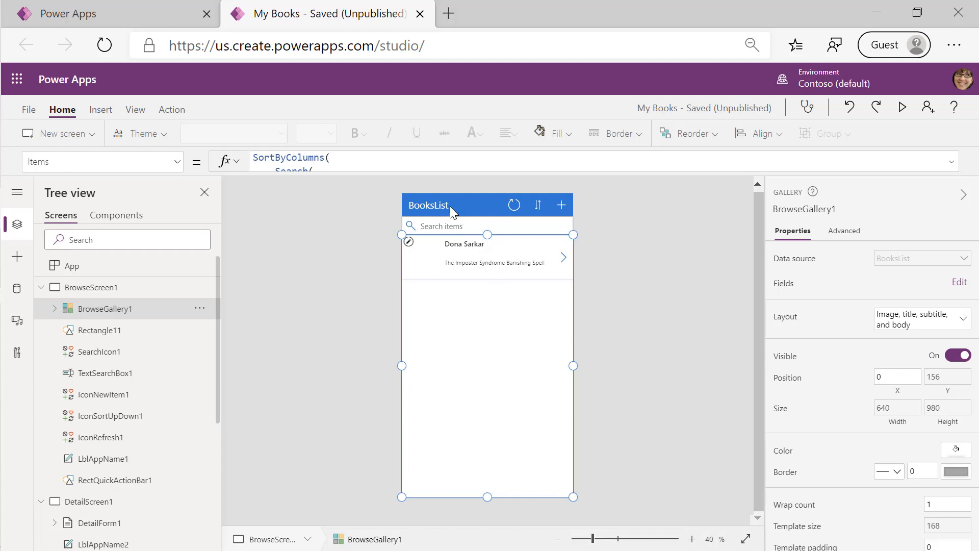
left_click(426, 205)
type("\"My Books")
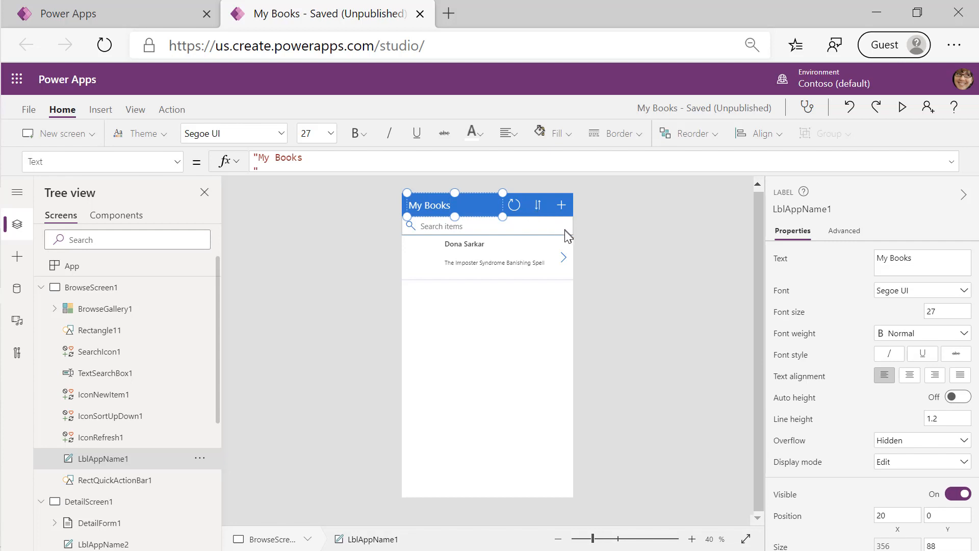
left_click(607, 259)
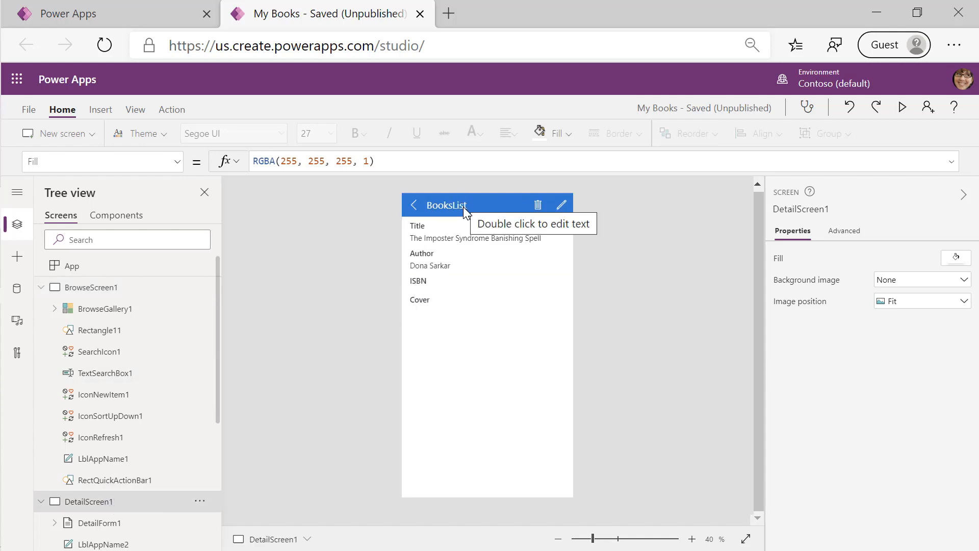
left_click(445, 205)
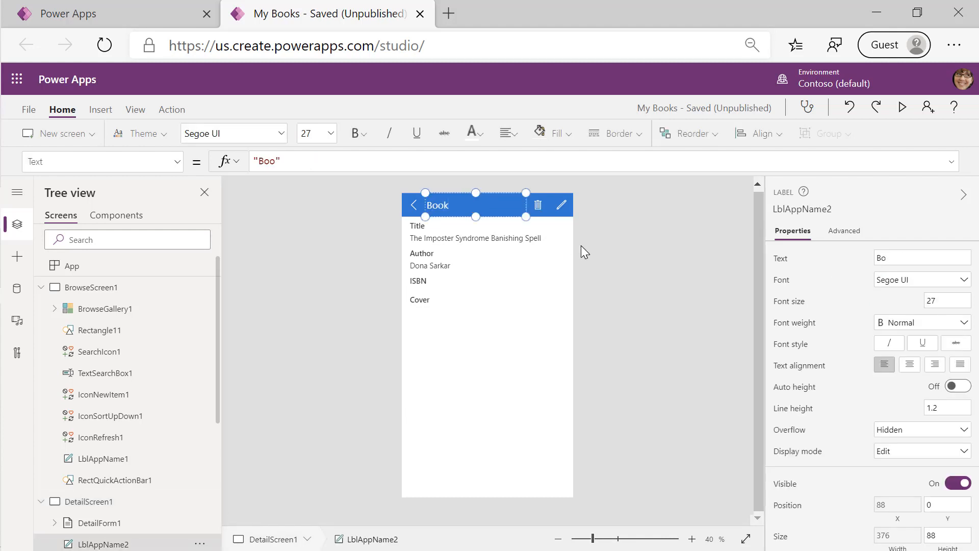
type("Book details")
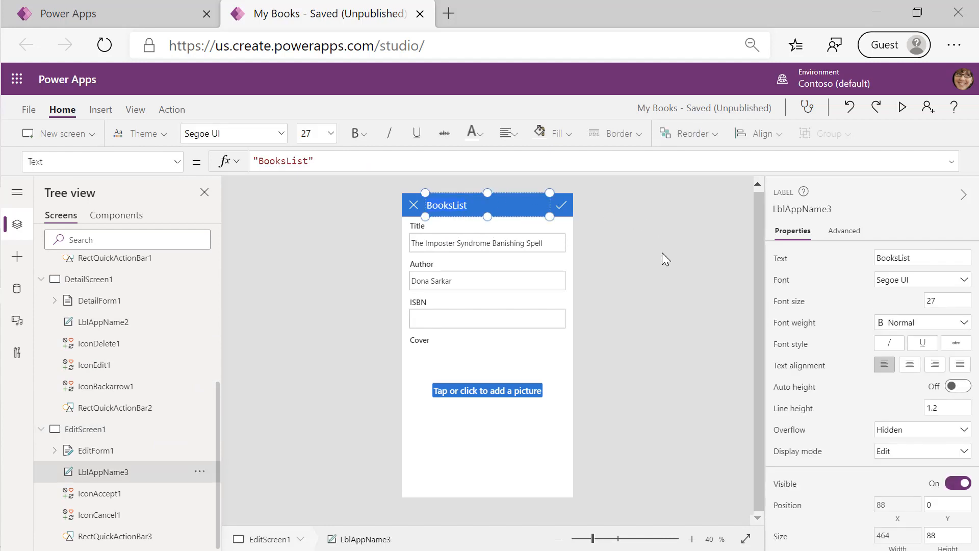
type("Book form")
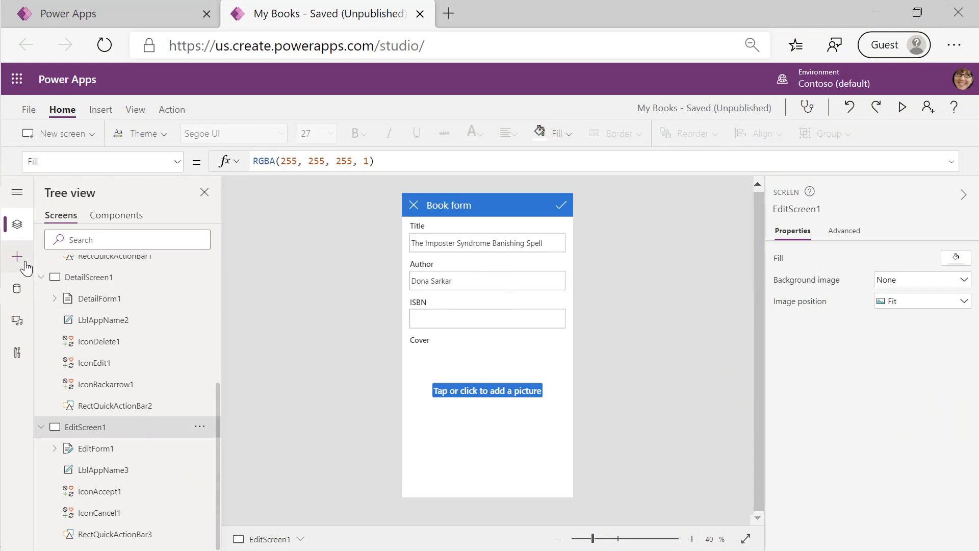
mouse_move(16, 256)
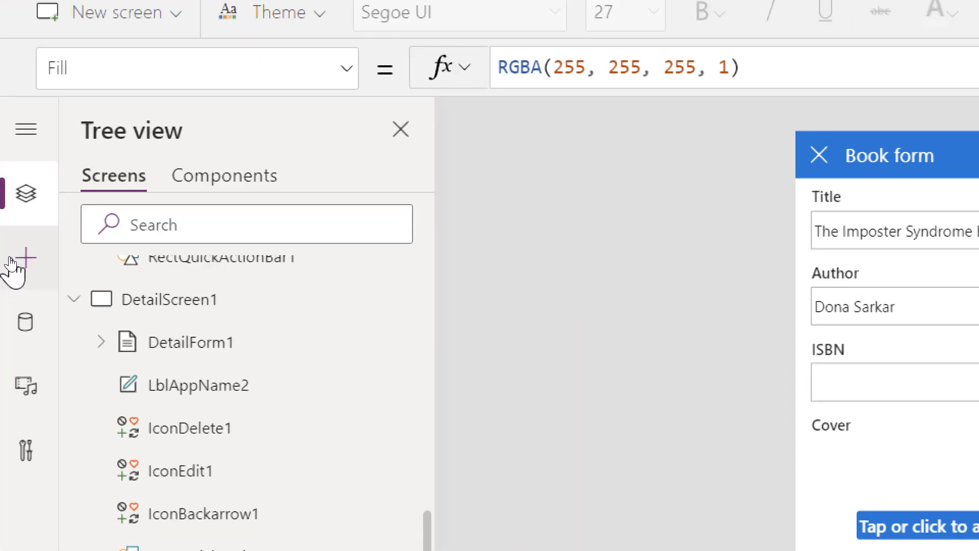
- Search Insert controls for 'barc' and drop Barcode scanner onto the ISBN card
left_click(25, 257)
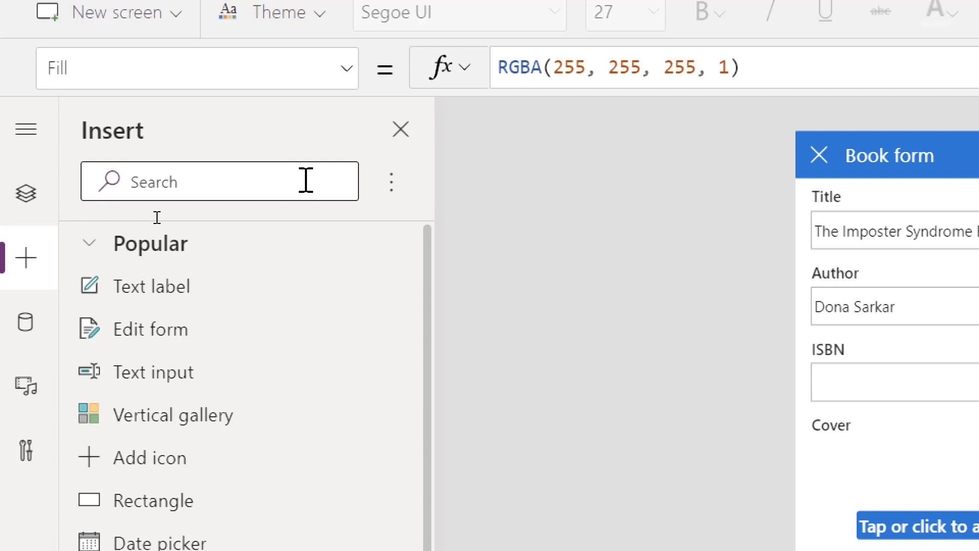
left_click(219, 182)
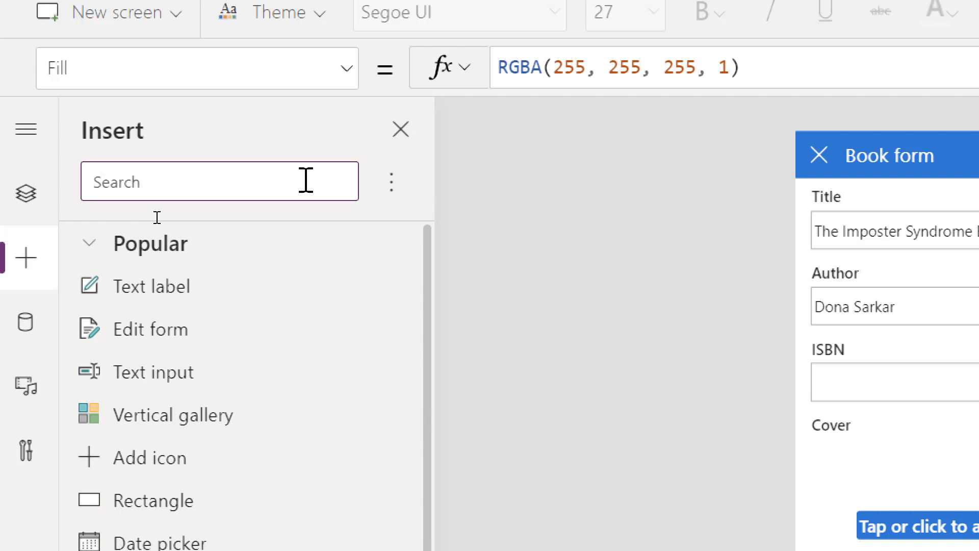
type("barc")
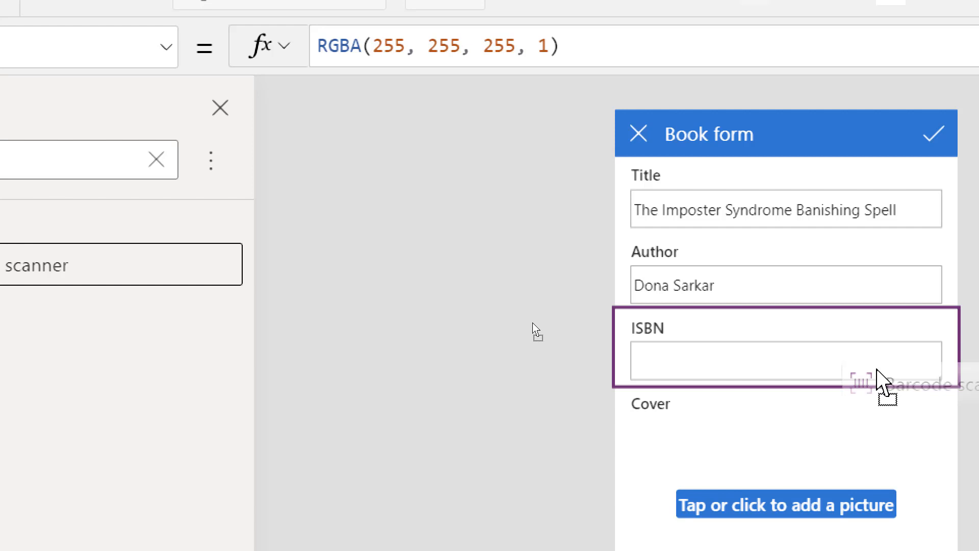
left_click(860, 381)
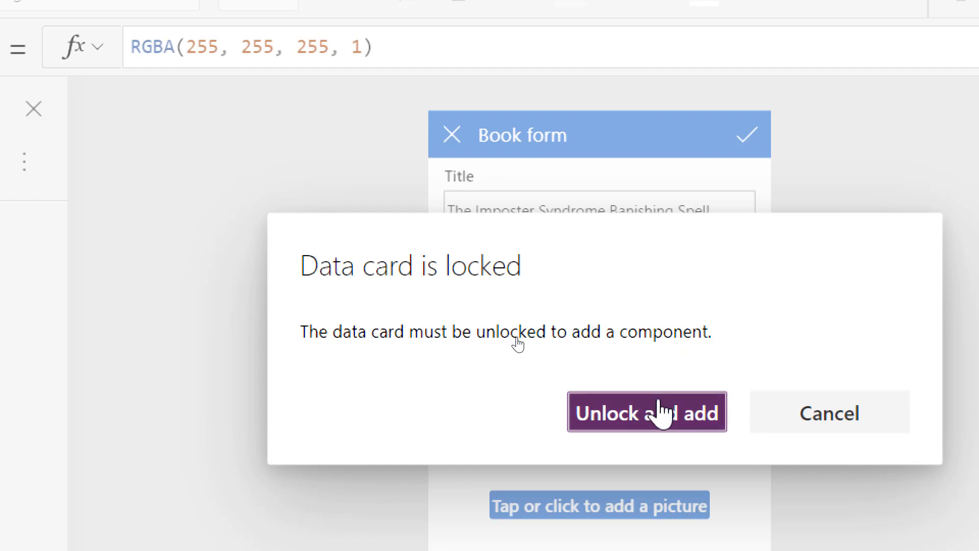
- Unlock the ISBN card and position the Scan barcode button right of the ISBN box
left_click(646, 412)
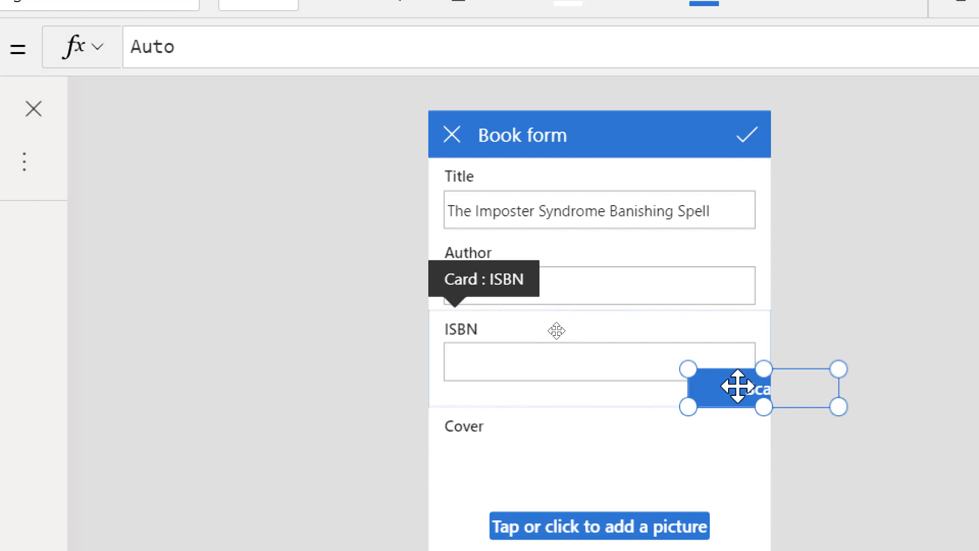
left_click_drag(737, 387, 681, 359)
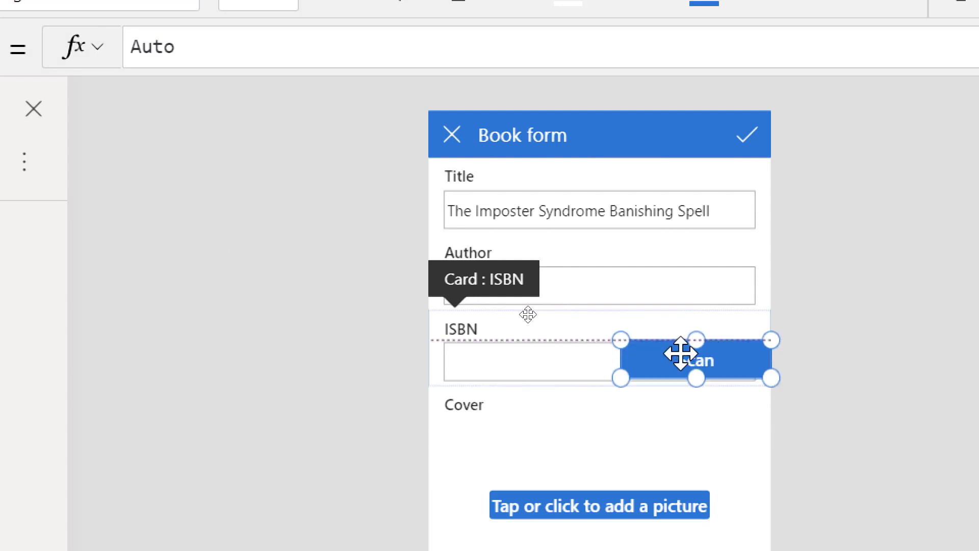
left_click_drag(696, 360, 673, 360)
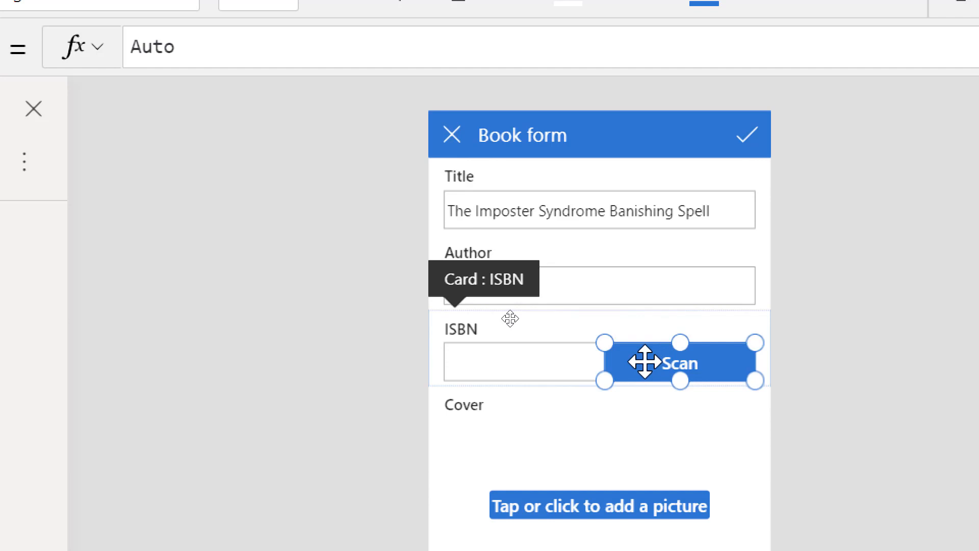
mouse_move(497, 368)
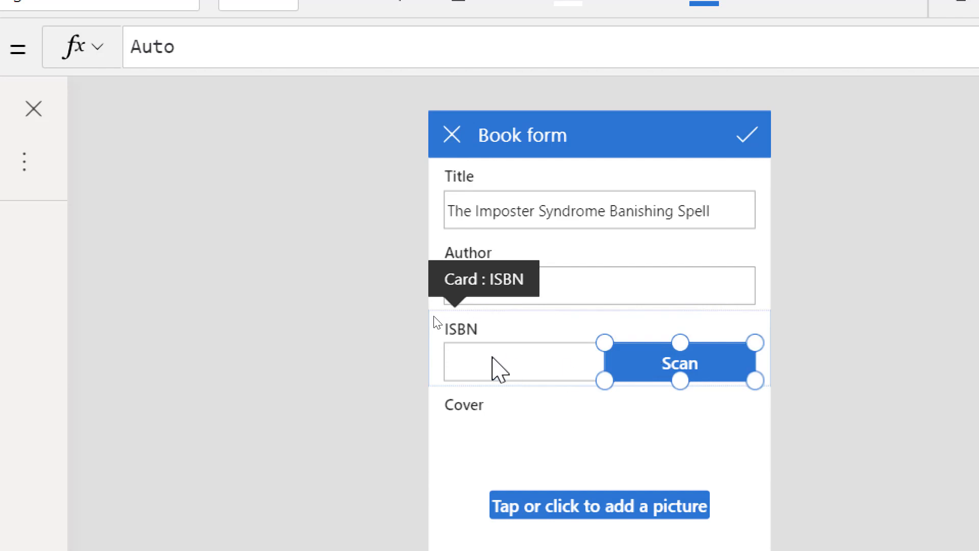
left_click(521, 363)
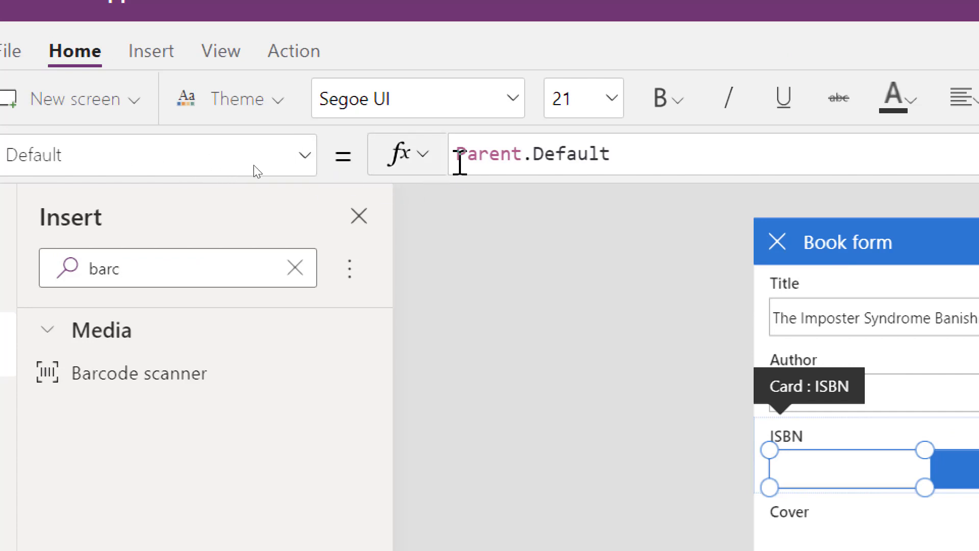
- Set the ISBN box's Default to Coalesce(BarcodeScanner1.Value, Parent.Default)
left_click(463, 153)
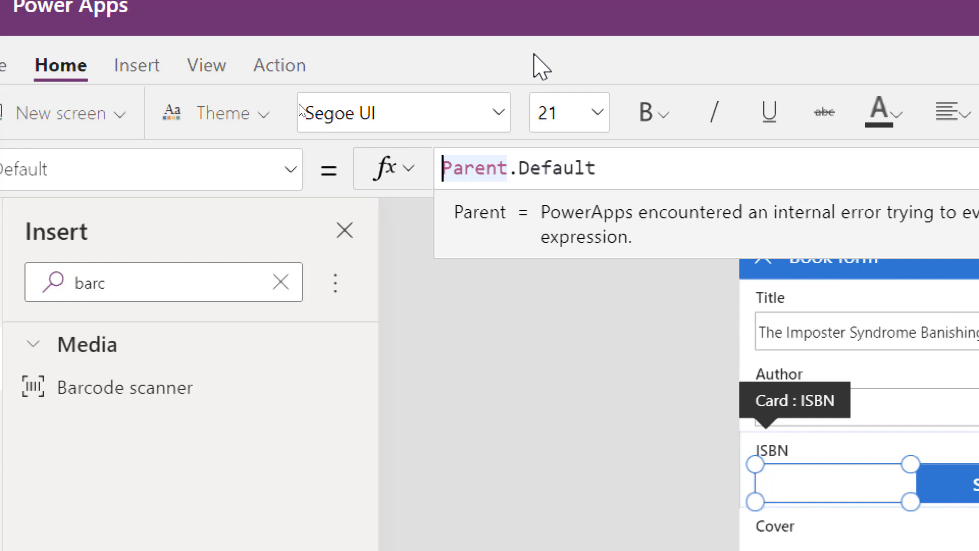
type("Coalesce")
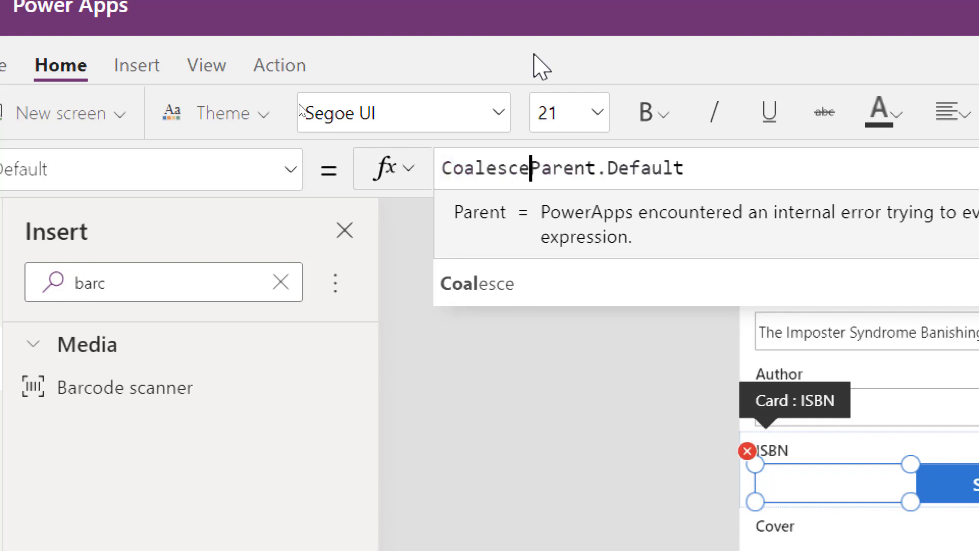
type("(,")
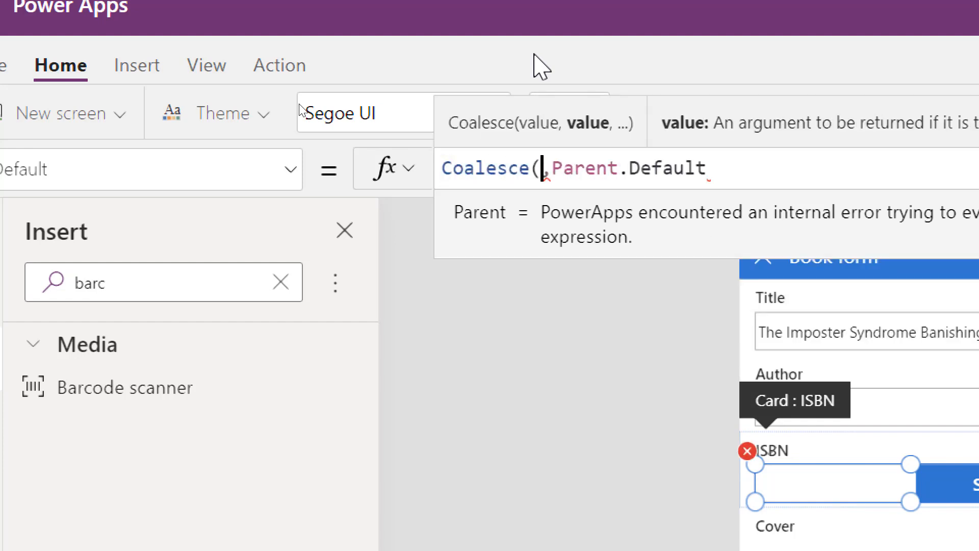
type("Bar")
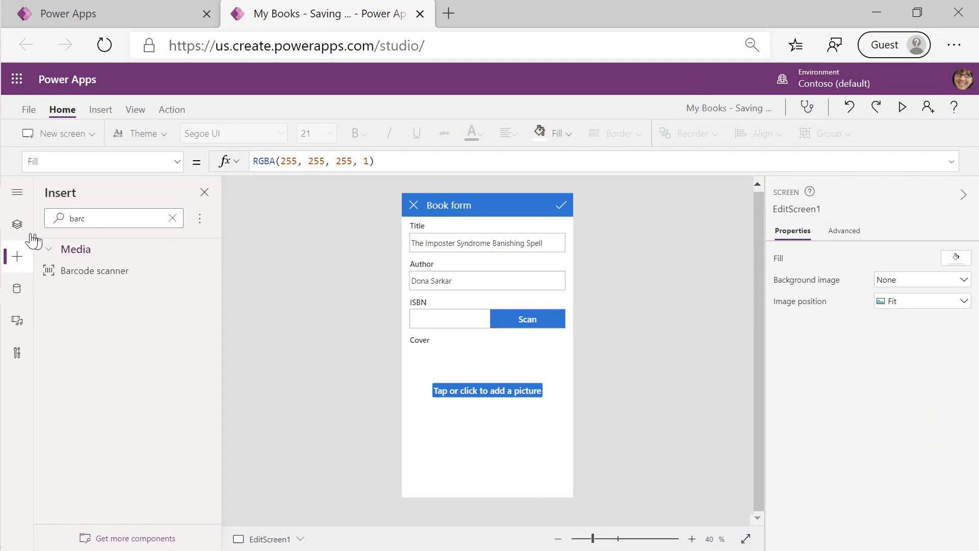
- Set EditScreen1's OnHidden property to ResetForm(EditForm1) from the Tree view
left_click(17, 223)
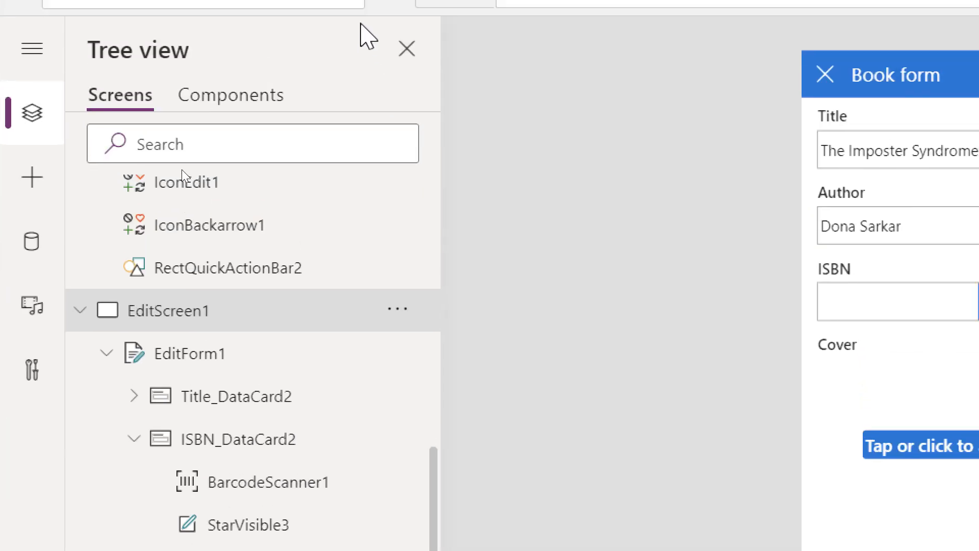
left_click(197, 83)
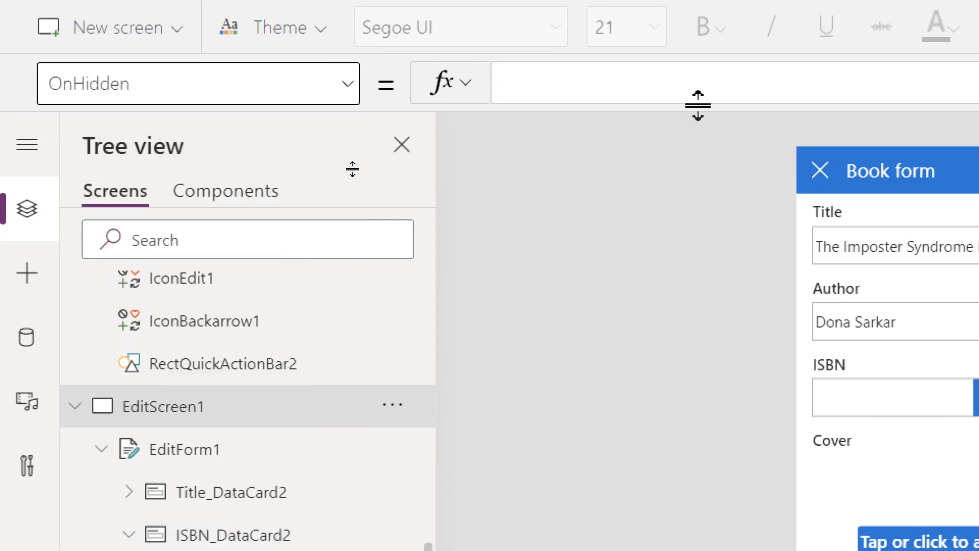
mouse_move(708, 94)
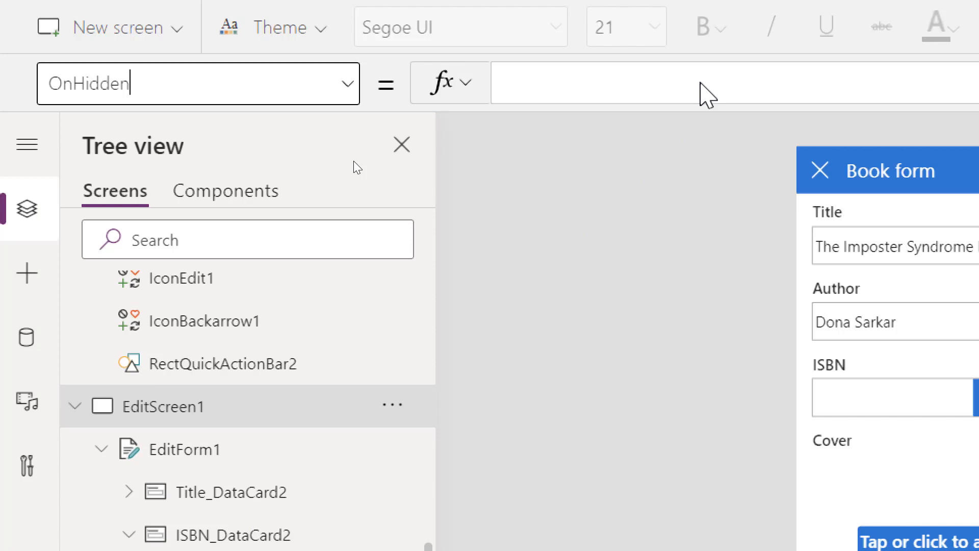
type("Reset")
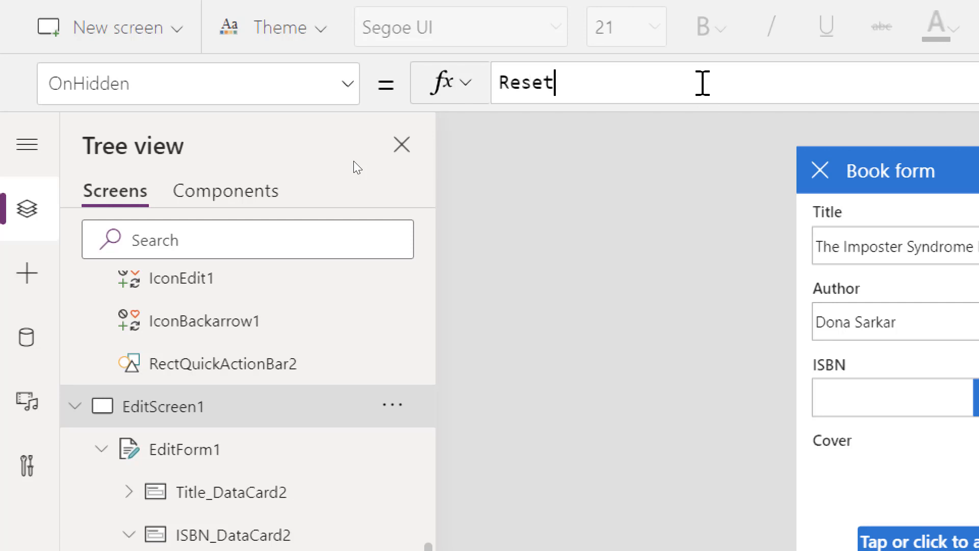
type("Form(")
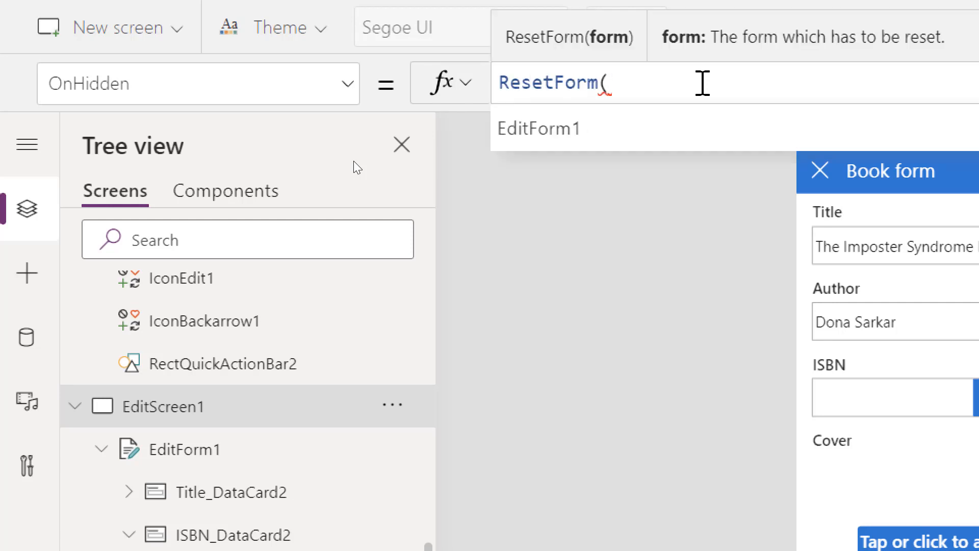
left_click(539, 128)
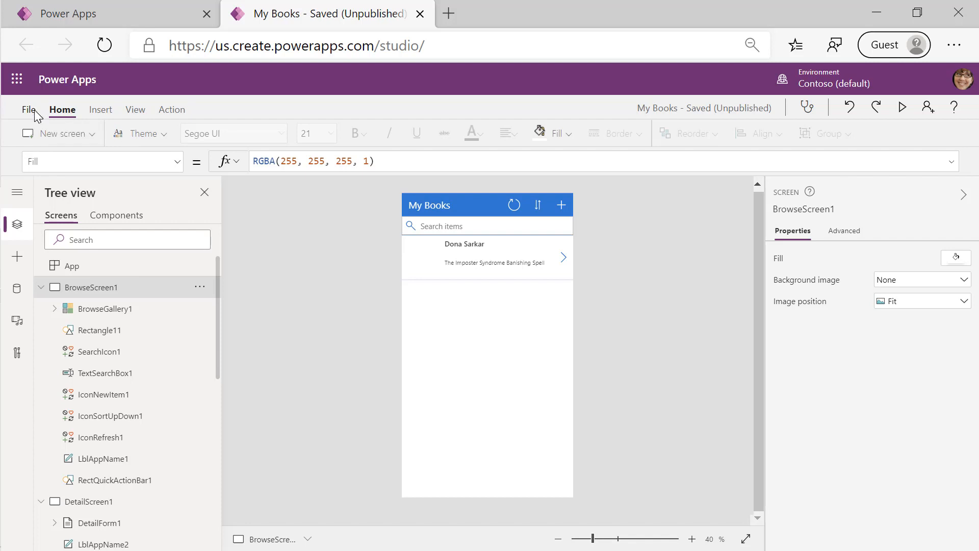
- Save My Books through File > Save, then publish this version
left_click(28, 109)
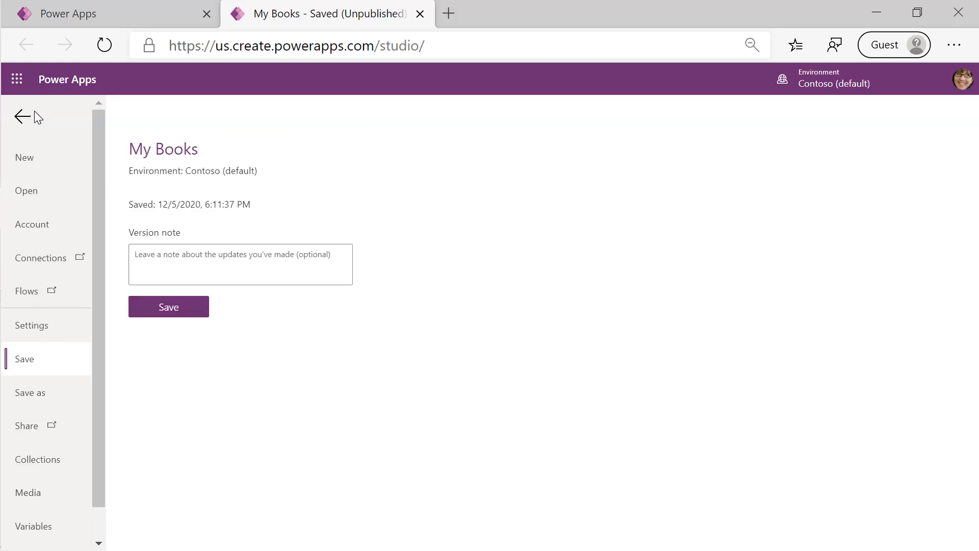
mouse_move(167, 307)
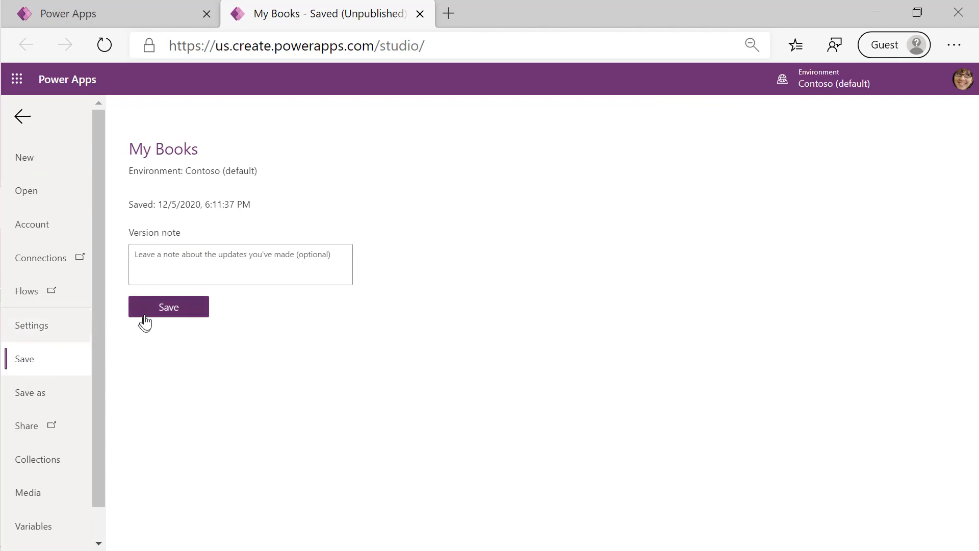
left_click(168, 307)
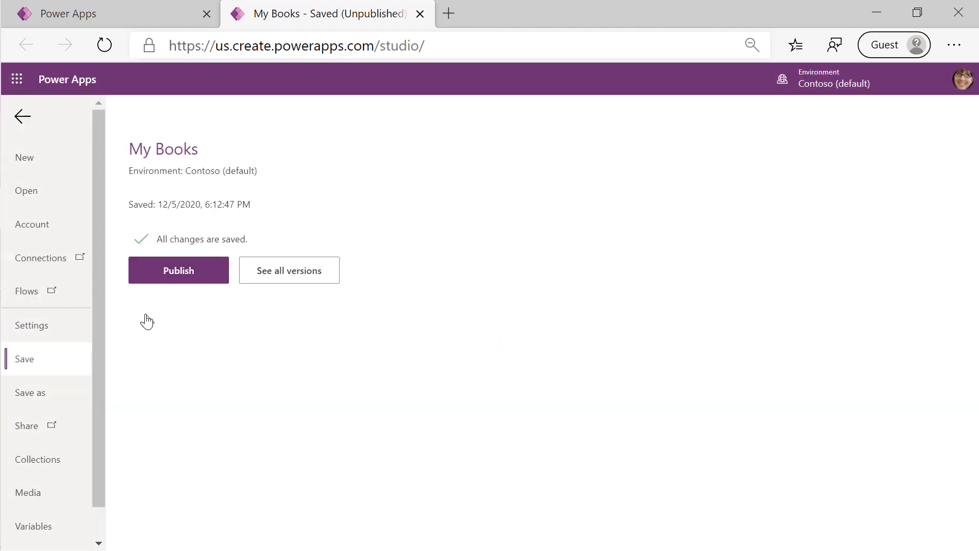
left_click(178, 270)
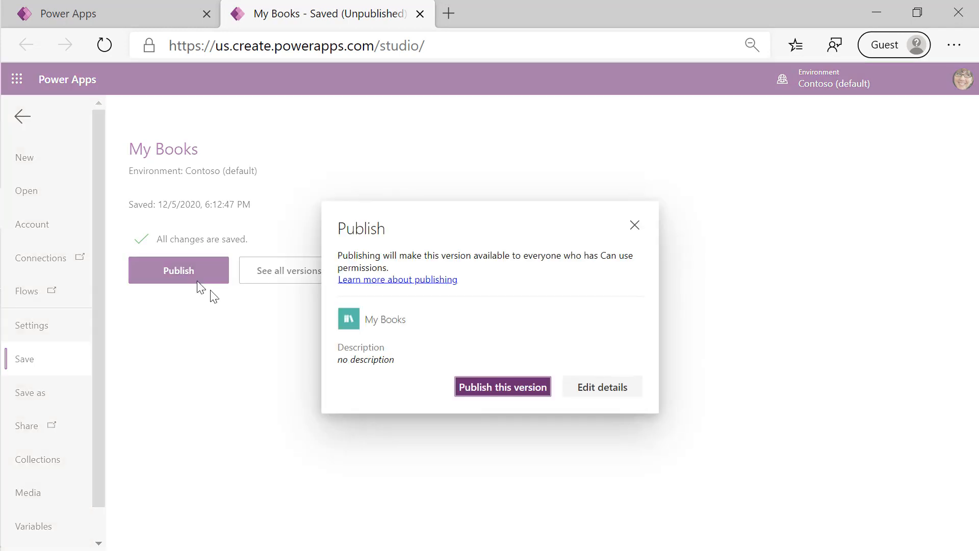
left_click(501, 387)
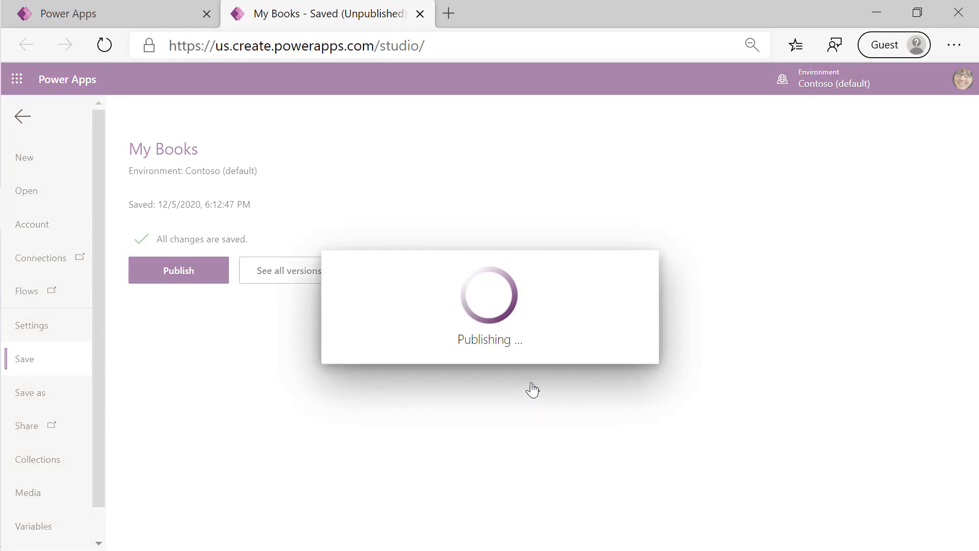